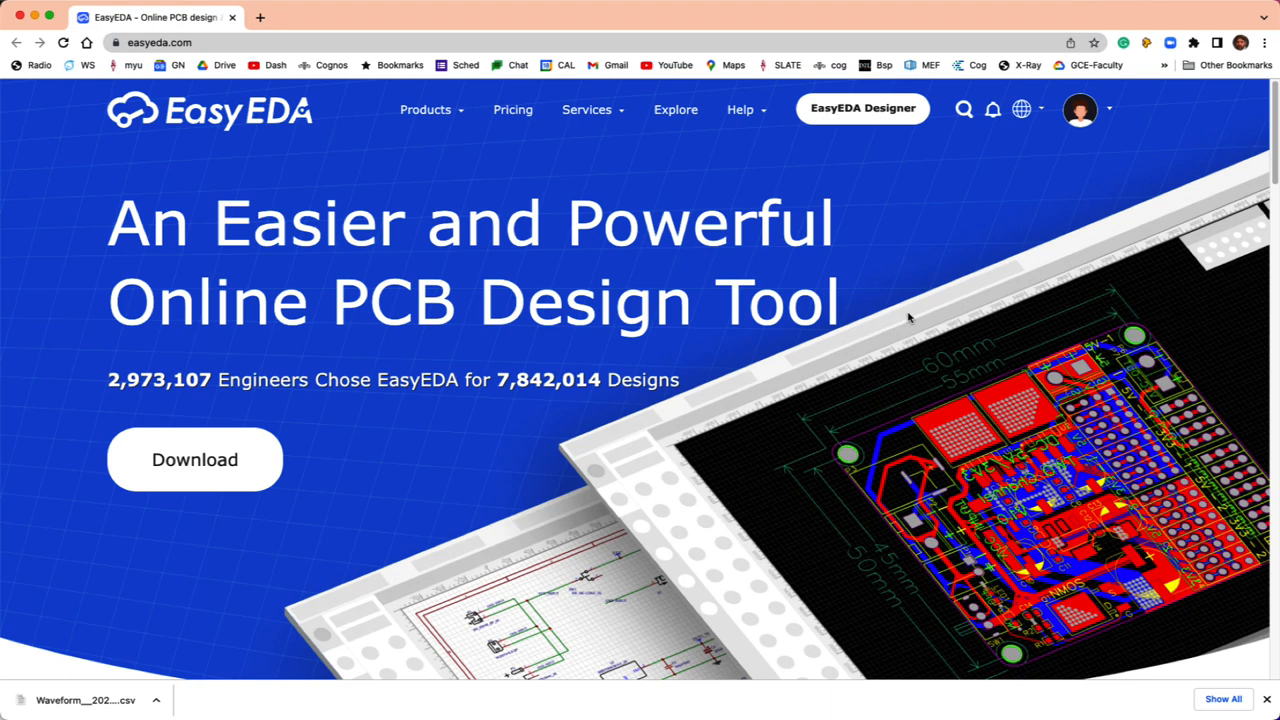
{"action": "mouse_move", "coordinate": [862, 108]}
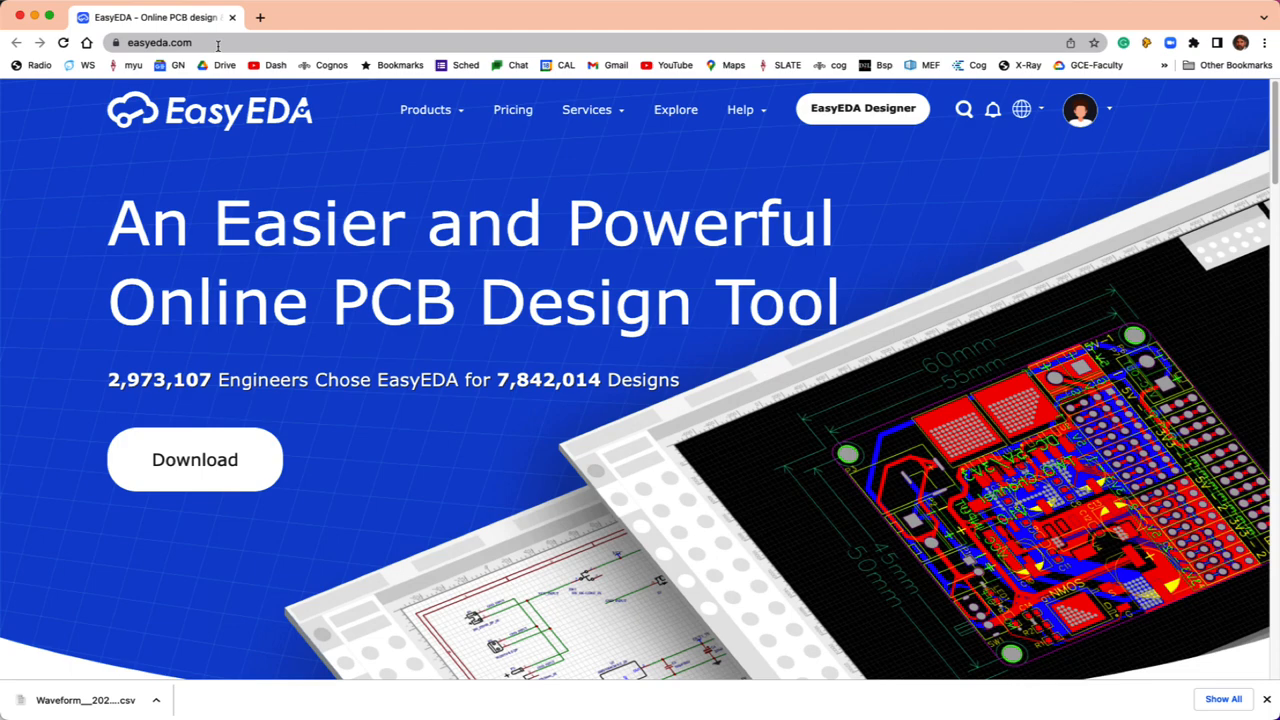
Create and save a new EasyEDA project titled 'RC Circuit Simulator'.
{"action": "left_click", "coordinate": [1079, 109]}
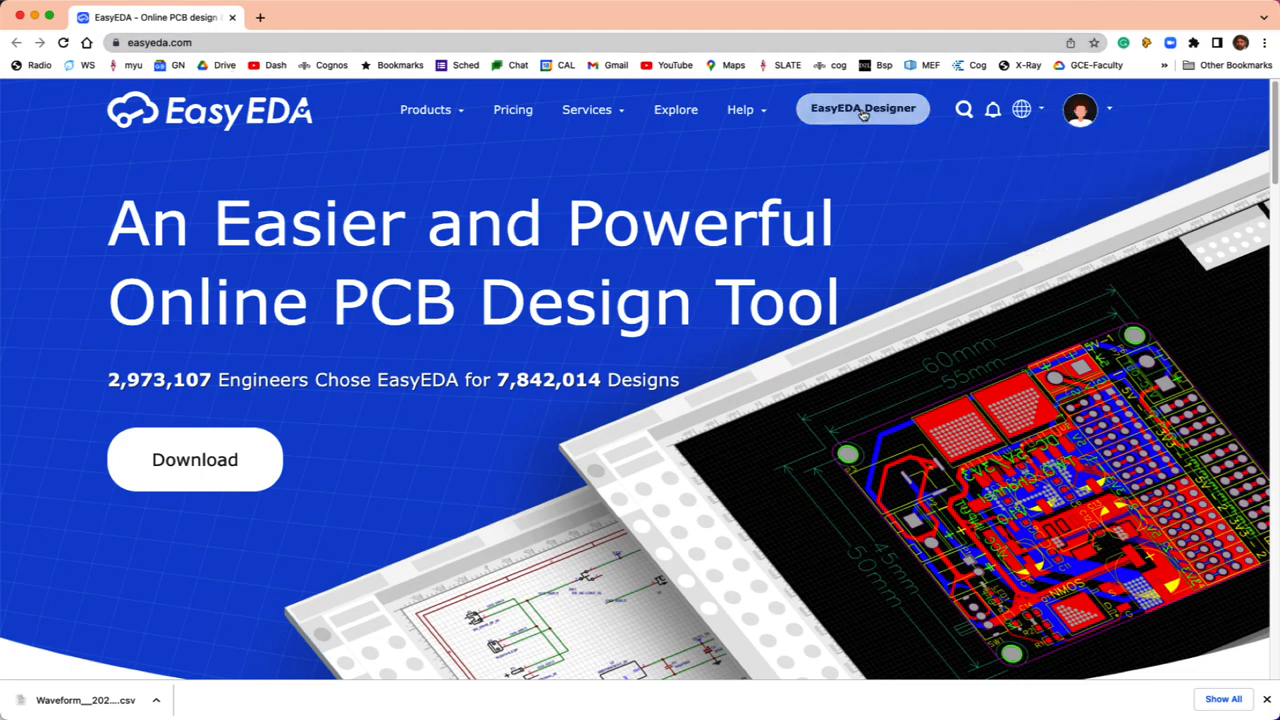
{"action": "left_click", "coordinate": [862, 108]}
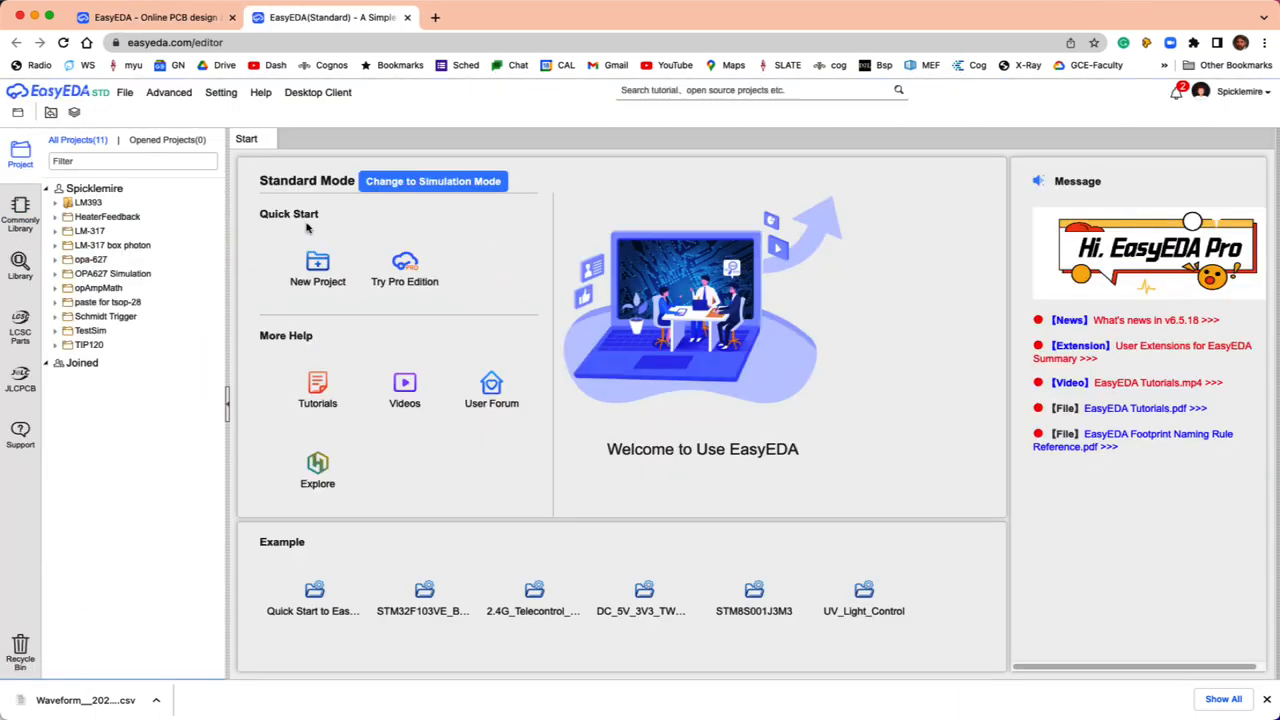
{"action": "left_click", "coordinate": [317, 270]}
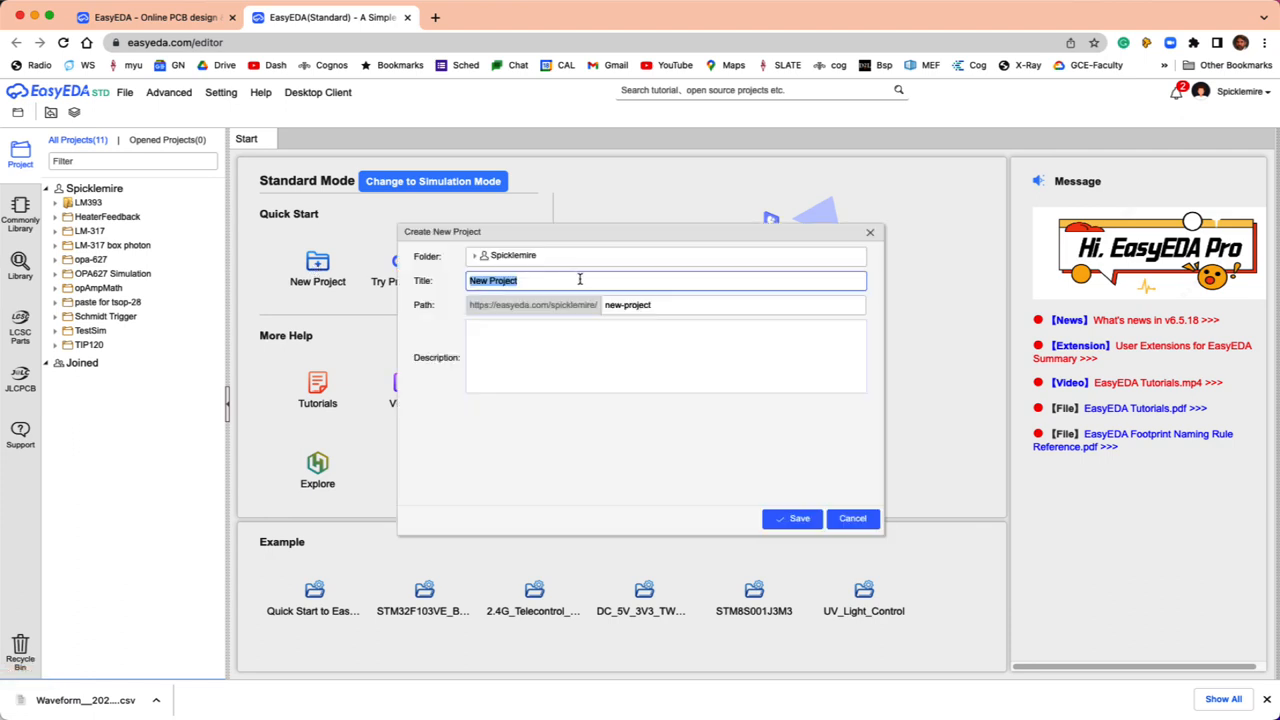
{"action": "type", "text": "RC Cur"}
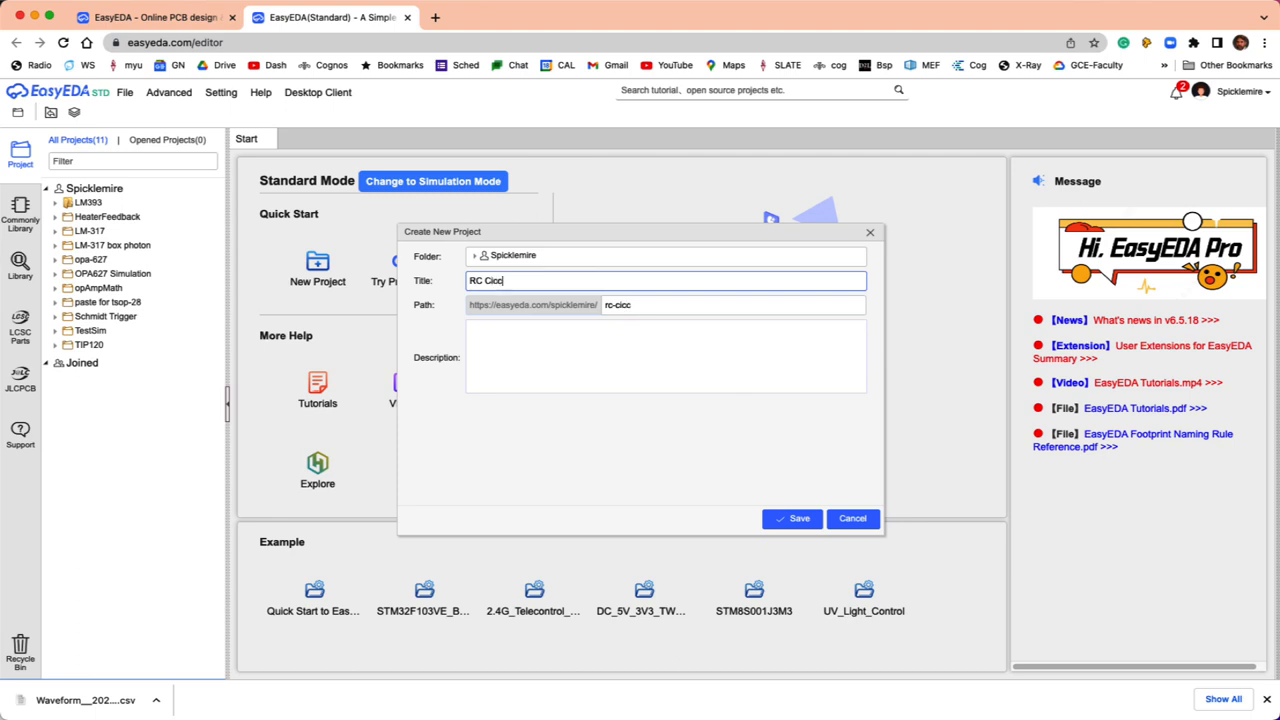
{"action": "type", "text": "RC Circuit Simu"}
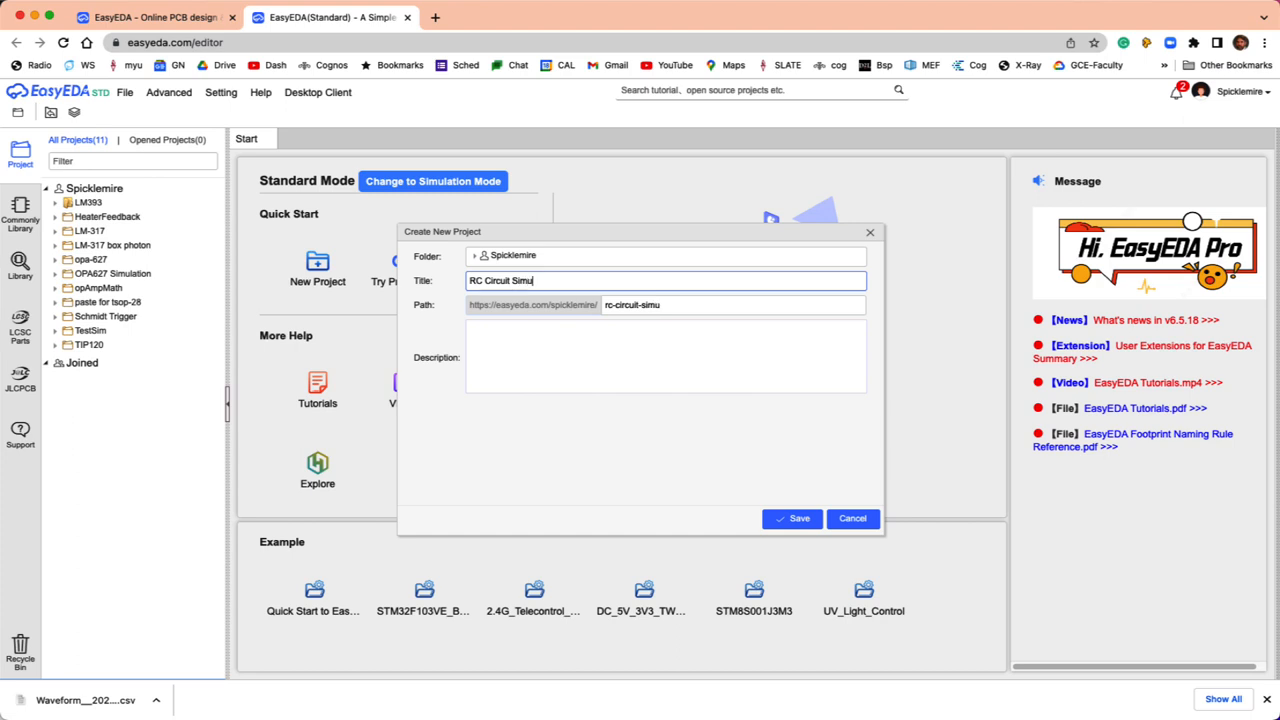
{"action": "type", "text": "lator"}
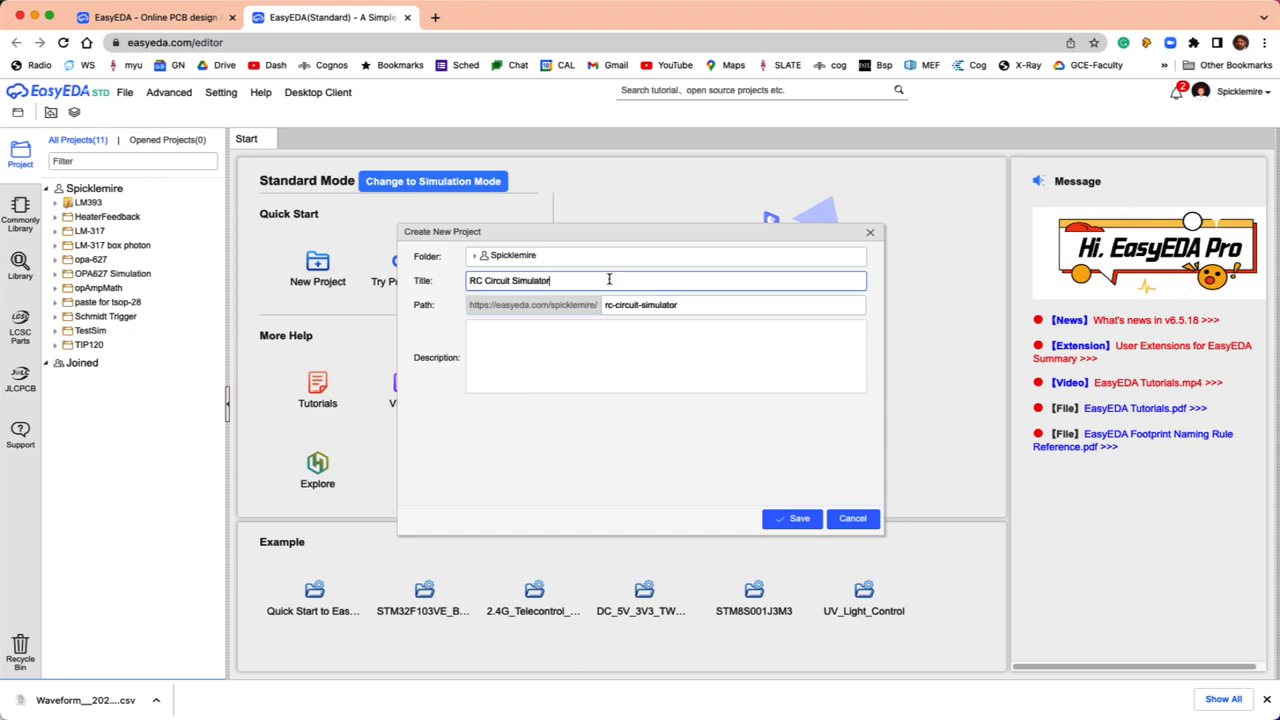
{"action": "left_click", "coordinate": [792, 518]}
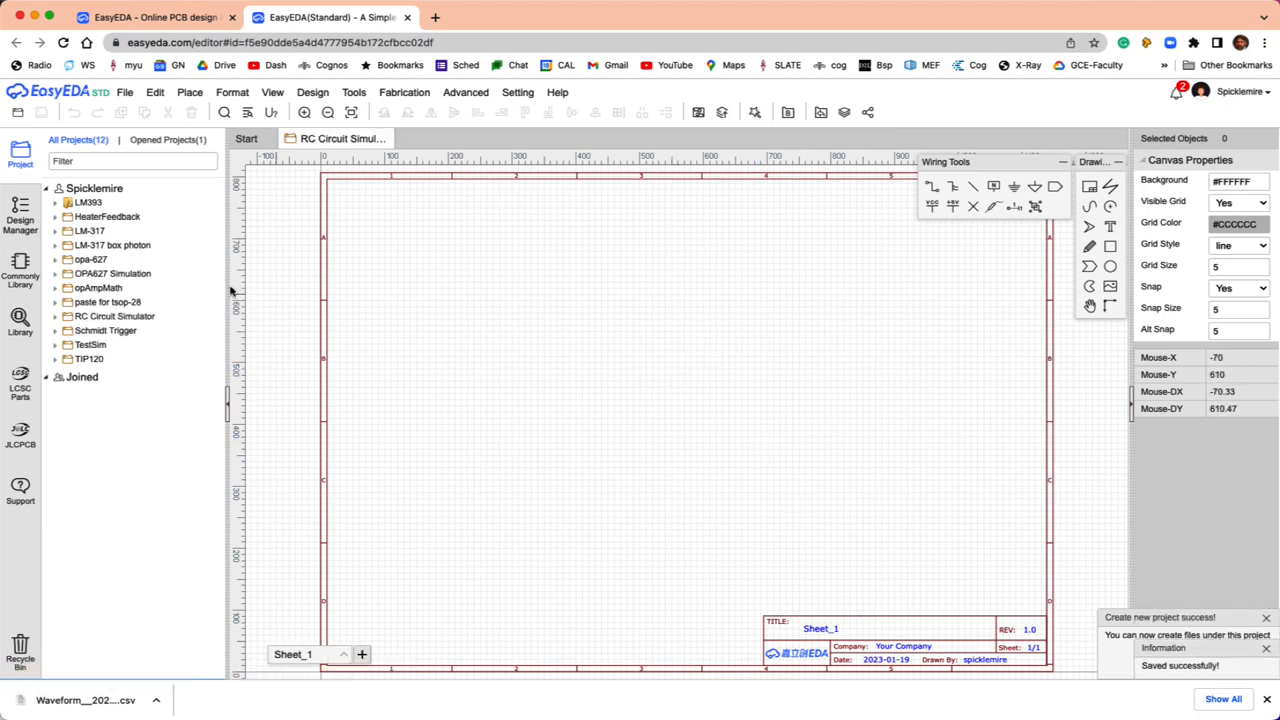
Show the Commonly Library of ground, VCC, resistor and capacitor symbols.
{"action": "left_click", "coordinate": [20, 270]}
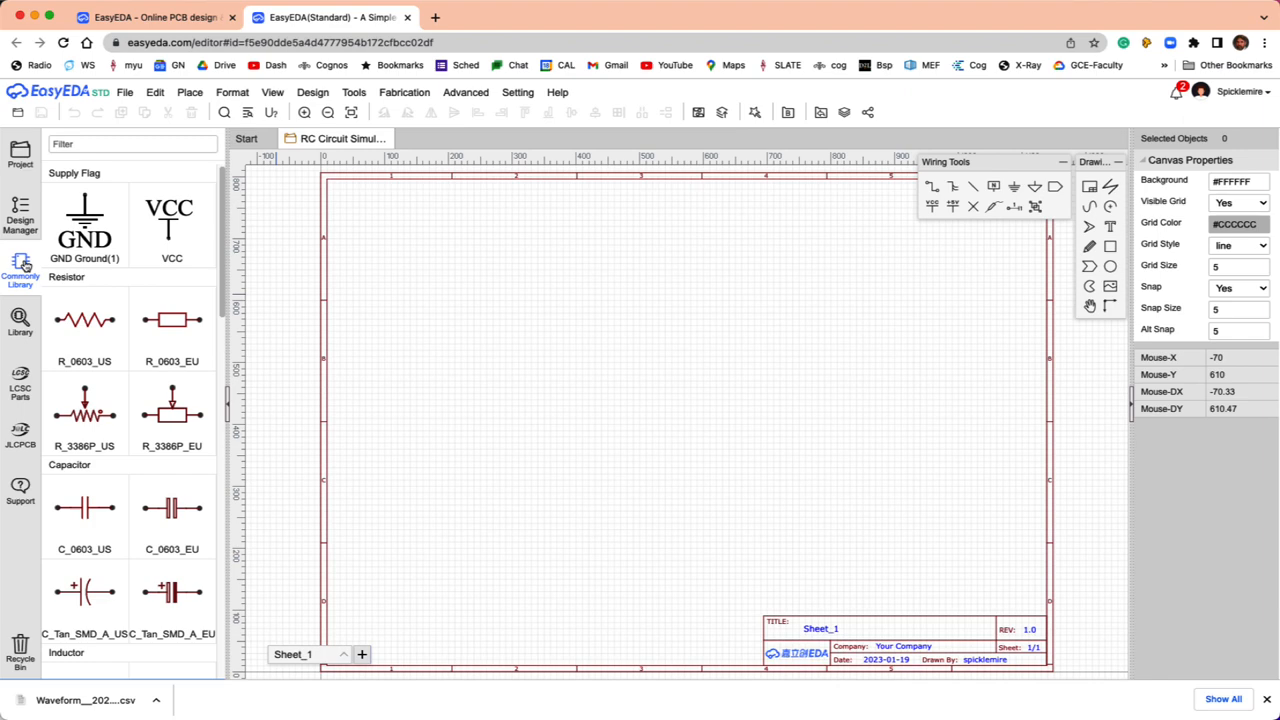
{"action": "mouse_move", "coordinate": [172, 320]}
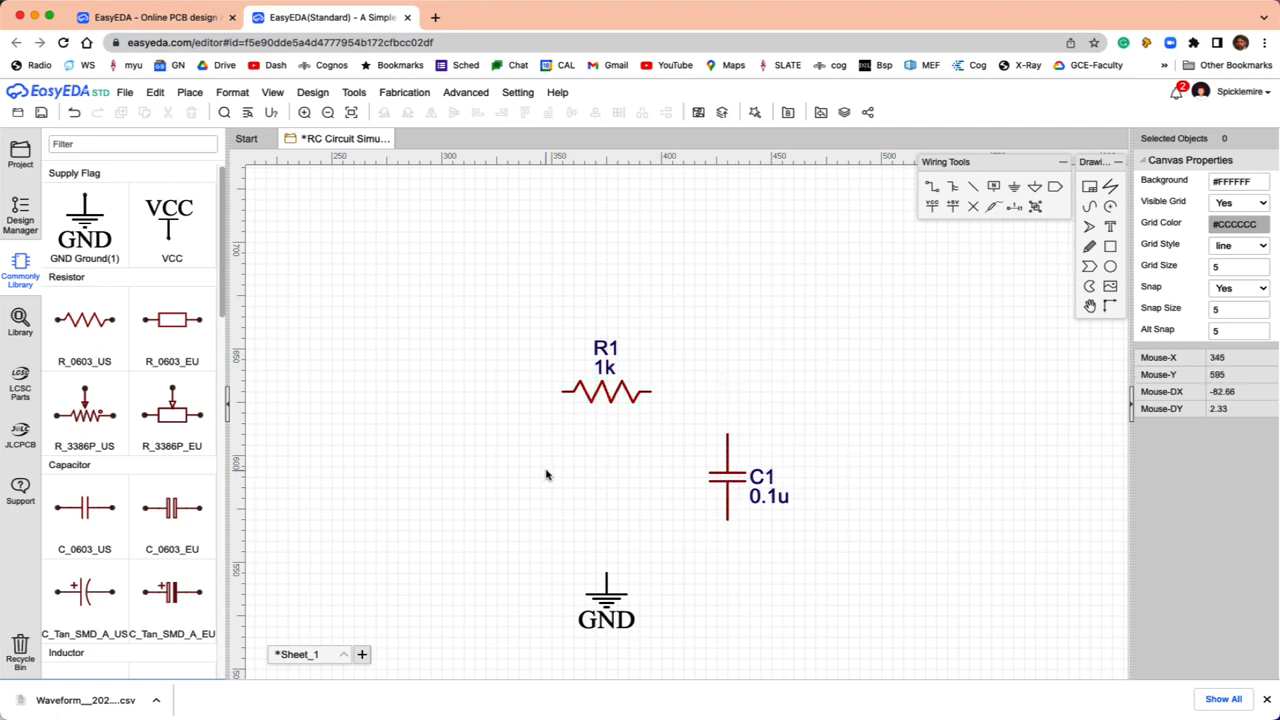
{"action": "mouse_move", "coordinate": [393, 447]}
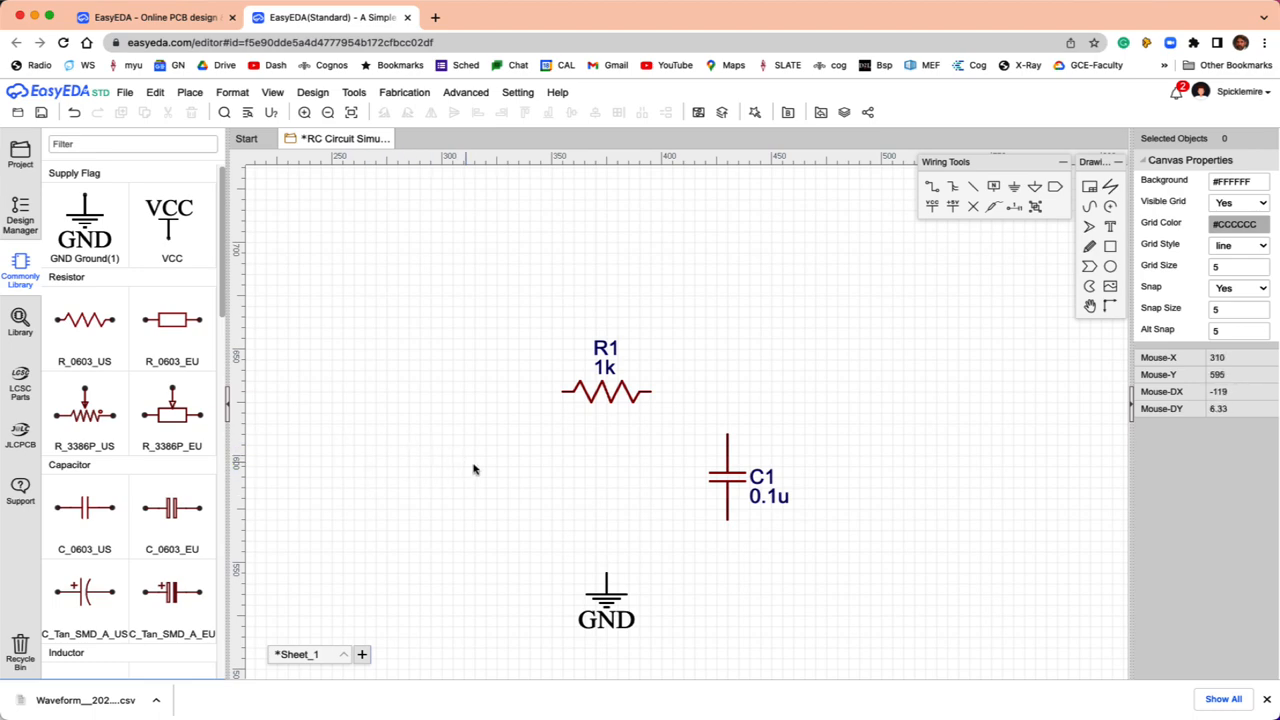
{"action": "mouse_move", "coordinate": [543, 440]}
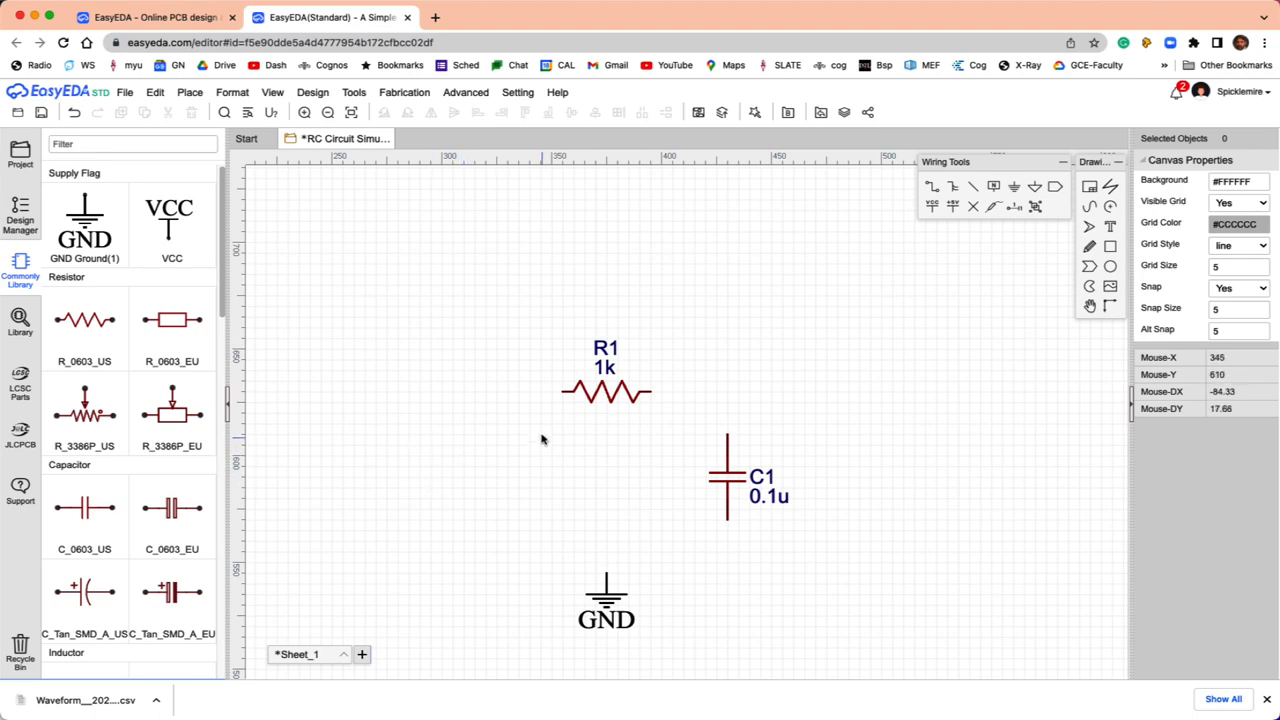
{"action": "mouse_move", "coordinate": [436, 303]}
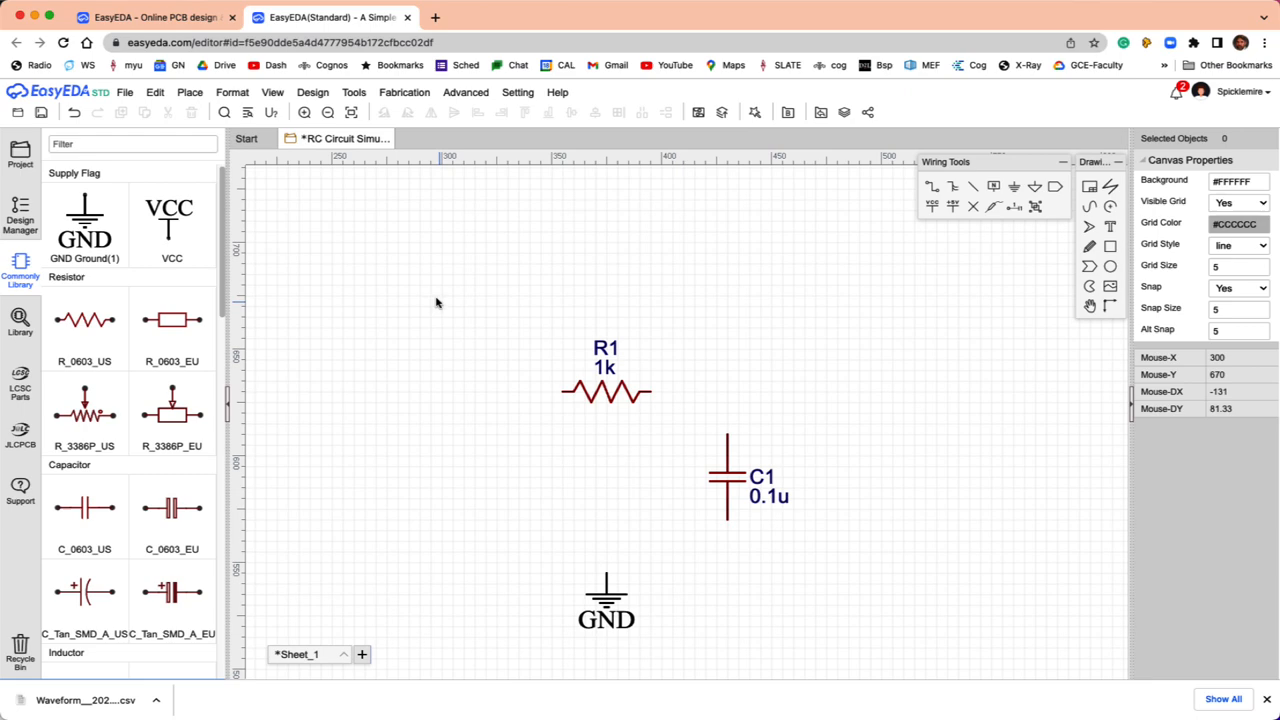
{"action": "mouse_move", "coordinate": [301, 206]}
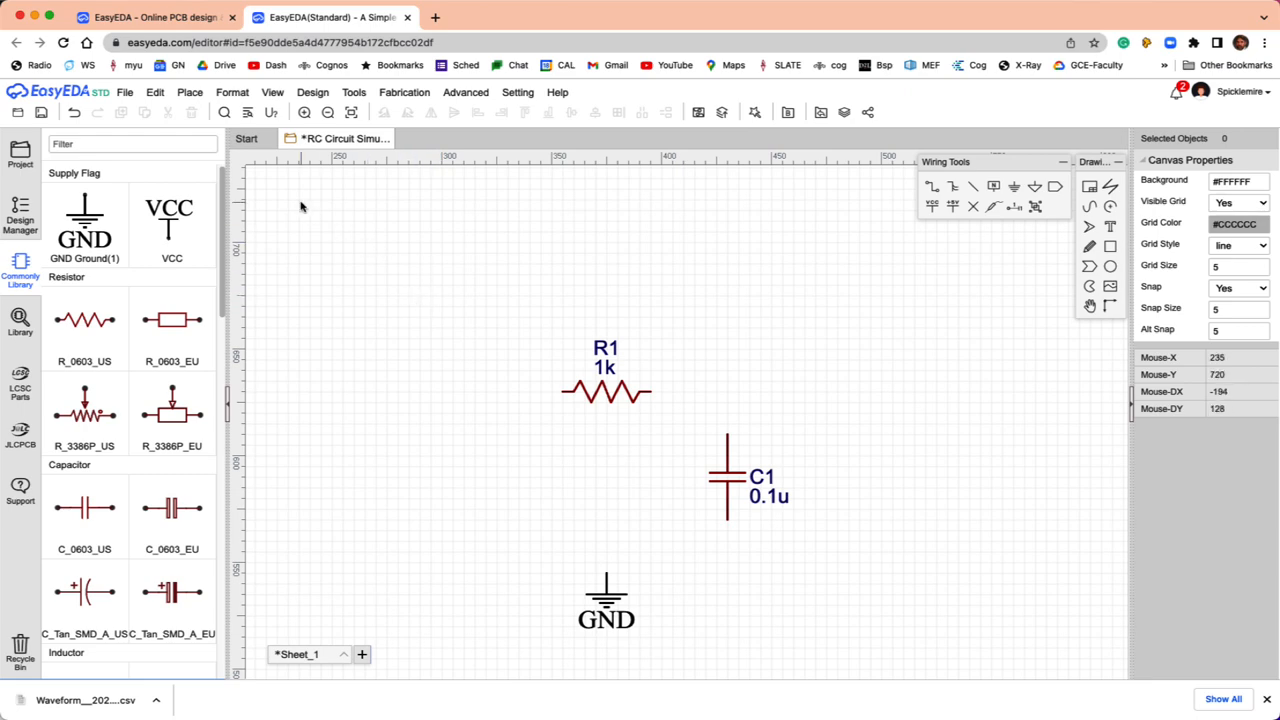
{"action": "mouse_move", "coordinate": [335, 196]}
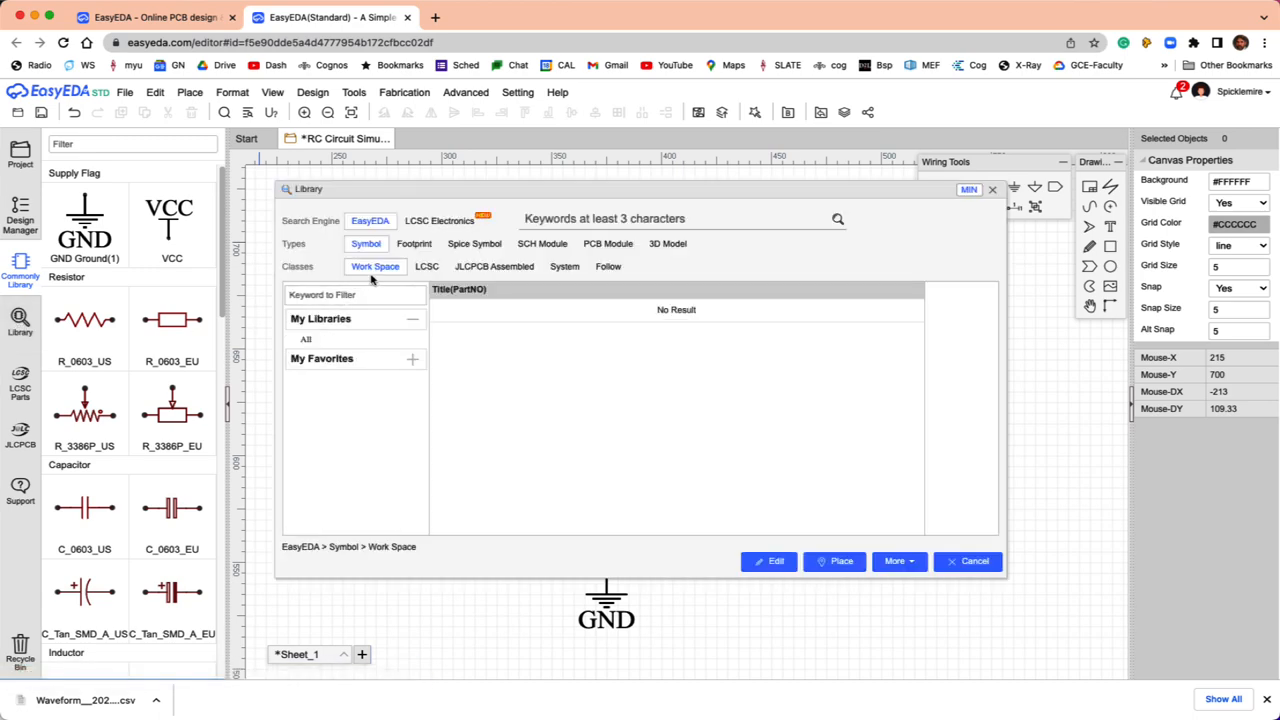
Place Voltage_Source_VPULSE from Spice Symbol > System > Power Sources.
{"action": "left_click", "coordinate": [474, 243]}
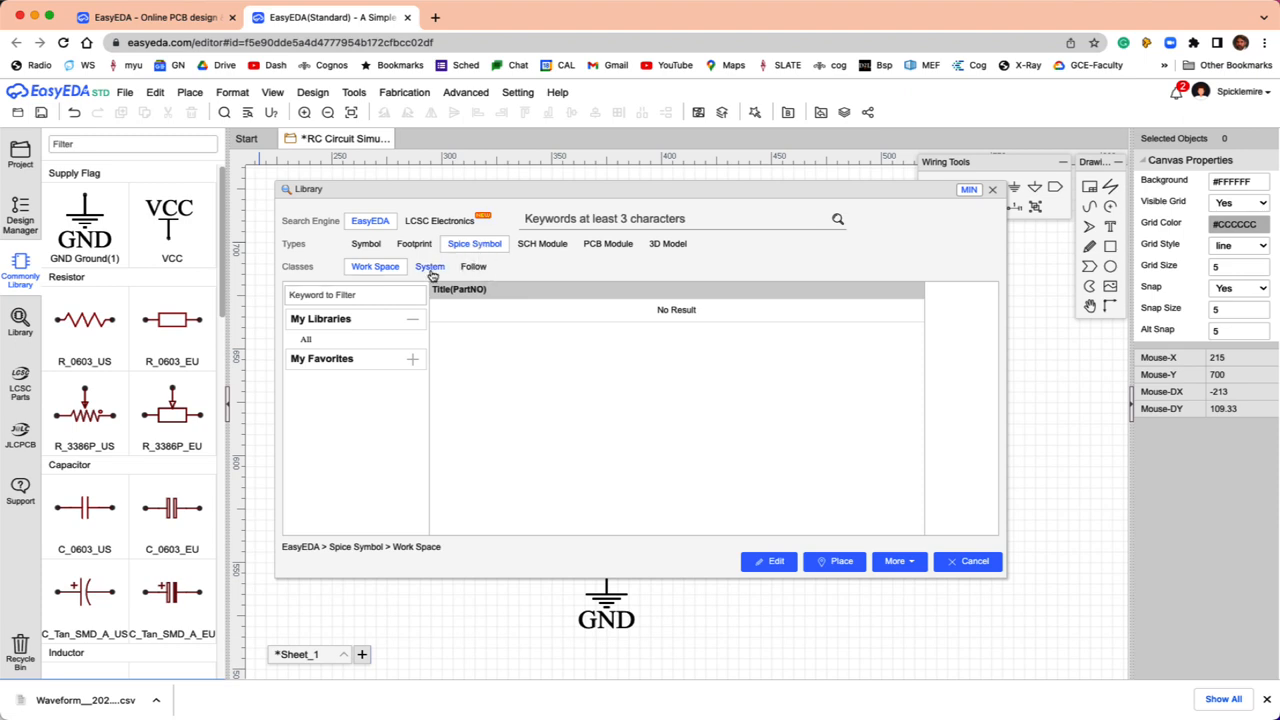
{"action": "left_click", "coordinate": [429, 266]}
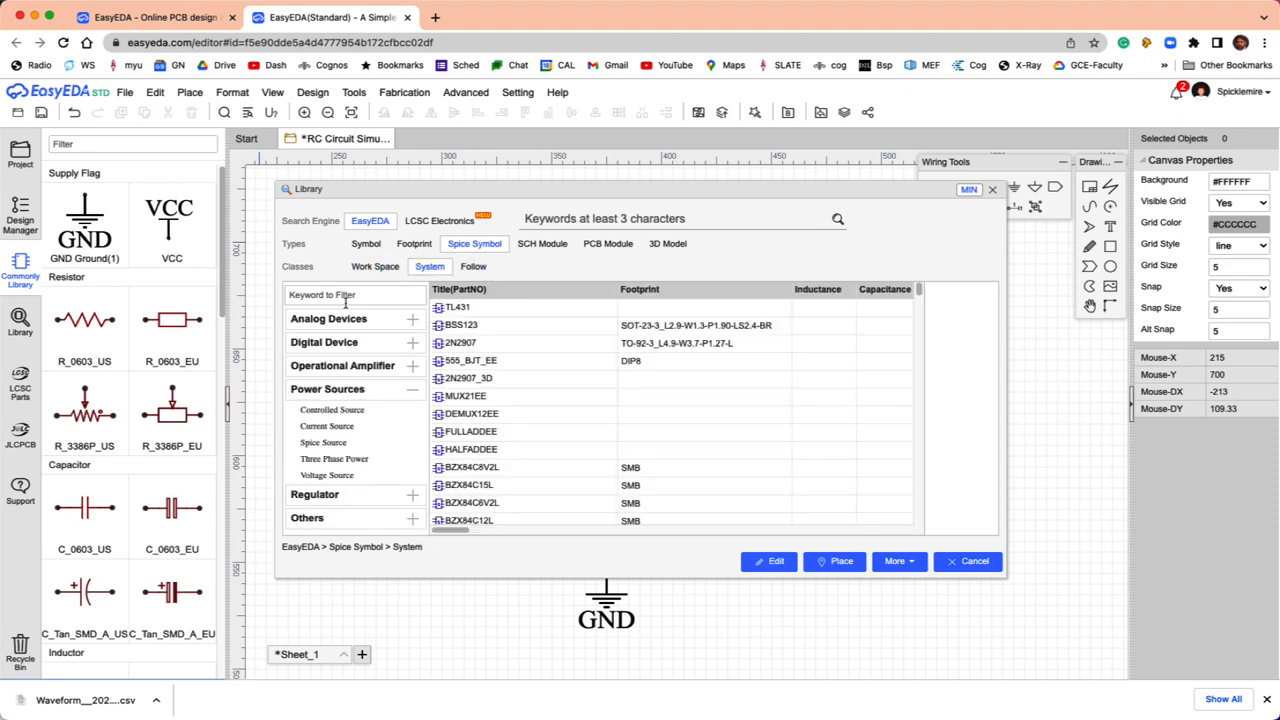
{"action": "left_click", "coordinate": [326, 475]}
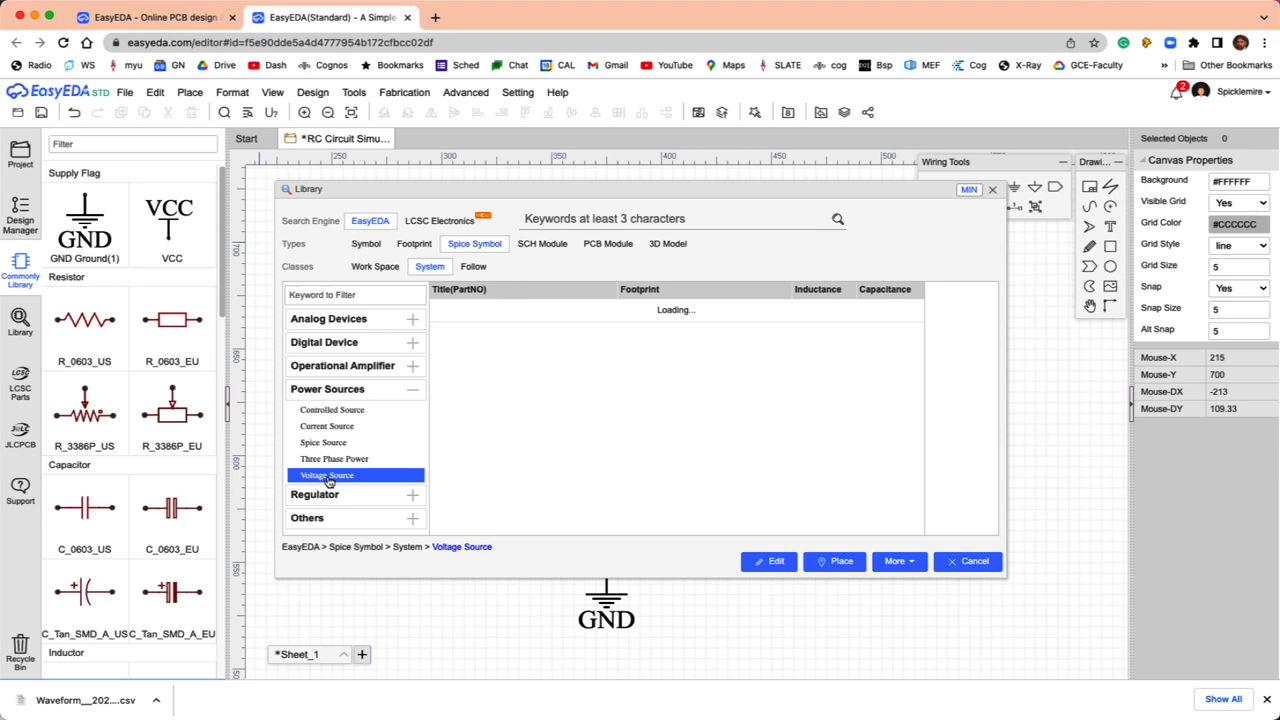
{"action": "mouse_move", "coordinate": [585, 475]}
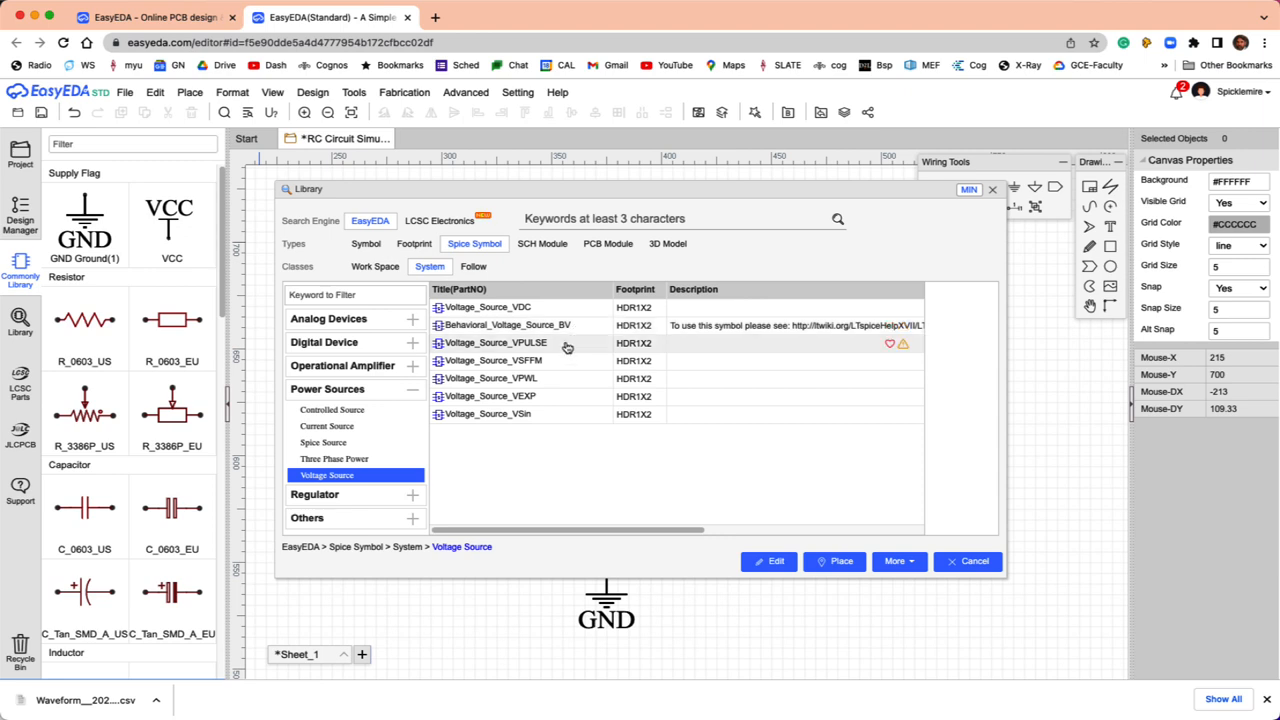
{"action": "left_click", "coordinate": [492, 343]}
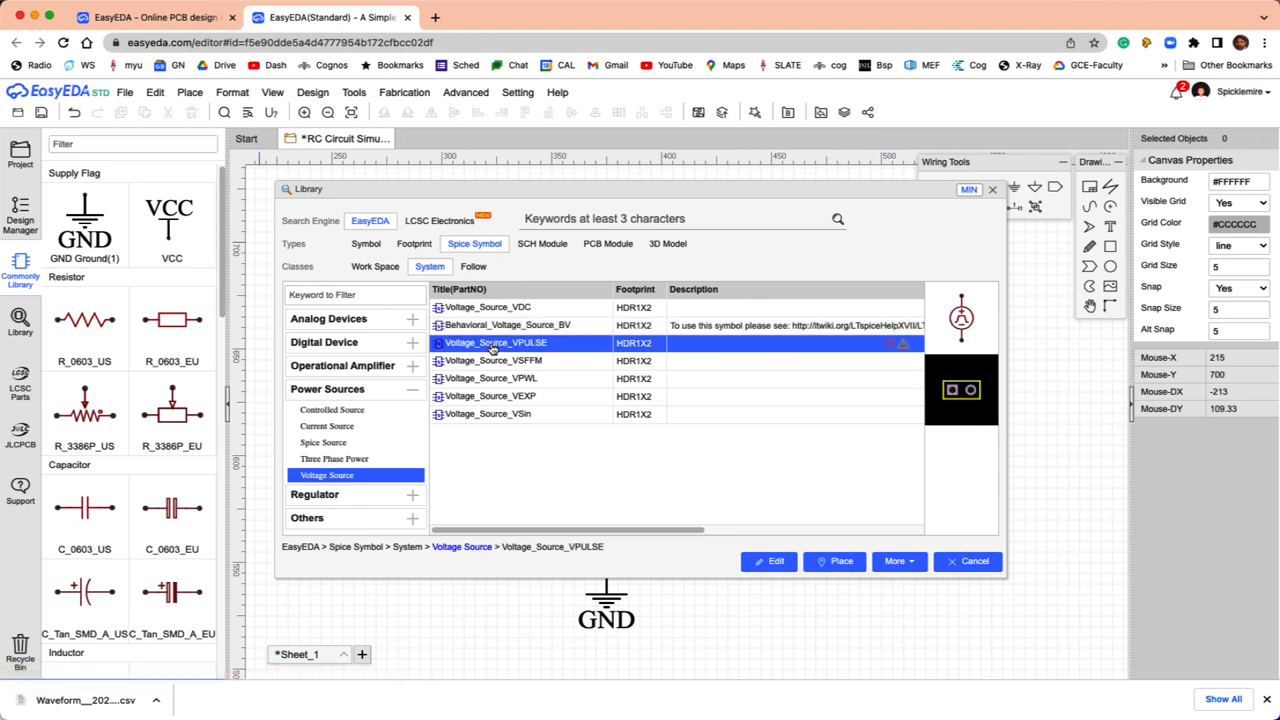
{"action": "left_click", "coordinate": [834, 561]}
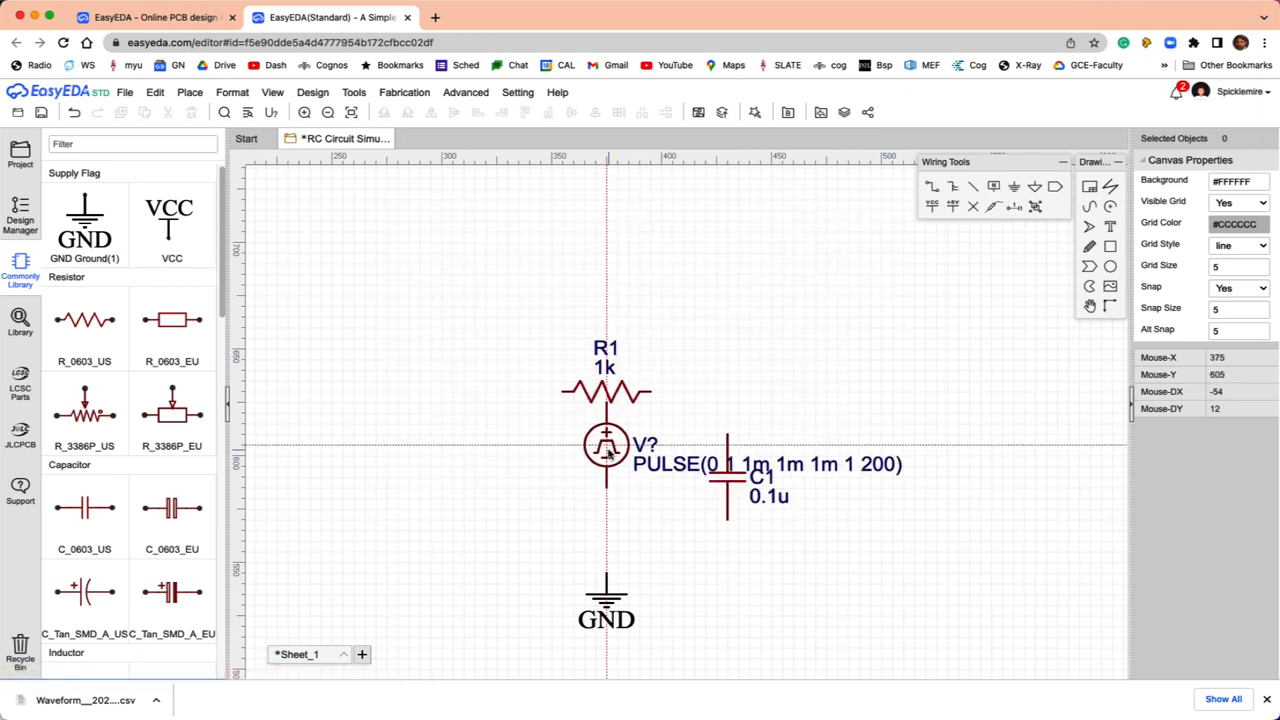
Drop V1 left of R1, then wire V1's top to R1 and R1 to C1.
{"action": "left_click_drag", "start_coordinate": [605, 450], "coordinate": [308, 487]}
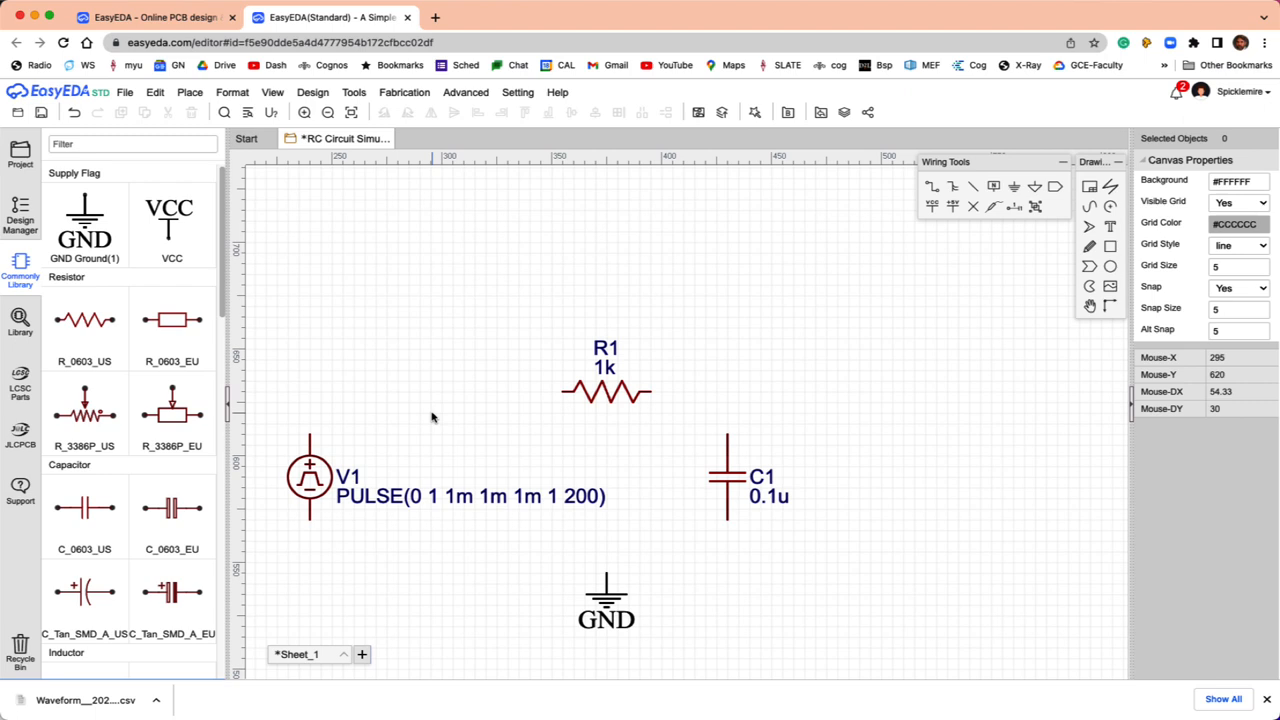
{"action": "mouse_move", "coordinate": [451, 392]}
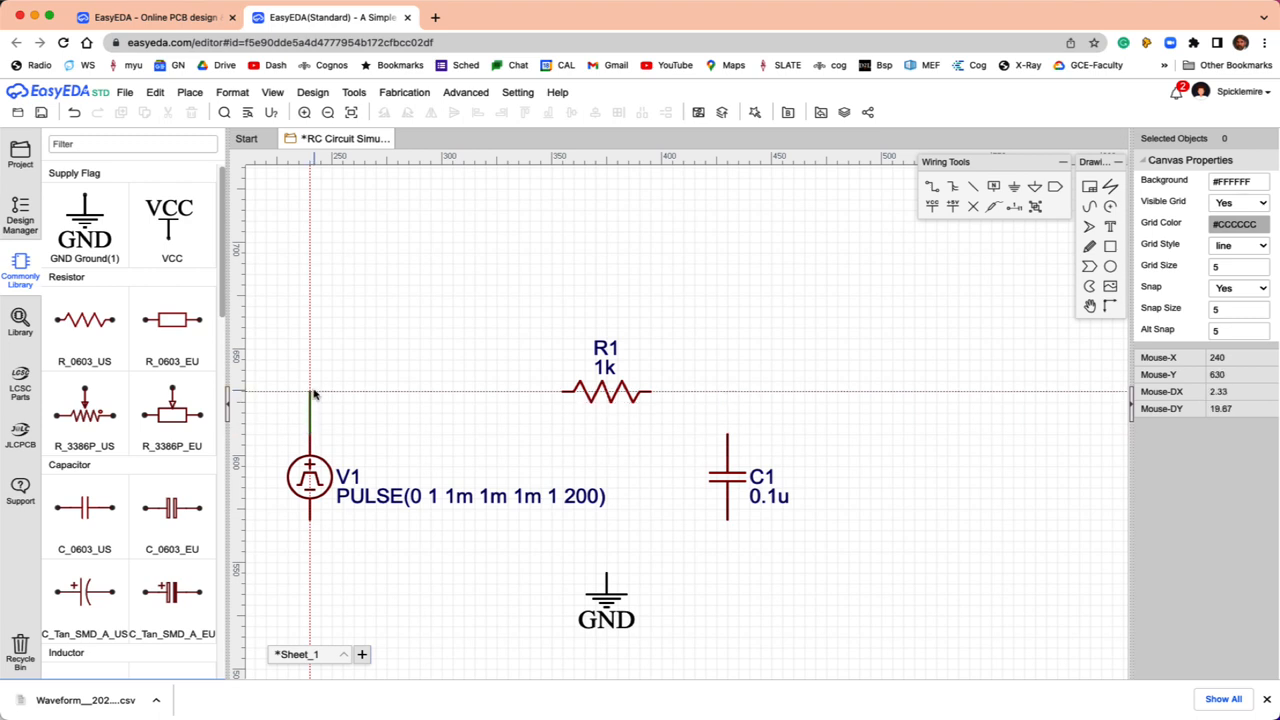
{"action": "left_click_drag", "start_coordinate": [310, 392], "coordinate": [560, 392]}
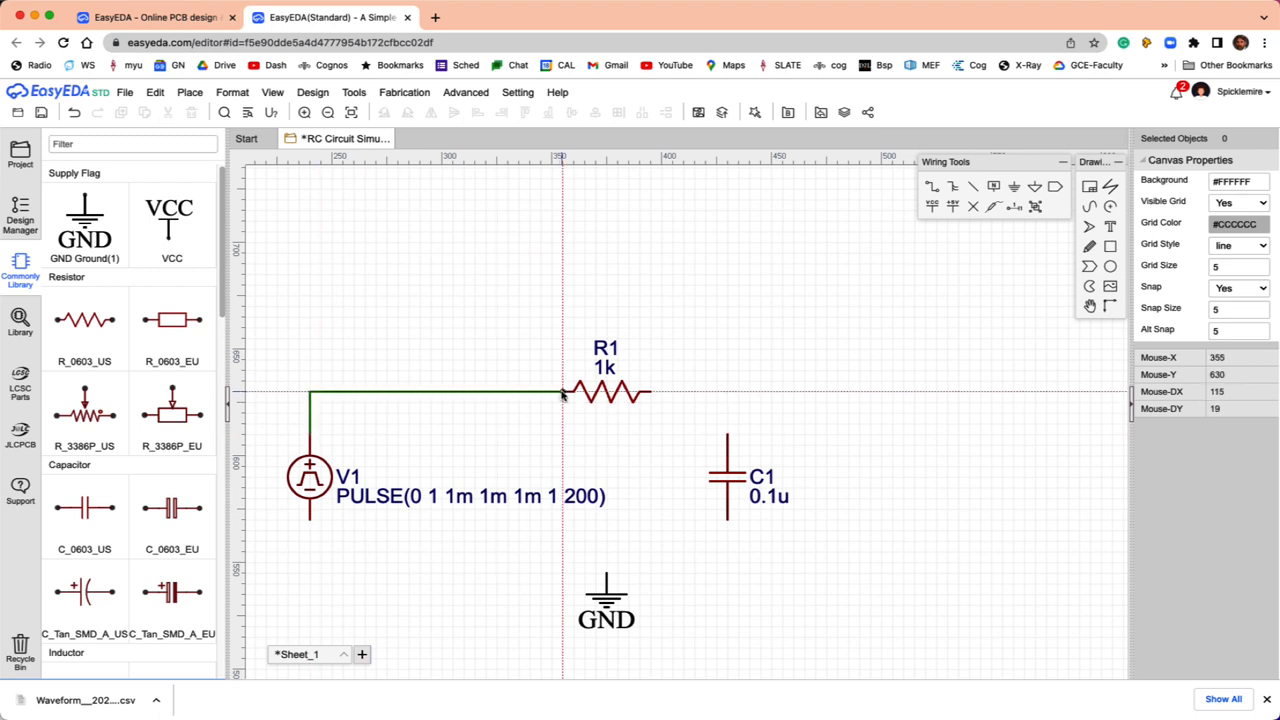
{"action": "mouse_move", "coordinate": [658, 395]}
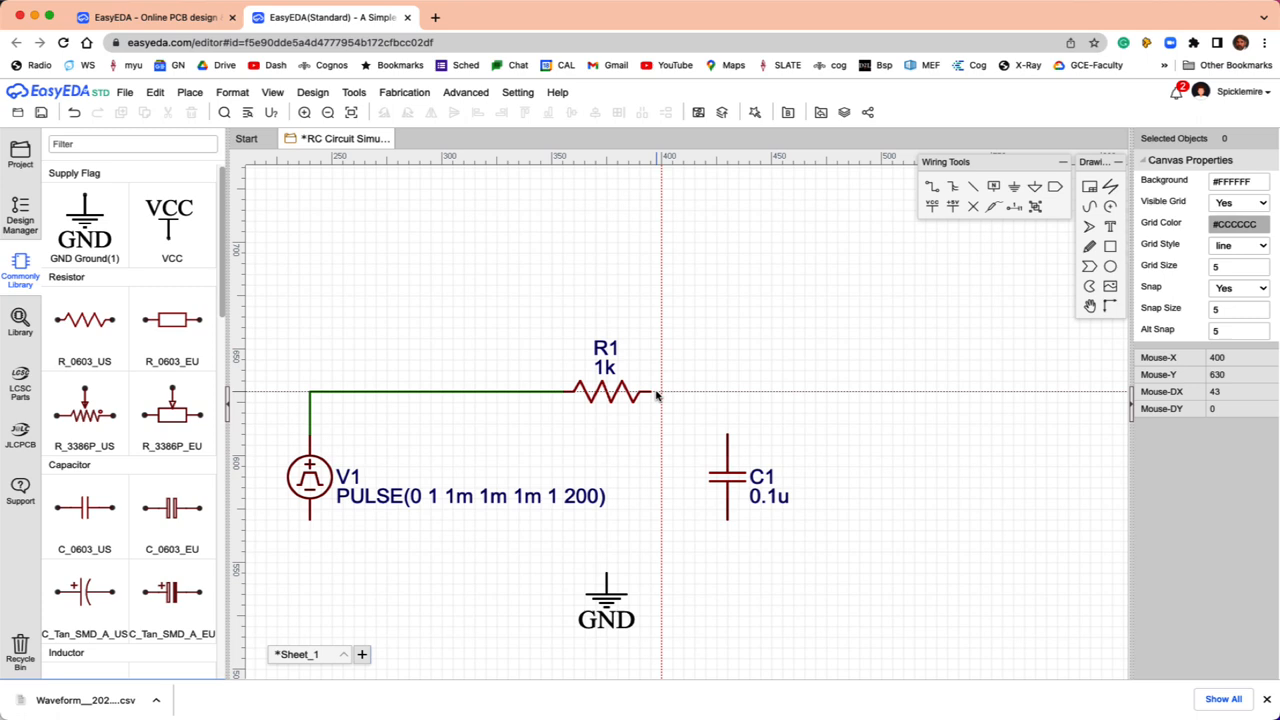
{"action": "left_click_drag", "start_coordinate": [650, 390], "coordinate": [728, 410]}
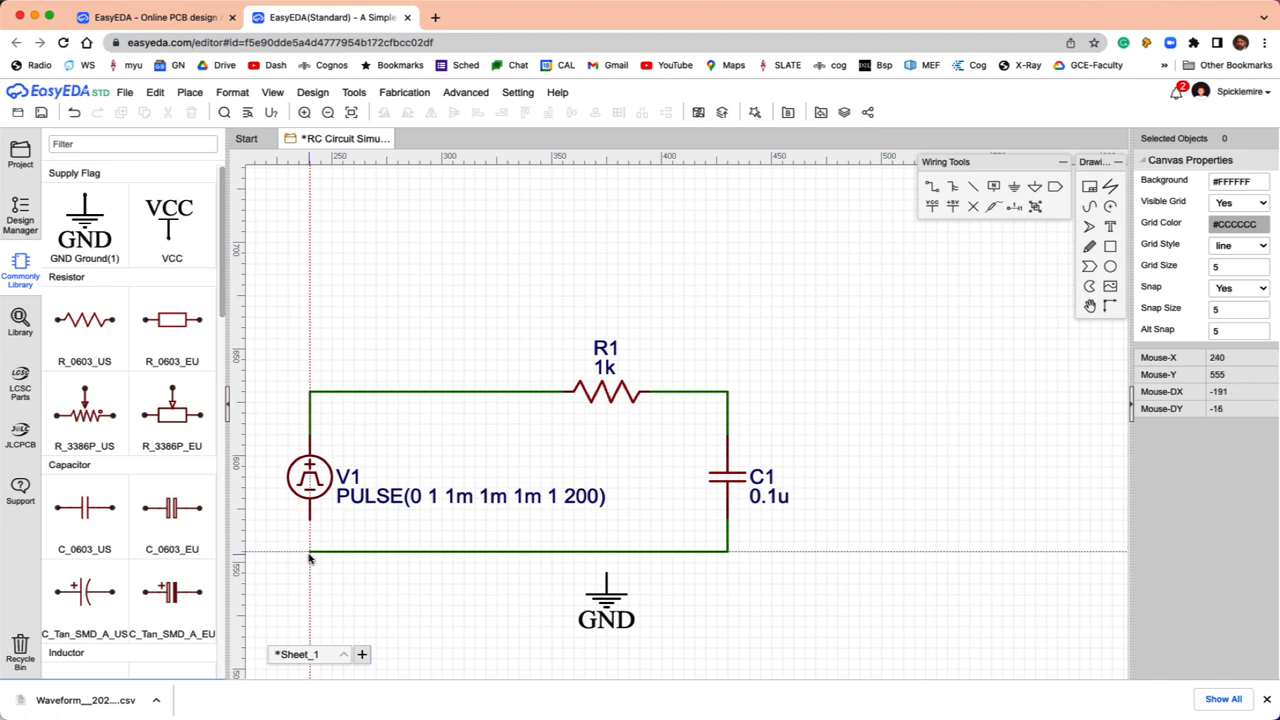
{"action": "mouse_move", "coordinate": [610, 580]}
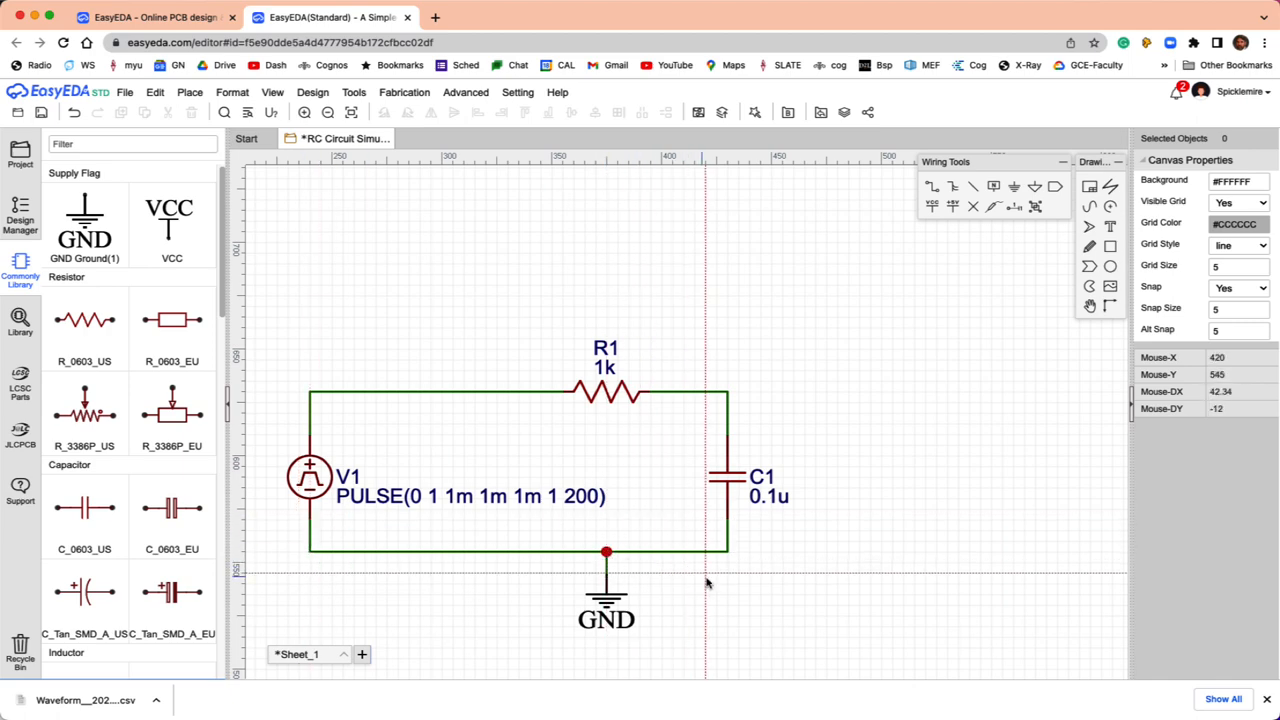
{"action": "mouse_move", "coordinate": [872, 530]}
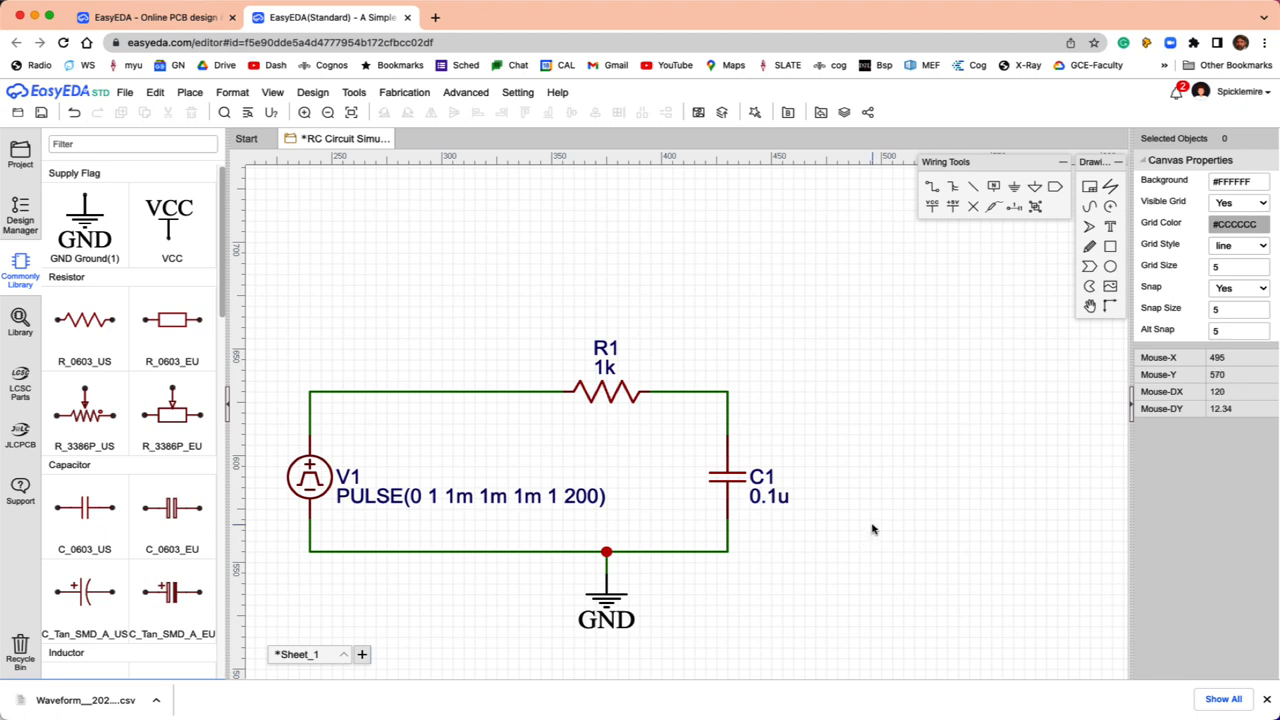
{"action": "mouse_move", "coordinate": [875, 527]}
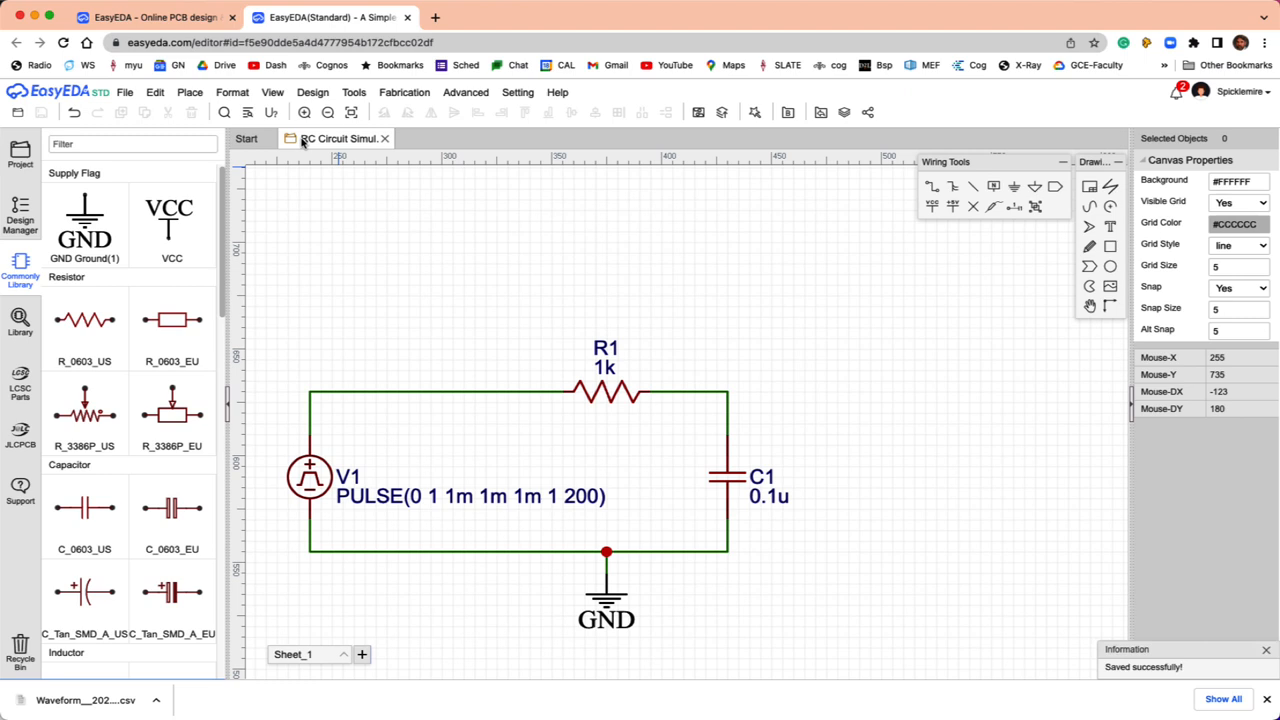
{"action": "mouse_move", "coordinate": [693, 308]}
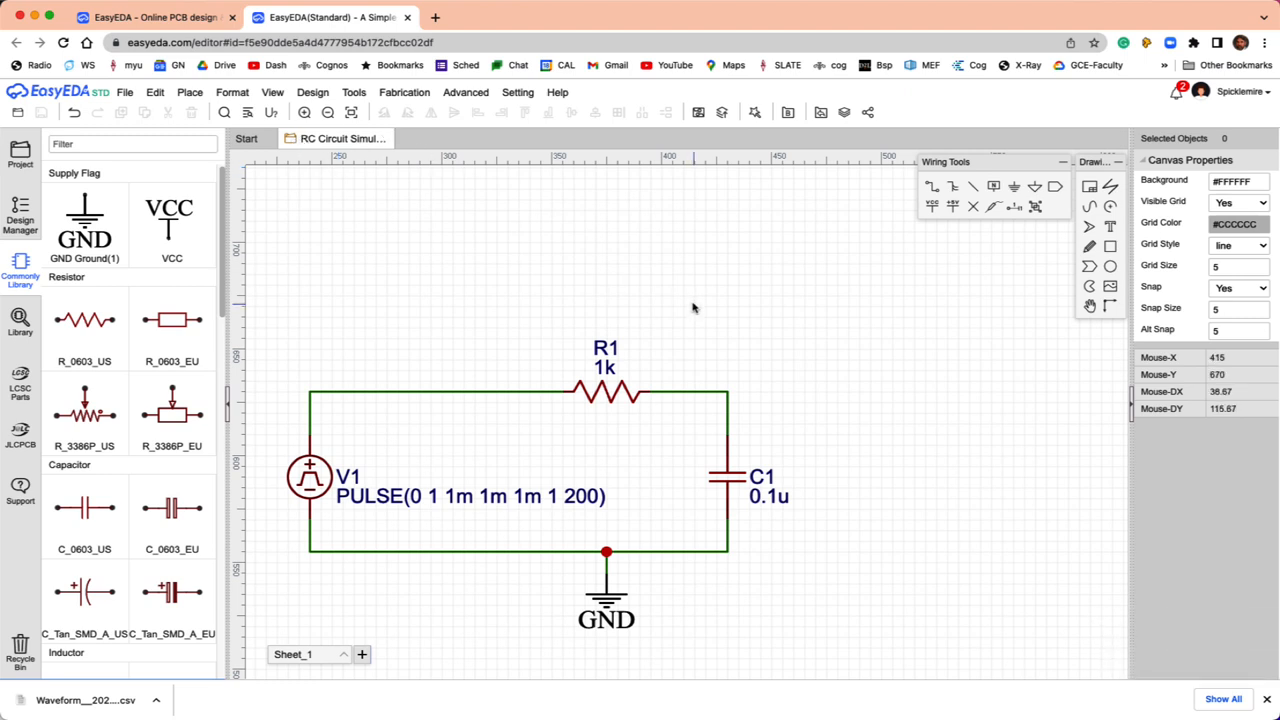
{"action": "mouse_move", "coordinate": [789, 345]}
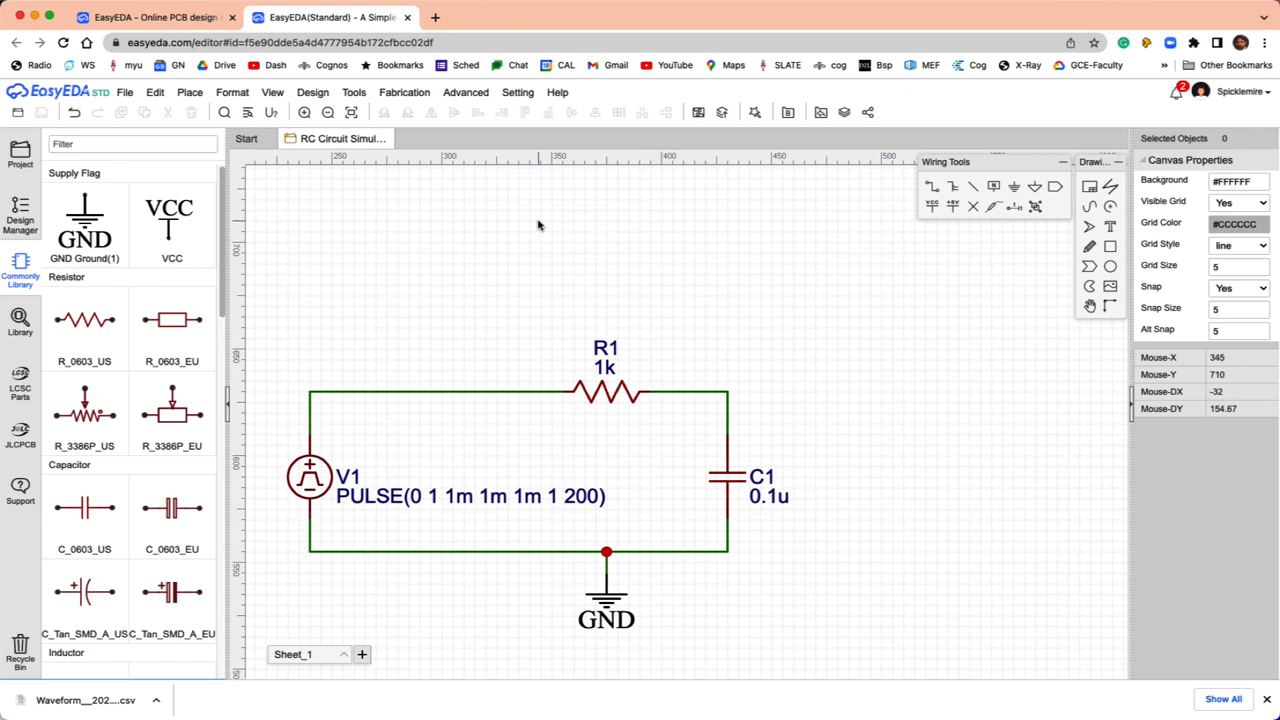
Switch the editor to Simulation mode, confirming the documents will be closed and reopened.
{"action": "left_click", "coordinate": [353, 92]}
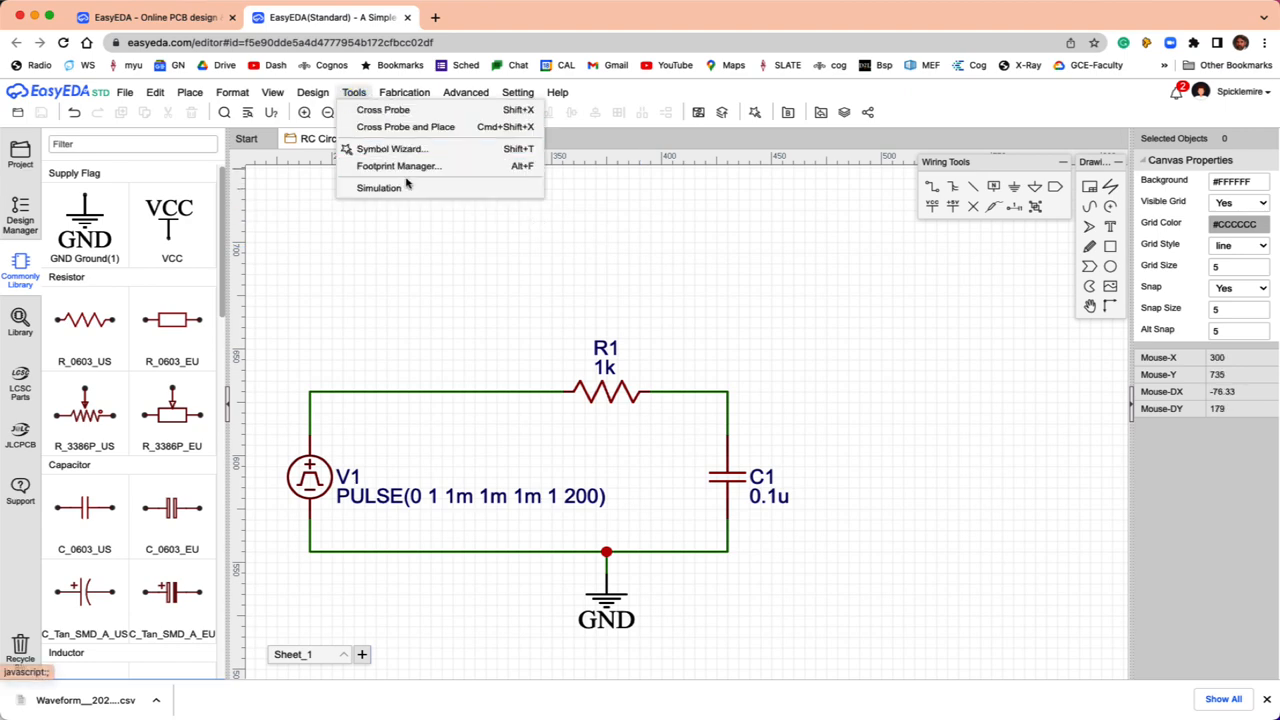
{"action": "left_click", "coordinate": [378, 188]}
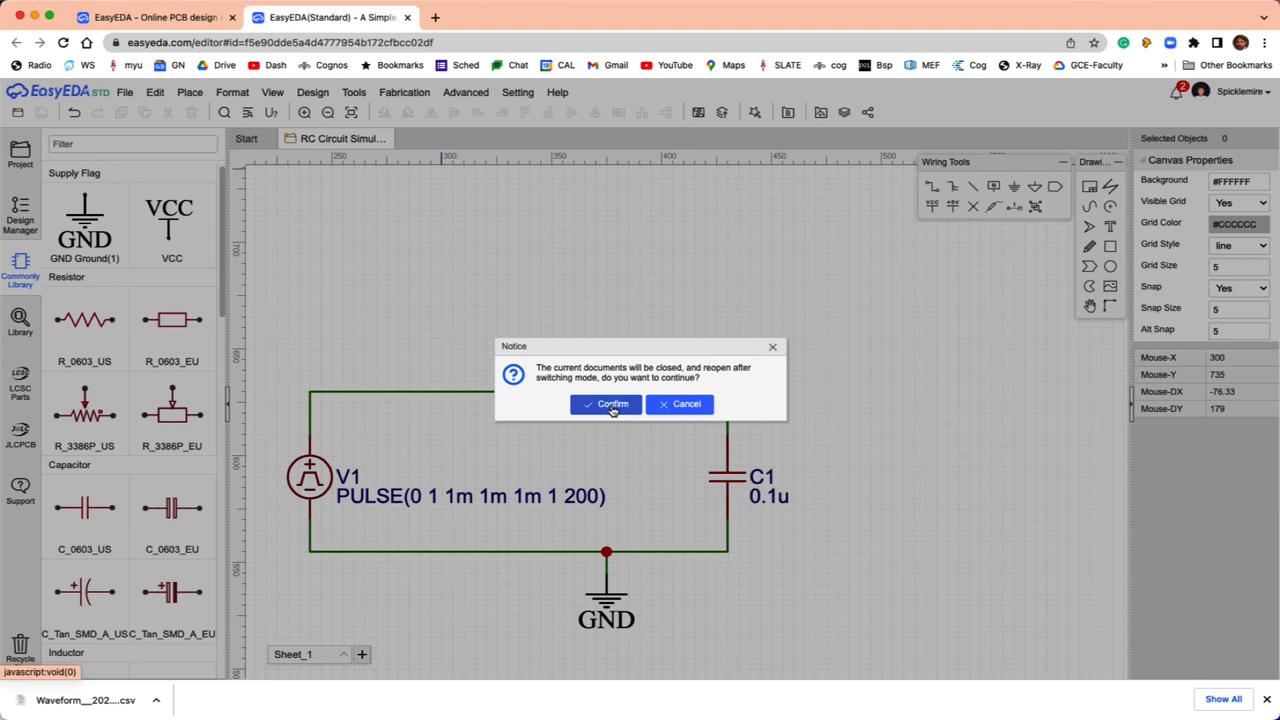
{"action": "left_click", "coordinate": [605, 404]}
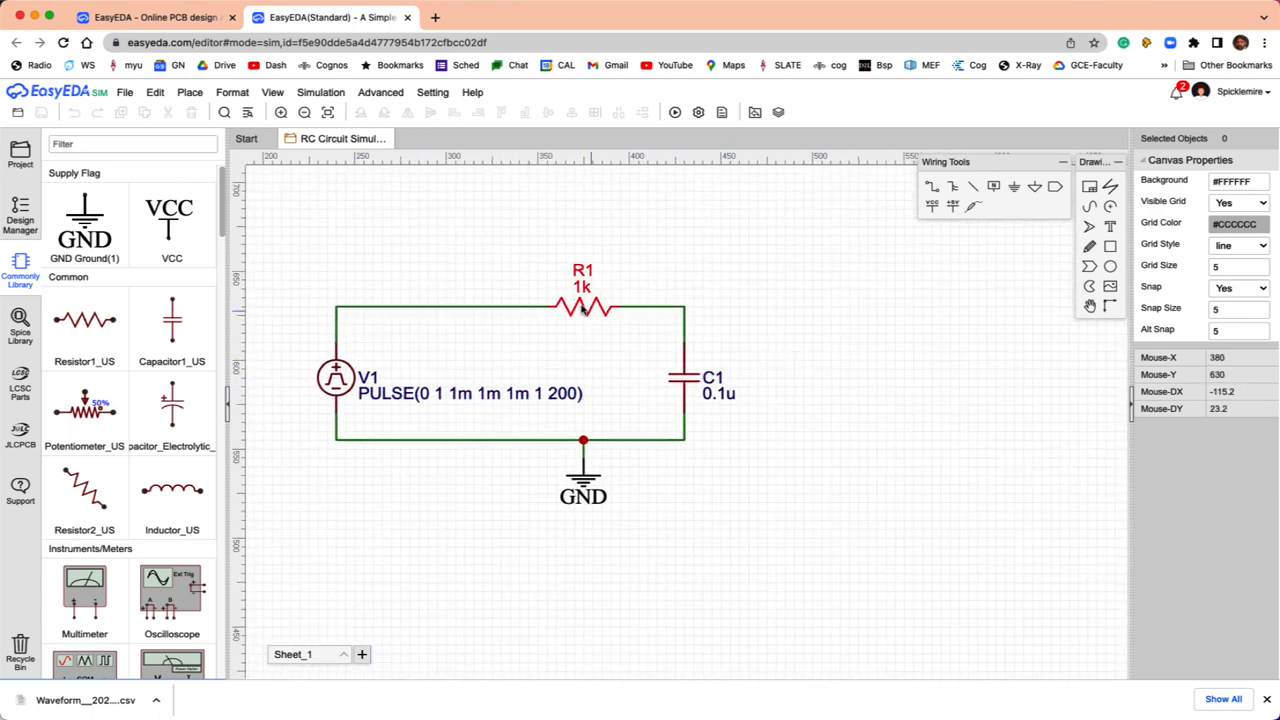
{"action": "mouse_move", "coordinate": [700, 362]}
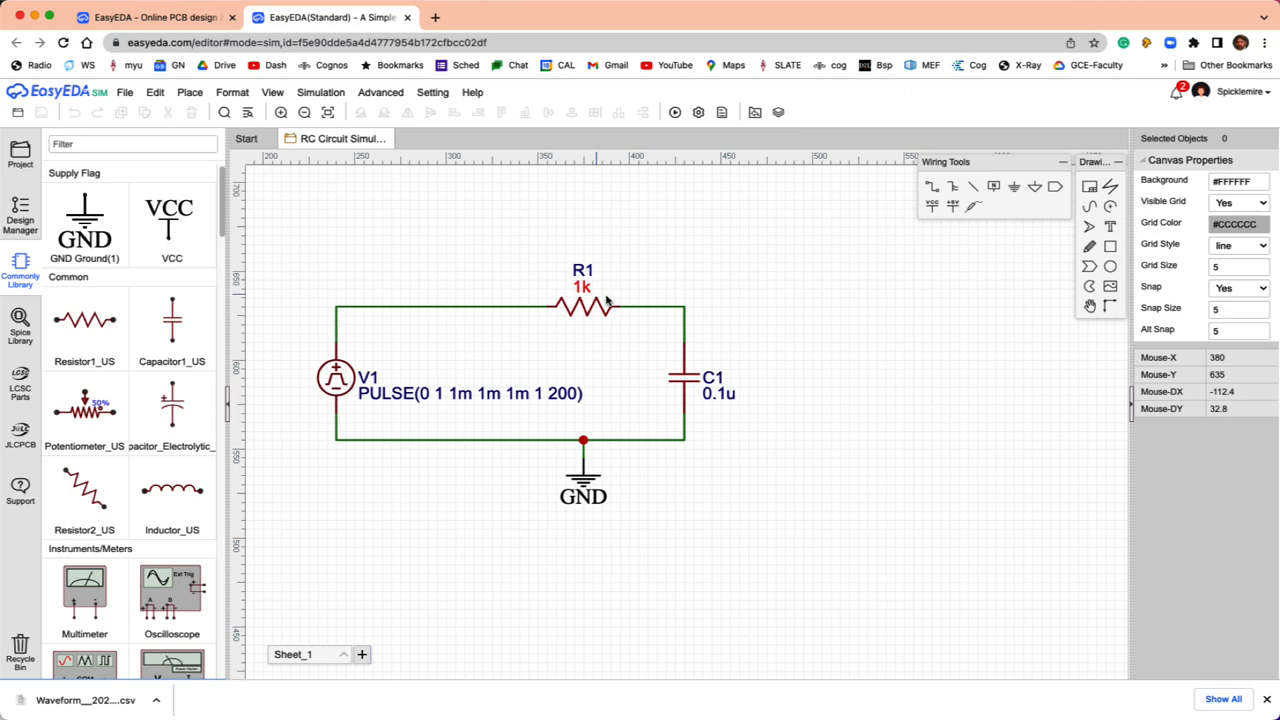
{"action": "mouse_move", "coordinate": [733, 375]}
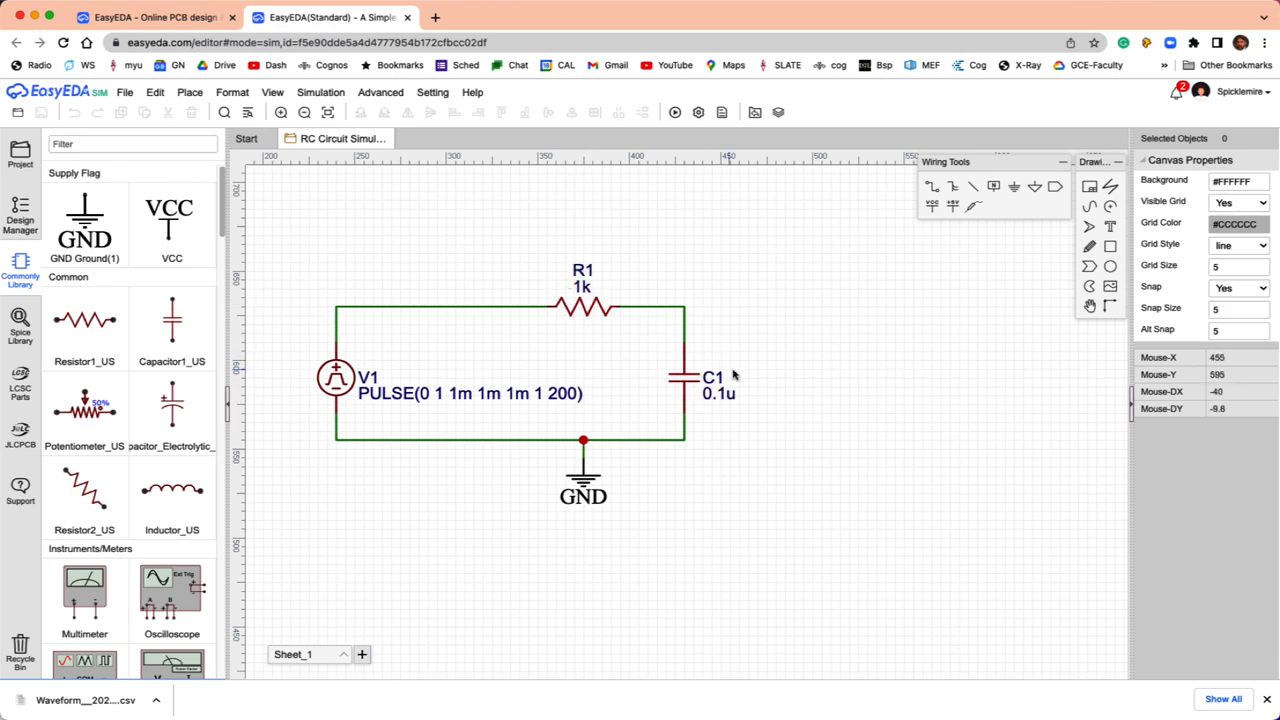
{"action": "mouse_move", "coordinate": [595, 295]}
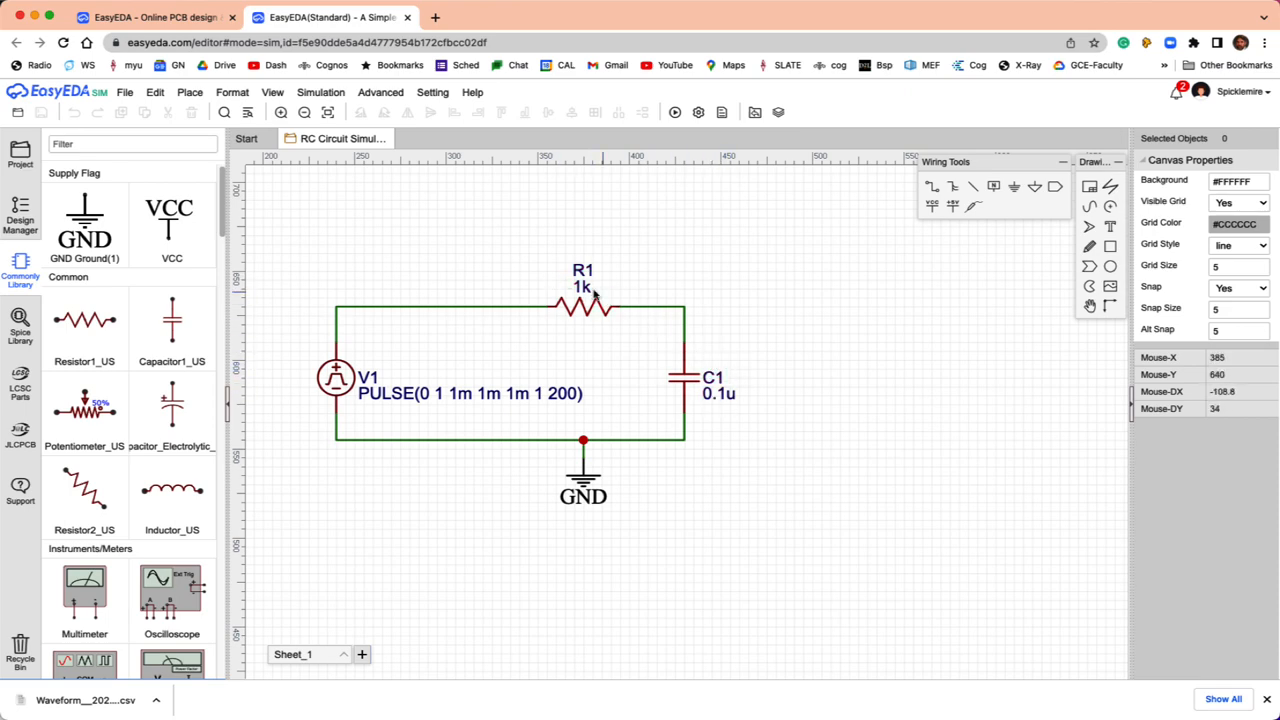
{"action": "left_click", "coordinate": [368, 377]}
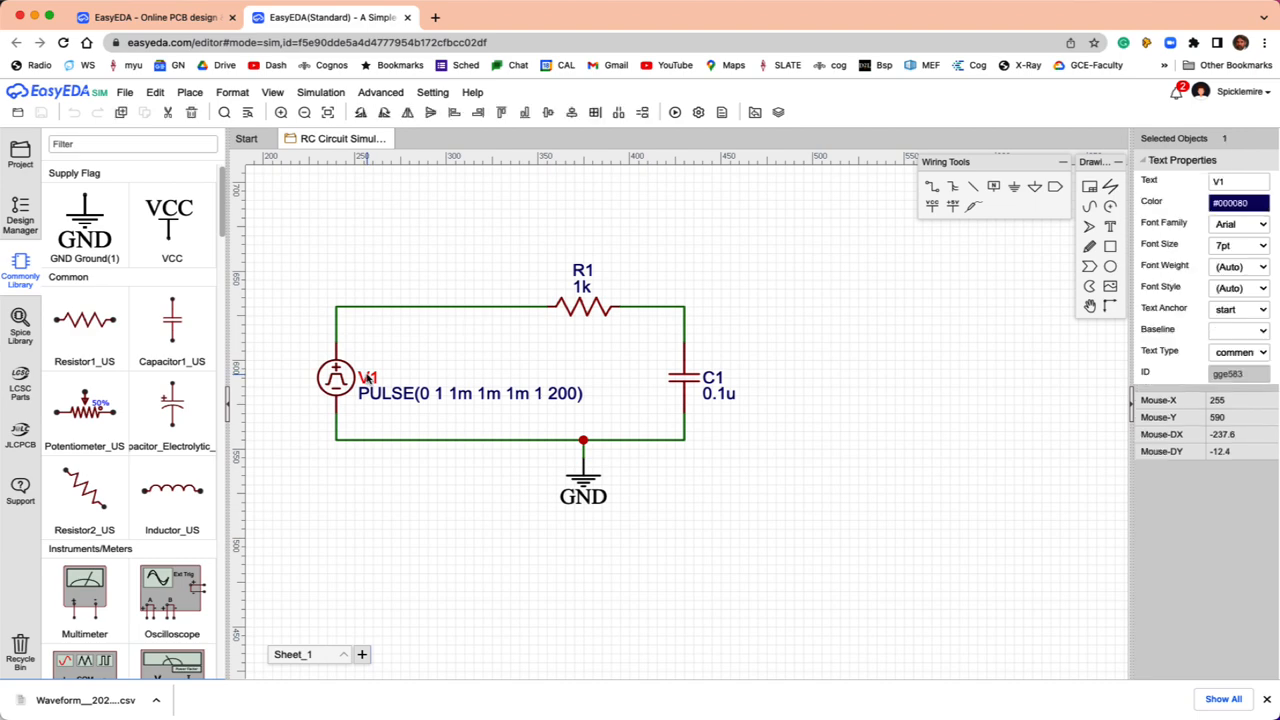
{"action": "mouse_move", "coordinate": [365, 388]}
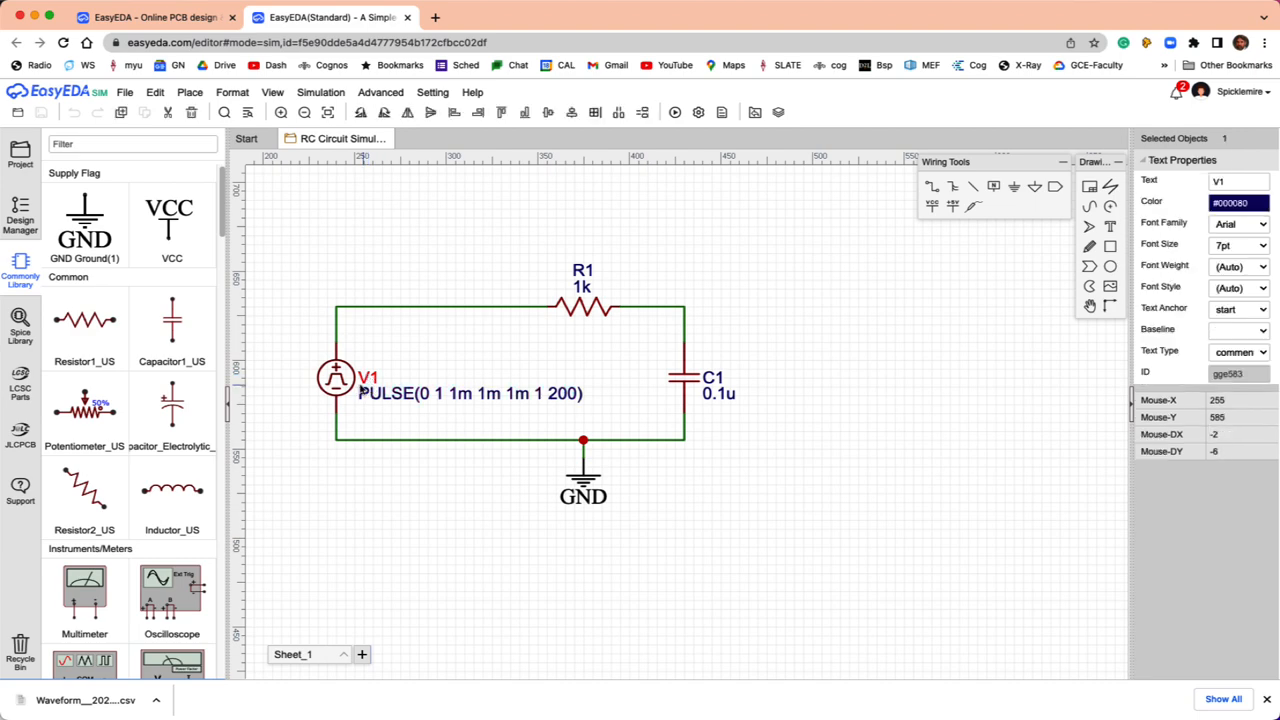
Edit V1's pulse: 0 delay, 1n rise/fall, 10m on-time, 20m period.
{"action": "left_click", "coordinate": [336, 377]}
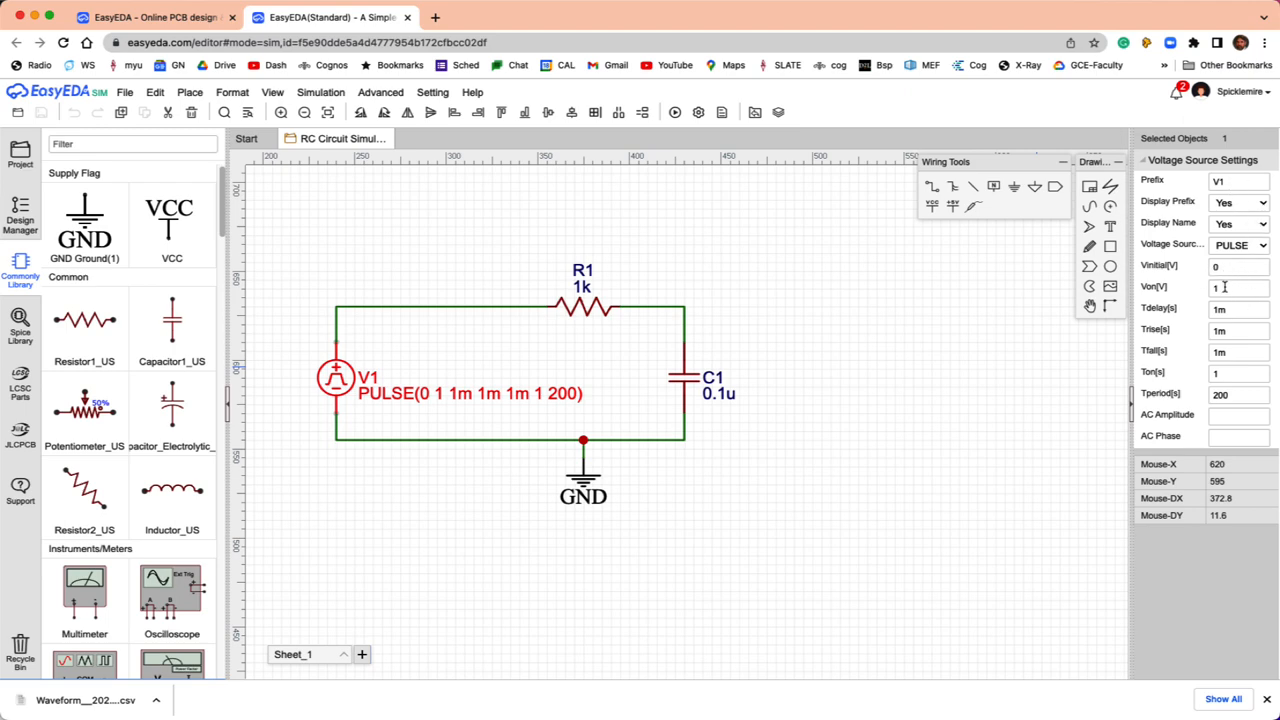
{"action": "left_click", "coordinate": [1238, 308]}
{"action": "type", "text": "0"}
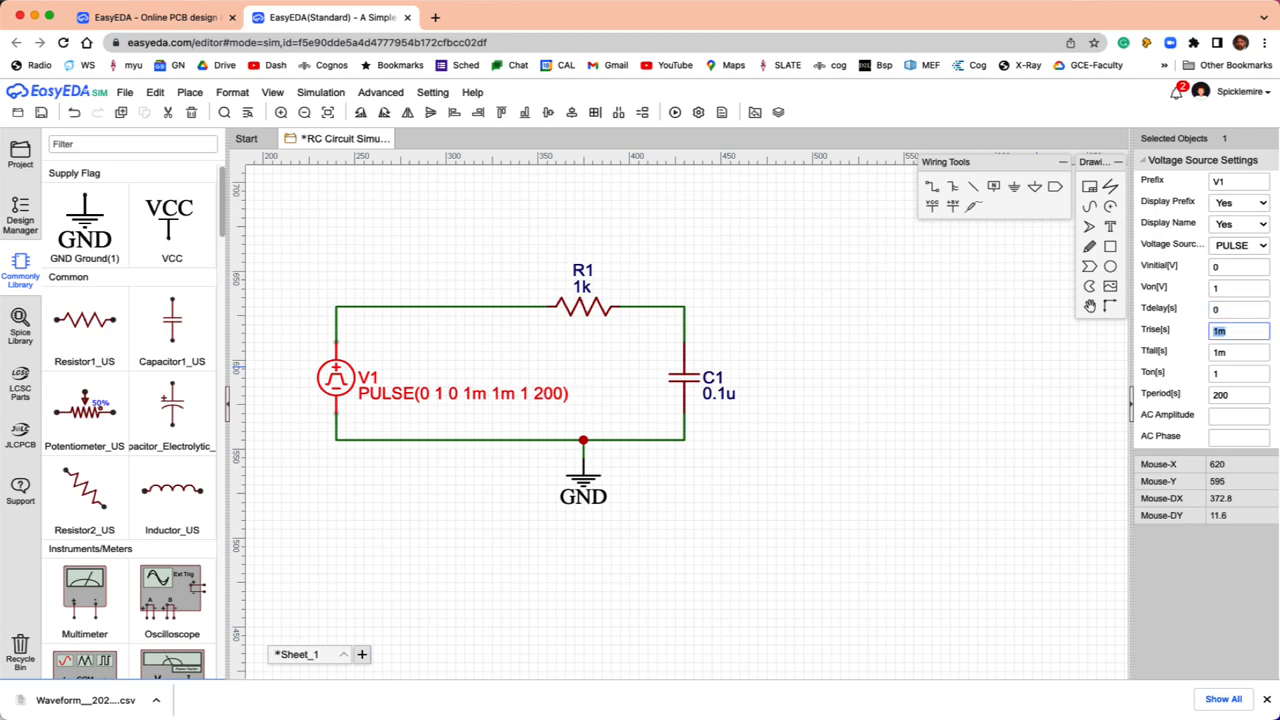
{"action": "type", "text": "1"}
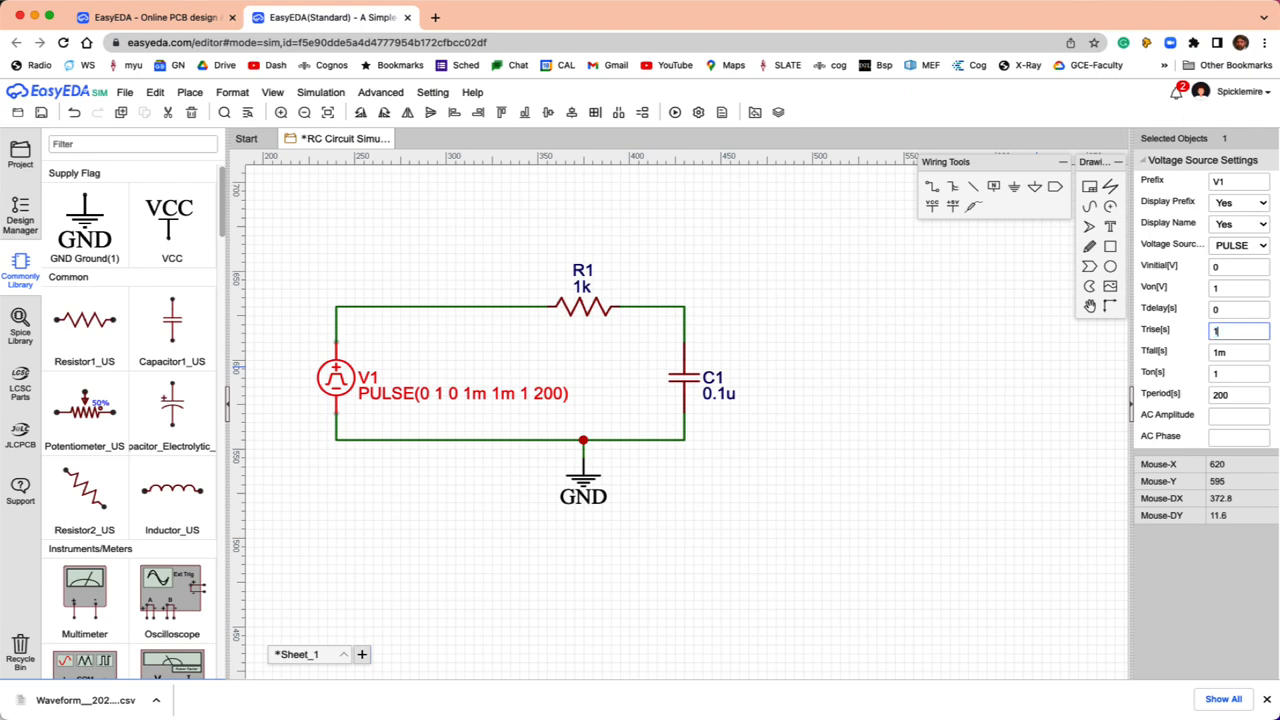
{"action": "type", "text": "n"}
{"action": "left_click", "coordinate": [1239, 352]}
{"action": "type", "text": "n"}
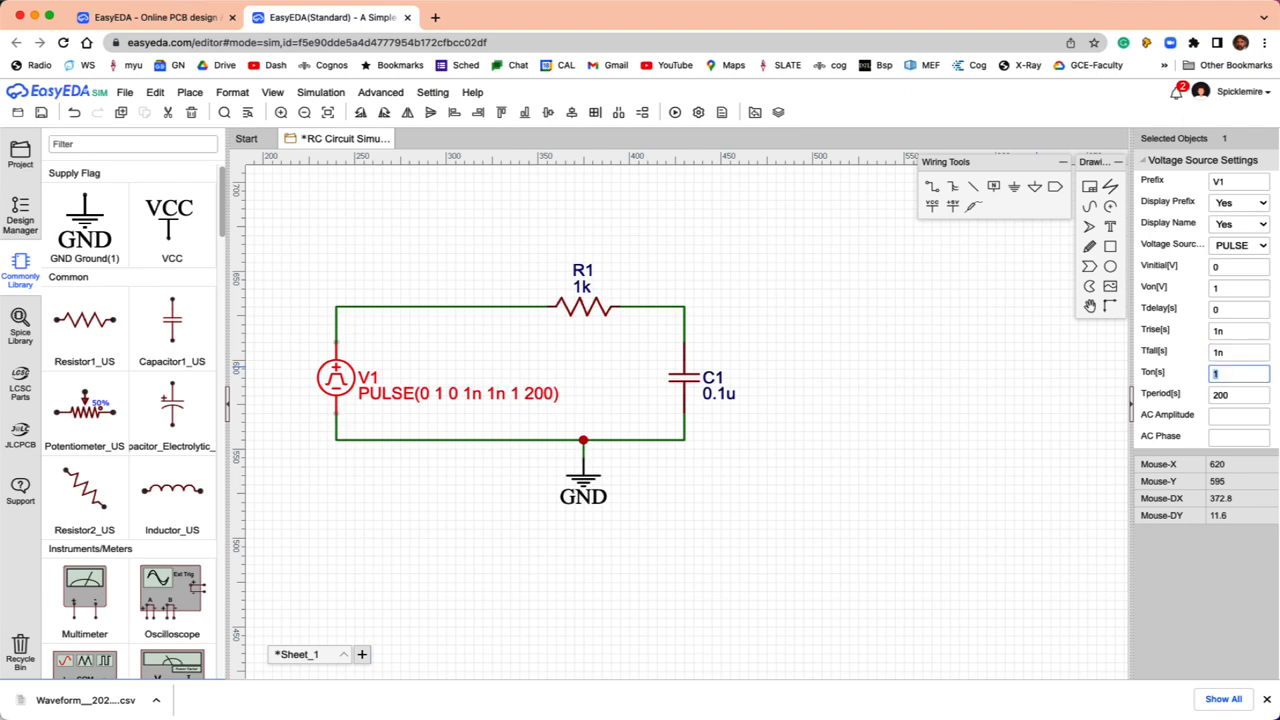
{"action": "type", "text": "0"}
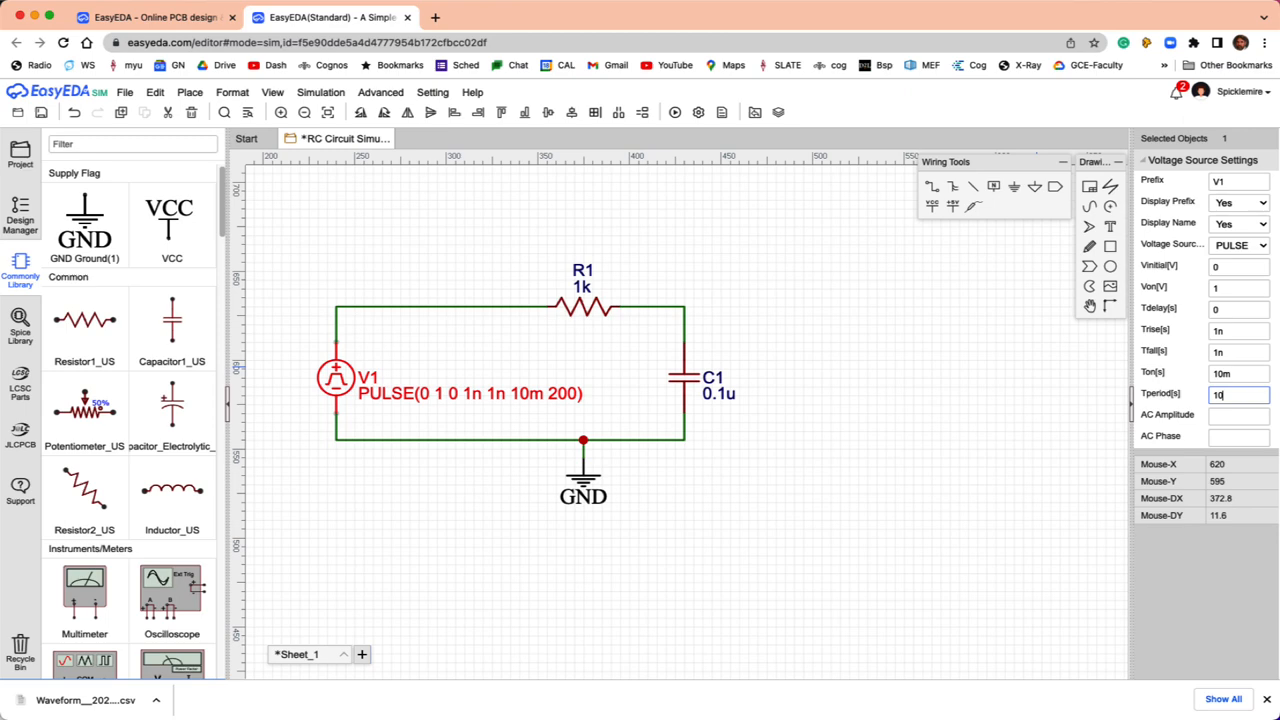
{"action": "type", "text": "20m"}
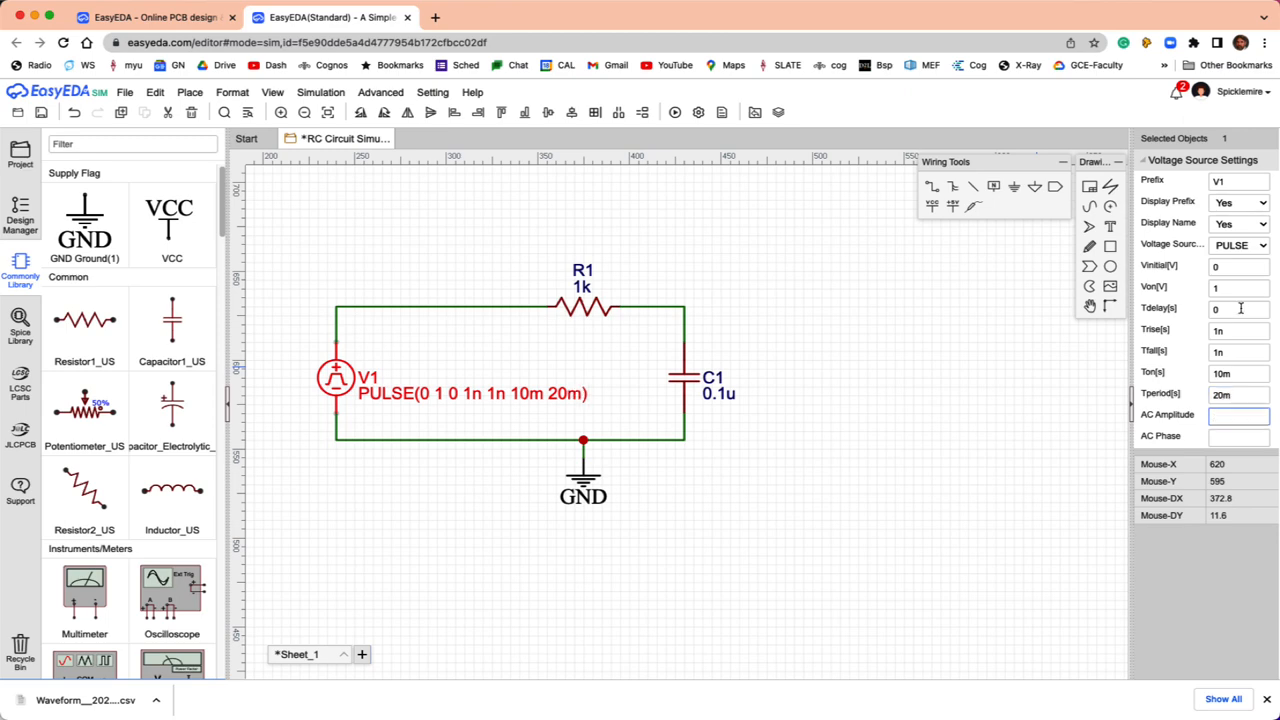
{"action": "mouse_move", "coordinate": [977, 404]}
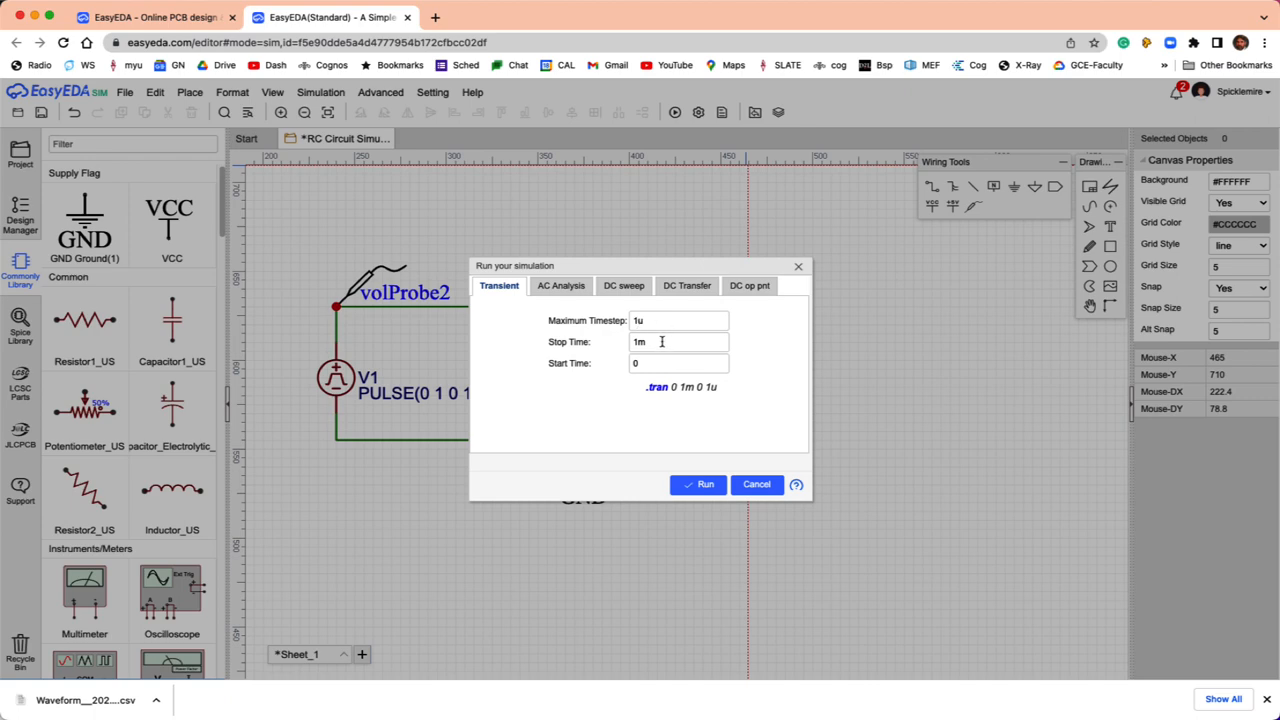
Run a transient analysis with 40m stop time and 10u maximum timestep.
{"action": "left_click", "coordinate": [680, 342]}
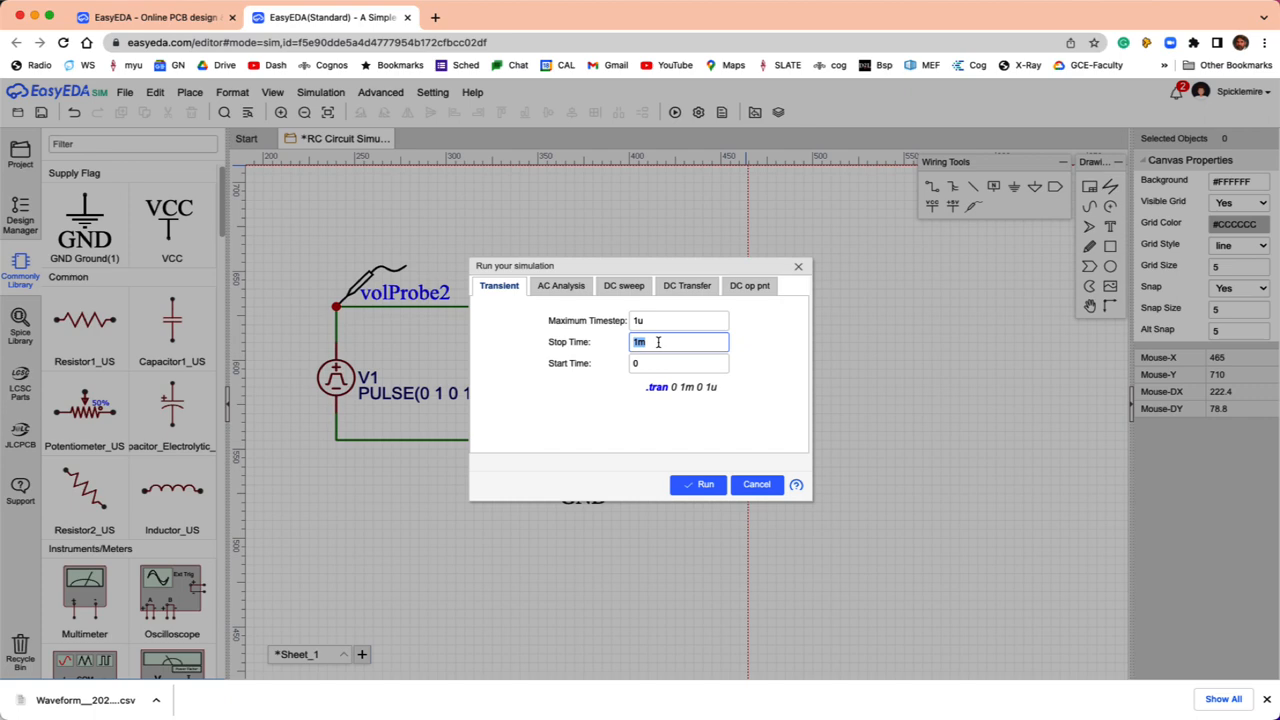
{"action": "type", "text": "40m"}
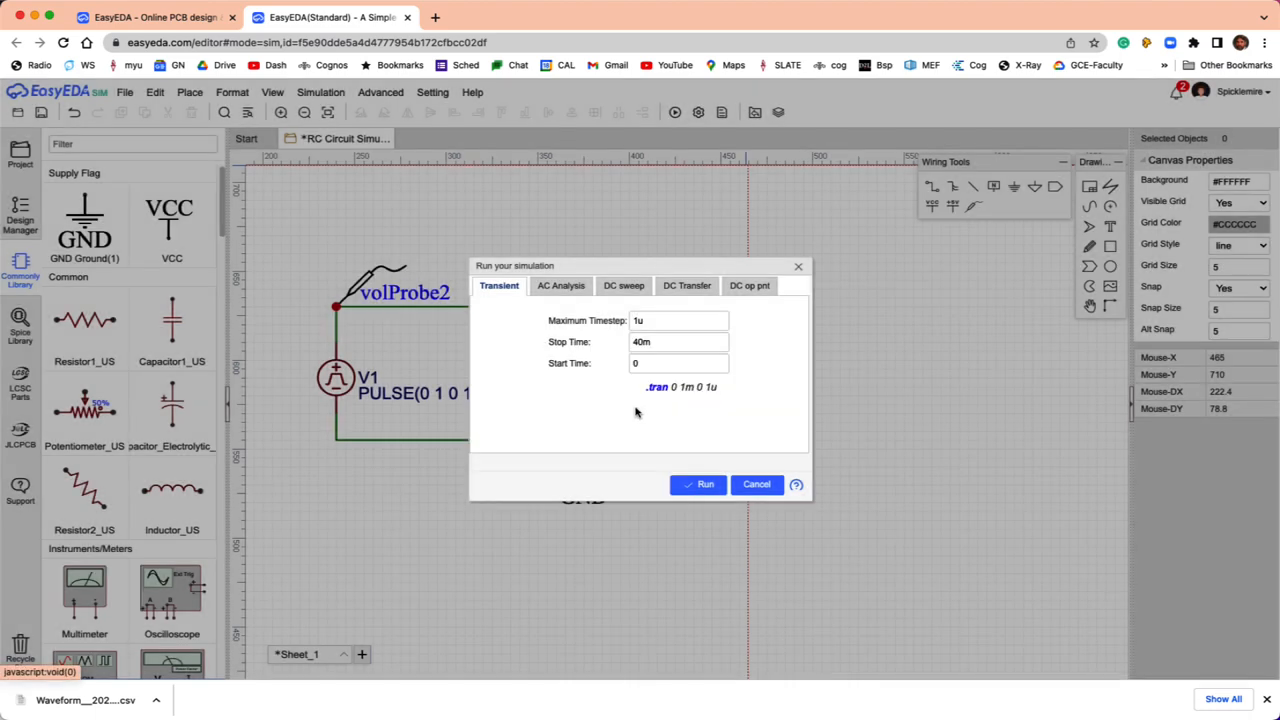
{"action": "type", "text": "10u"}
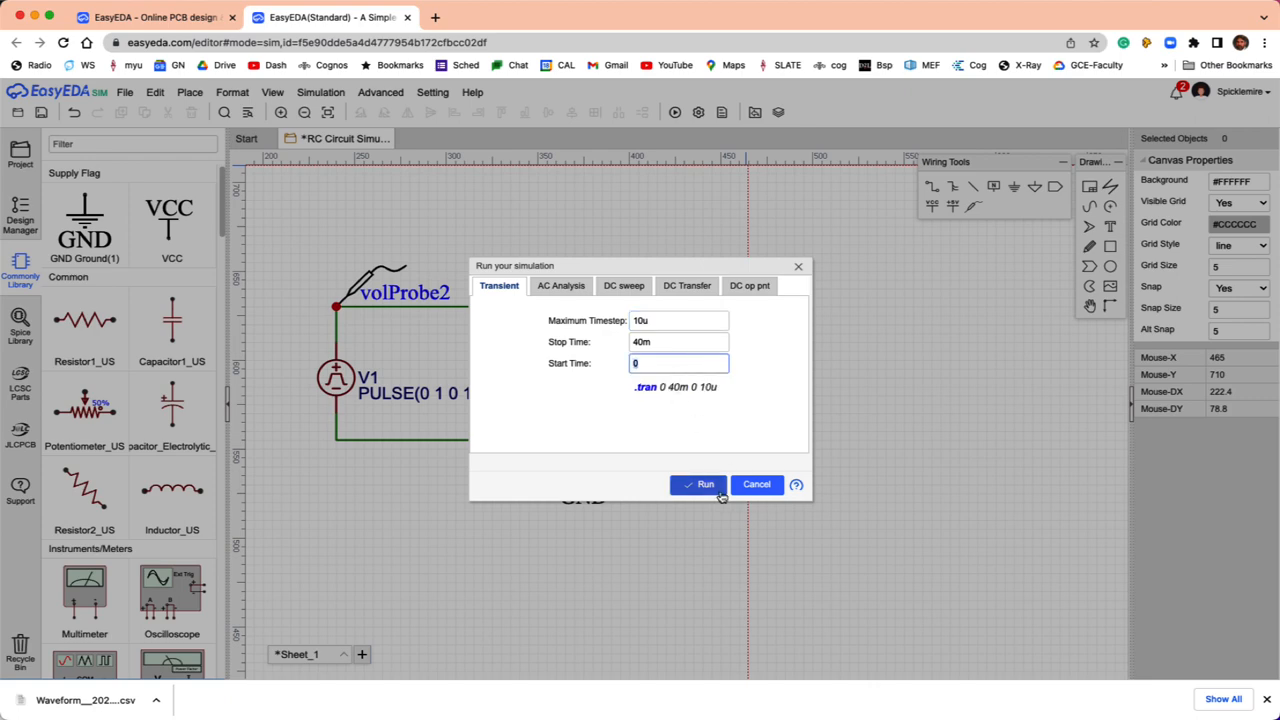
{"action": "left_click", "coordinate": [699, 484]}
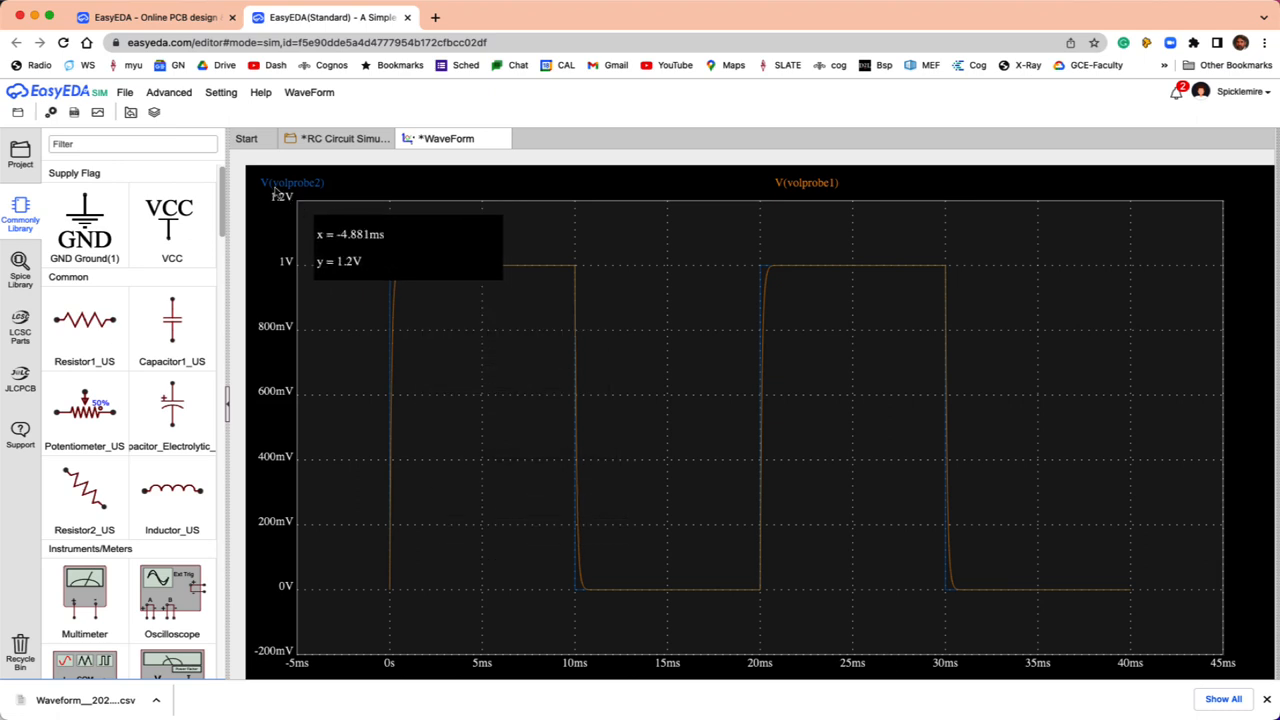
{"action": "mouse_move", "coordinate": [470, 310]}
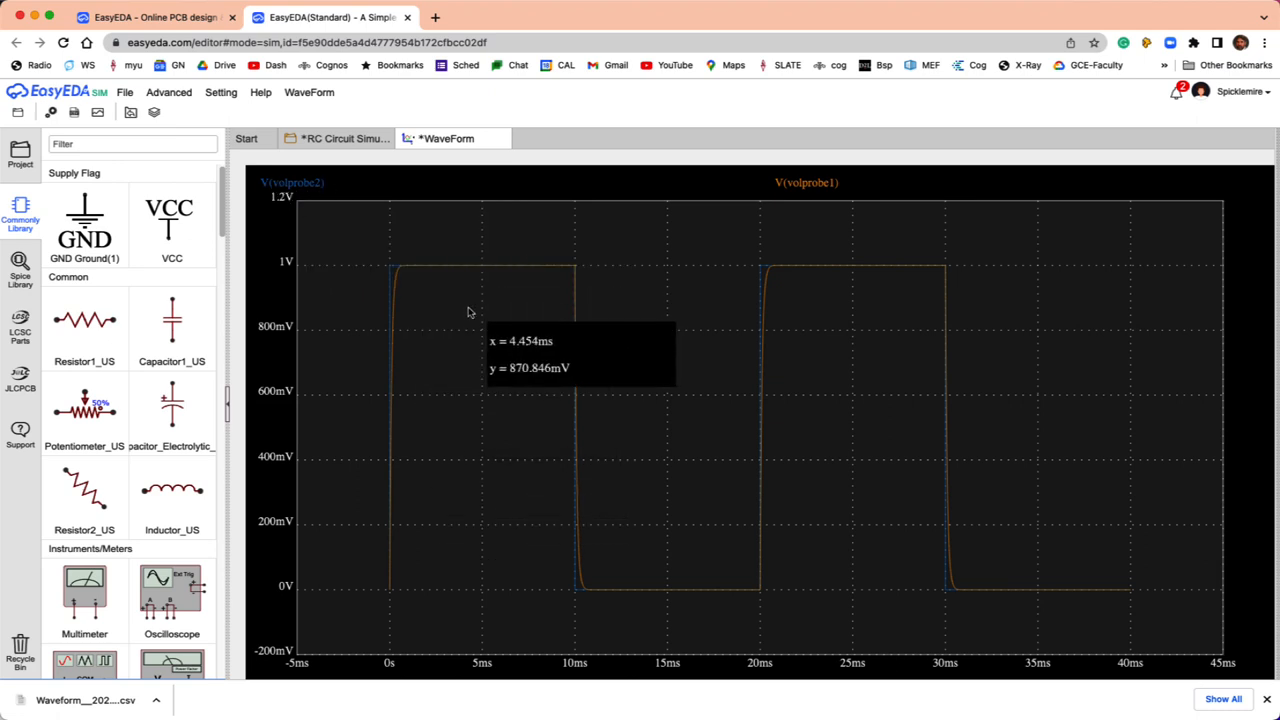
{"action": "mouse_move", "coordinate": [393, 274]}
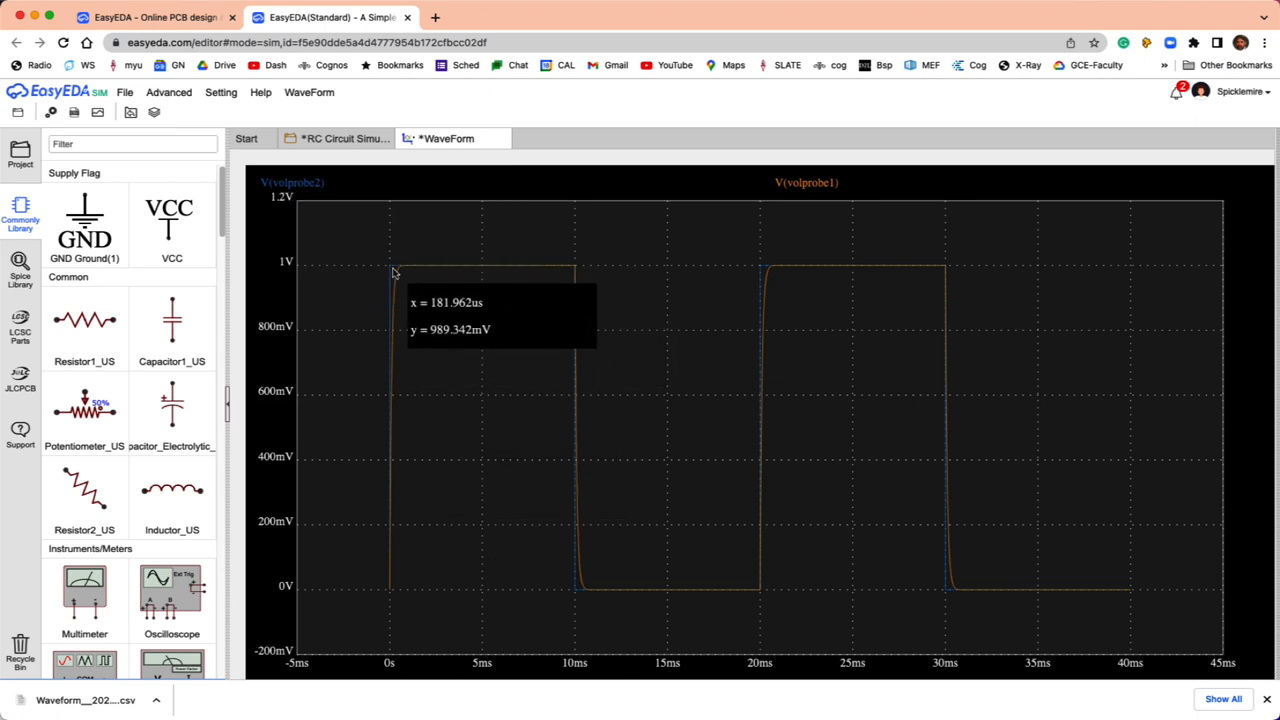
{"action": "mouse_move", "coordinate": [405, 277]}
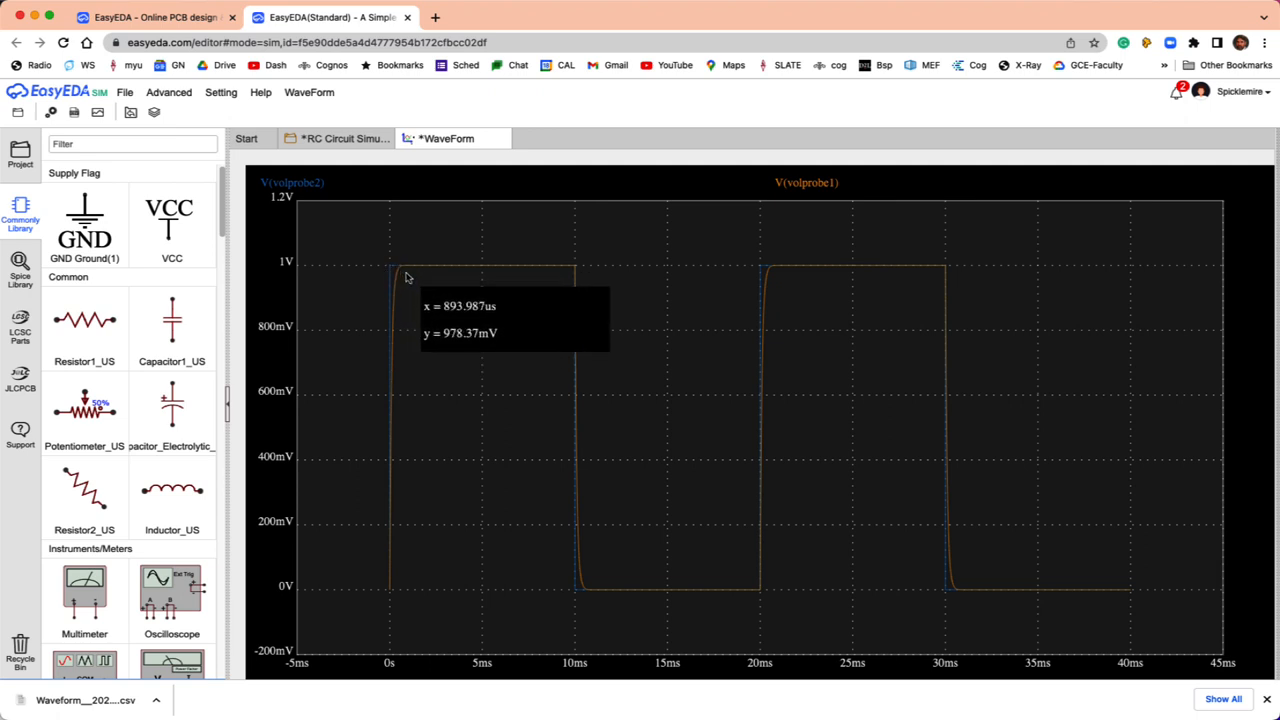
{"action": "mouse_move", "coordinate": [840, 193]}
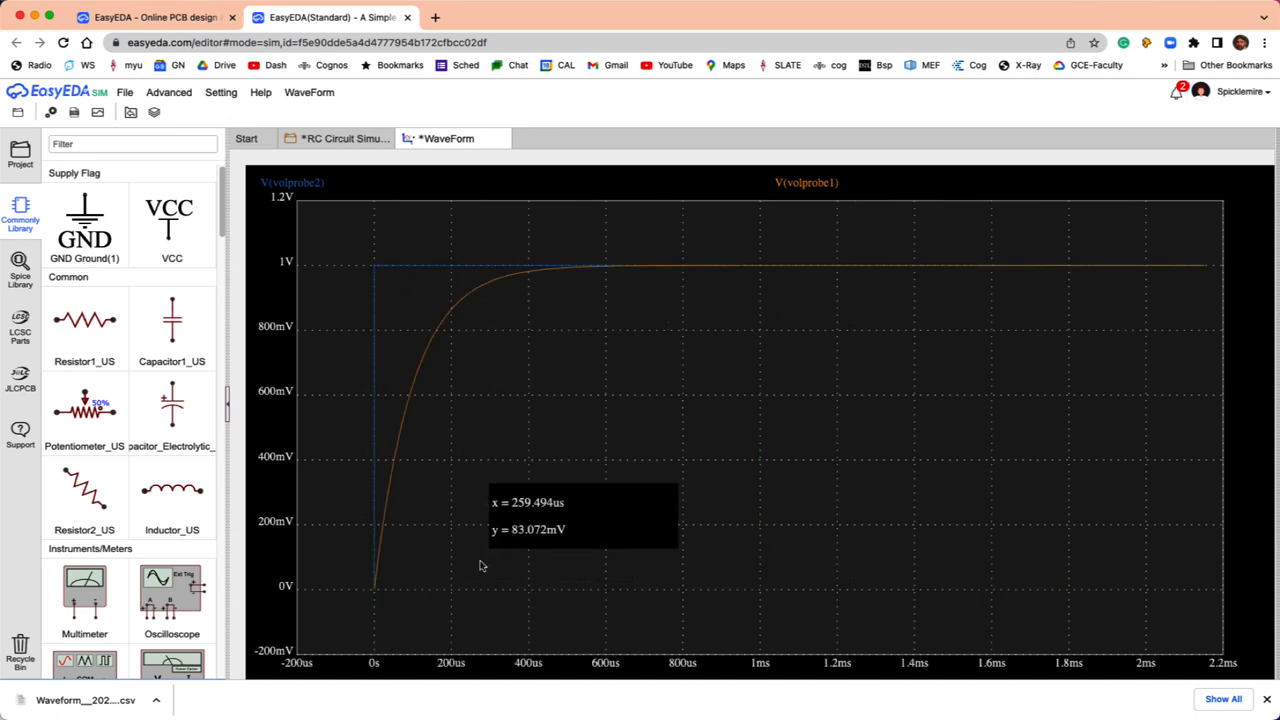
{"action": "mouse_move", "coordinate": [515, 290]}
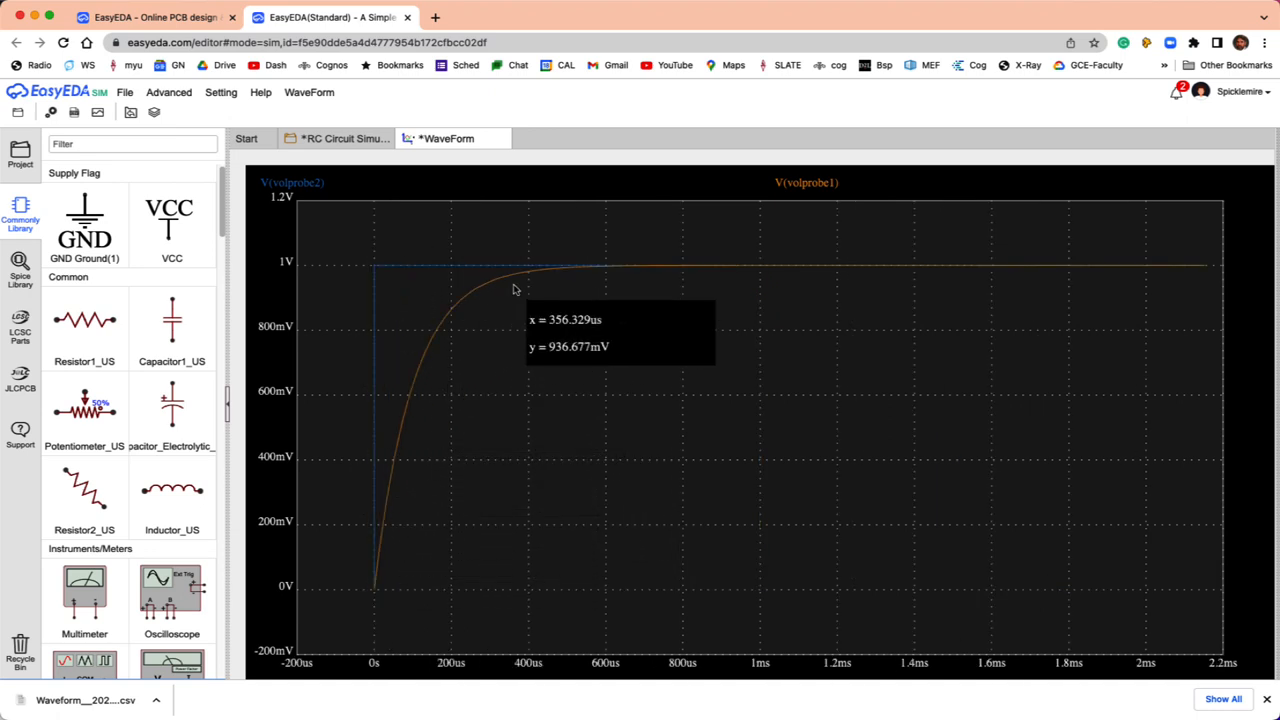
{"action": "mouse_move", "coordinate": [410, 428]}
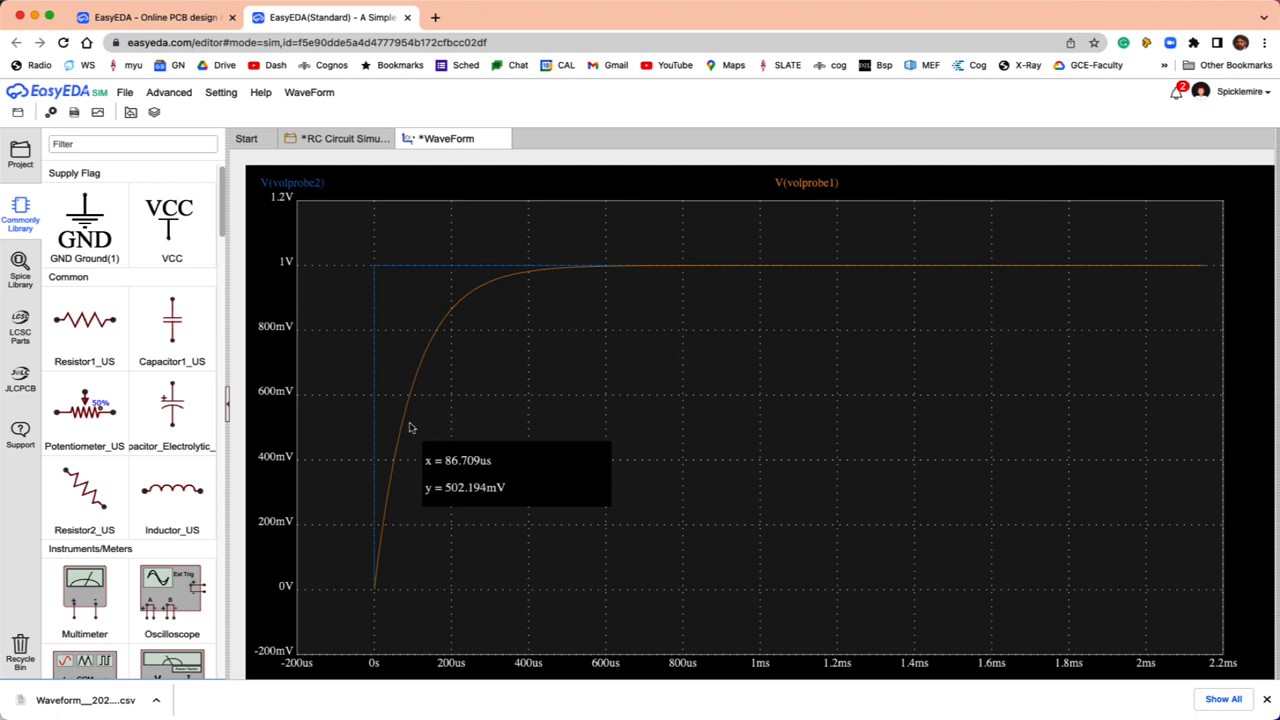
{"action": "mouse_move", "coordinate": [368, 433]}
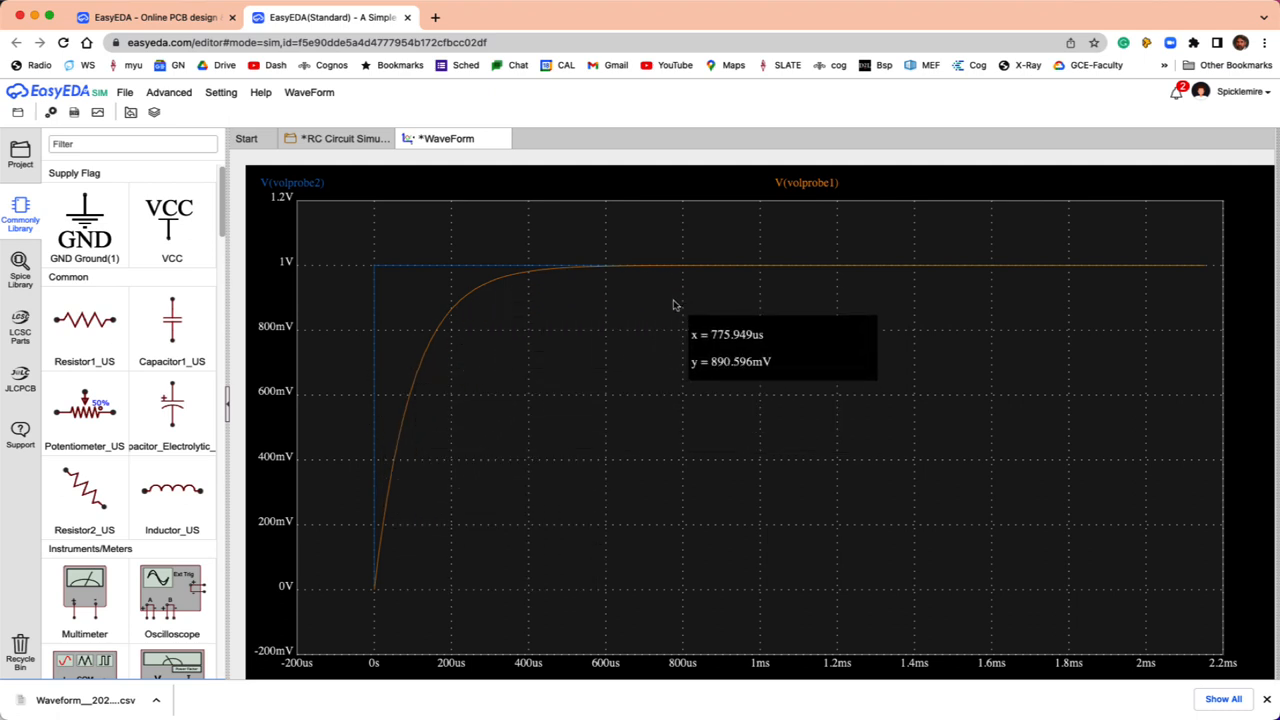
{"action": "mouse_move", "coordinate": [493, 222]}
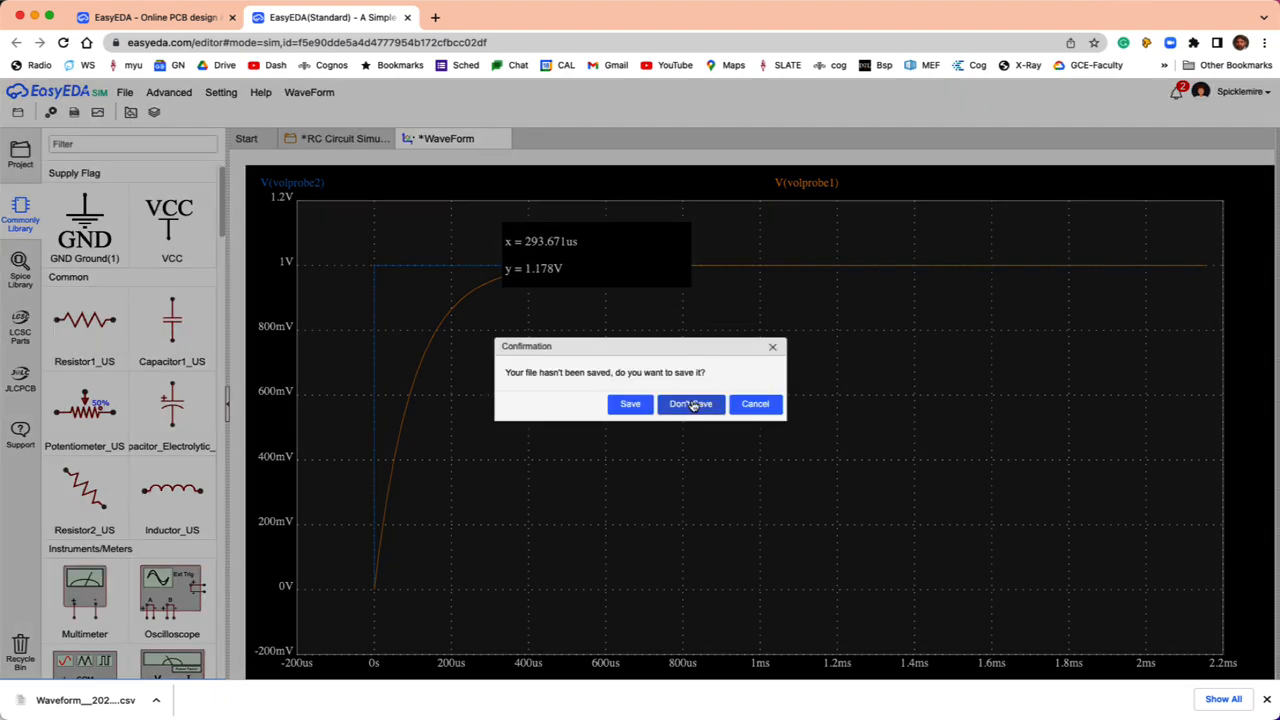
Discard the waveform, reposition the third probe, and change C1 to 100u.
{"action": "left_click", "coordinate": [690, 403]}
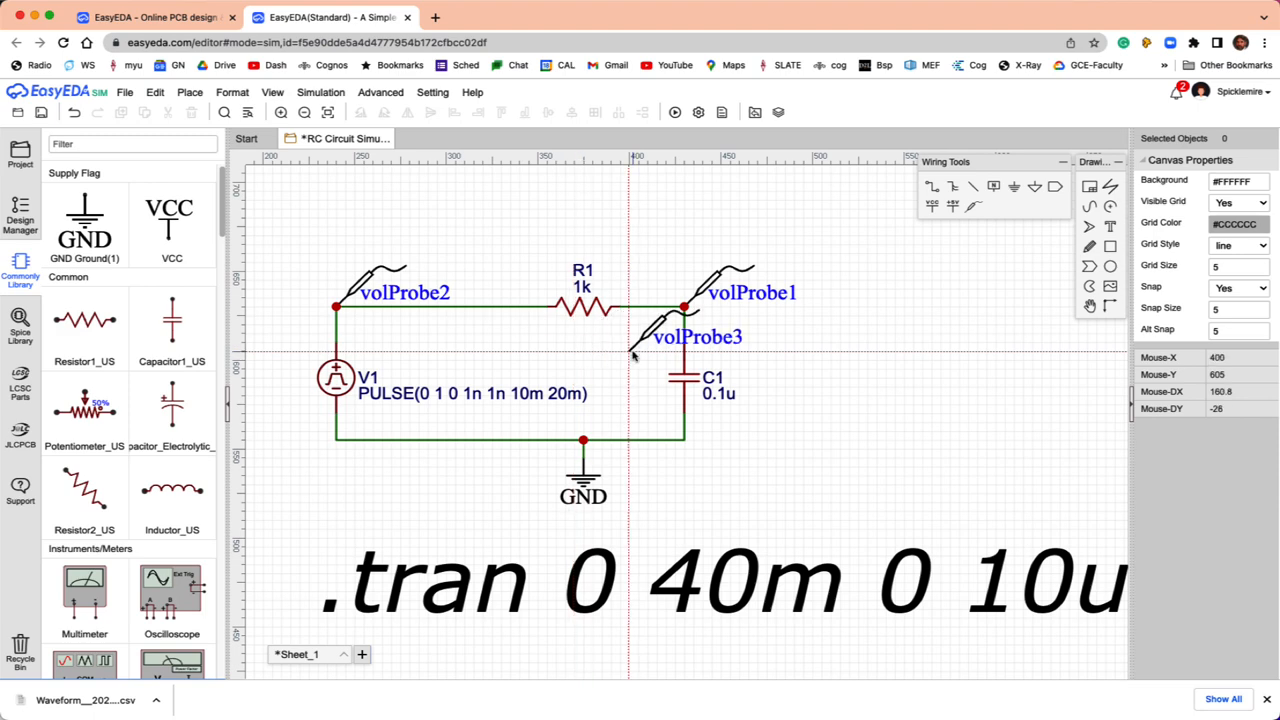
{"action": "left_click_drag", "start_coordinate": [635, 355], "coordinate": [760, 410]}
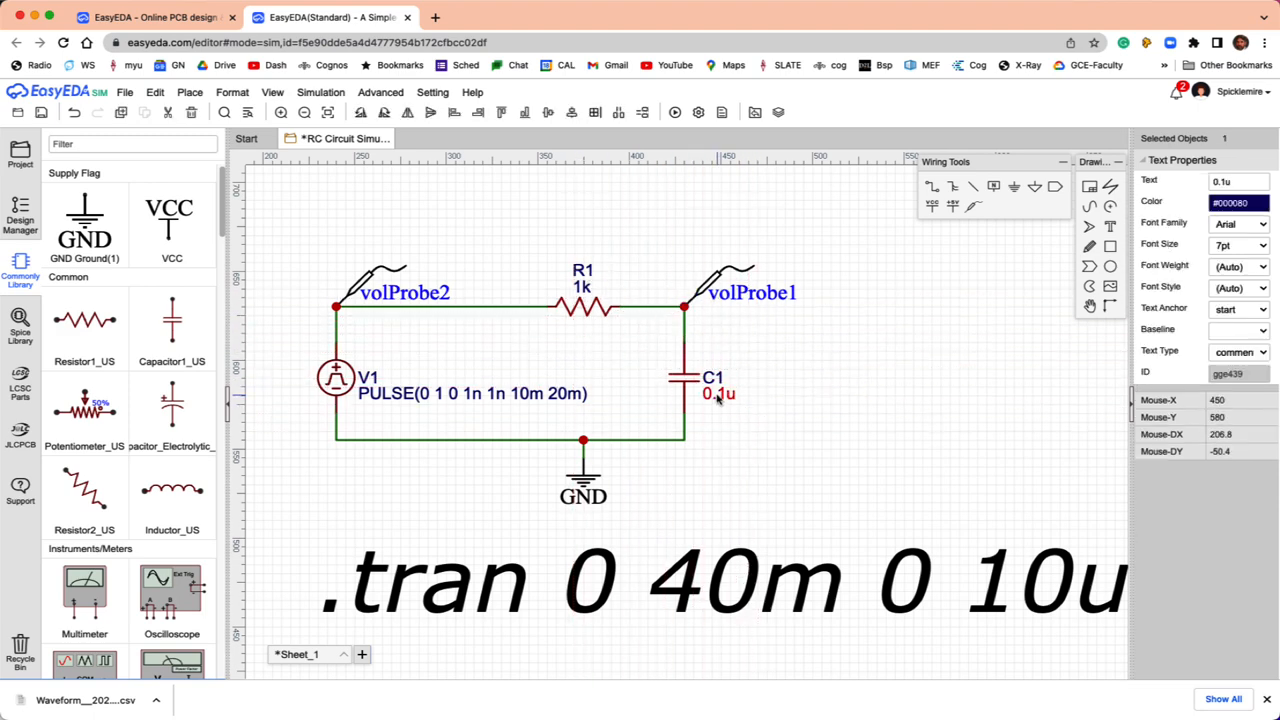
{"action": "mouse_move", "coordinate": [968, 313]}
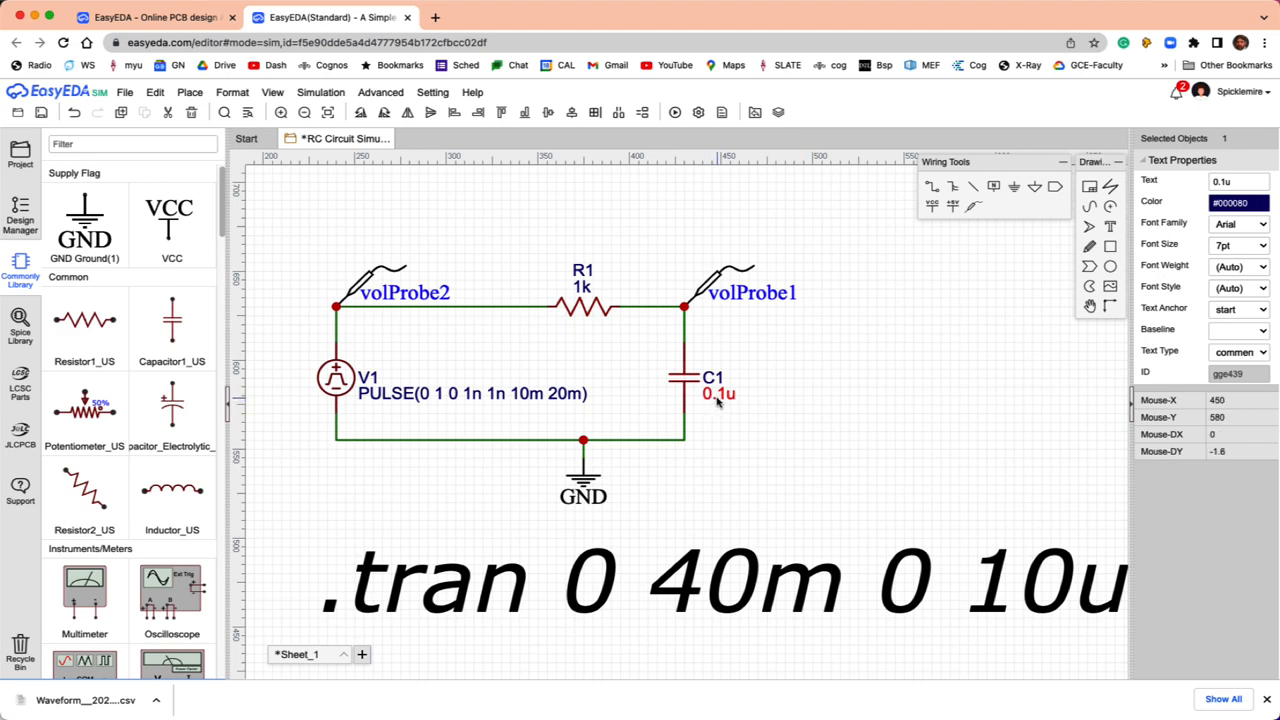
{"action": "double_click", "coordinate": [716, 393]}
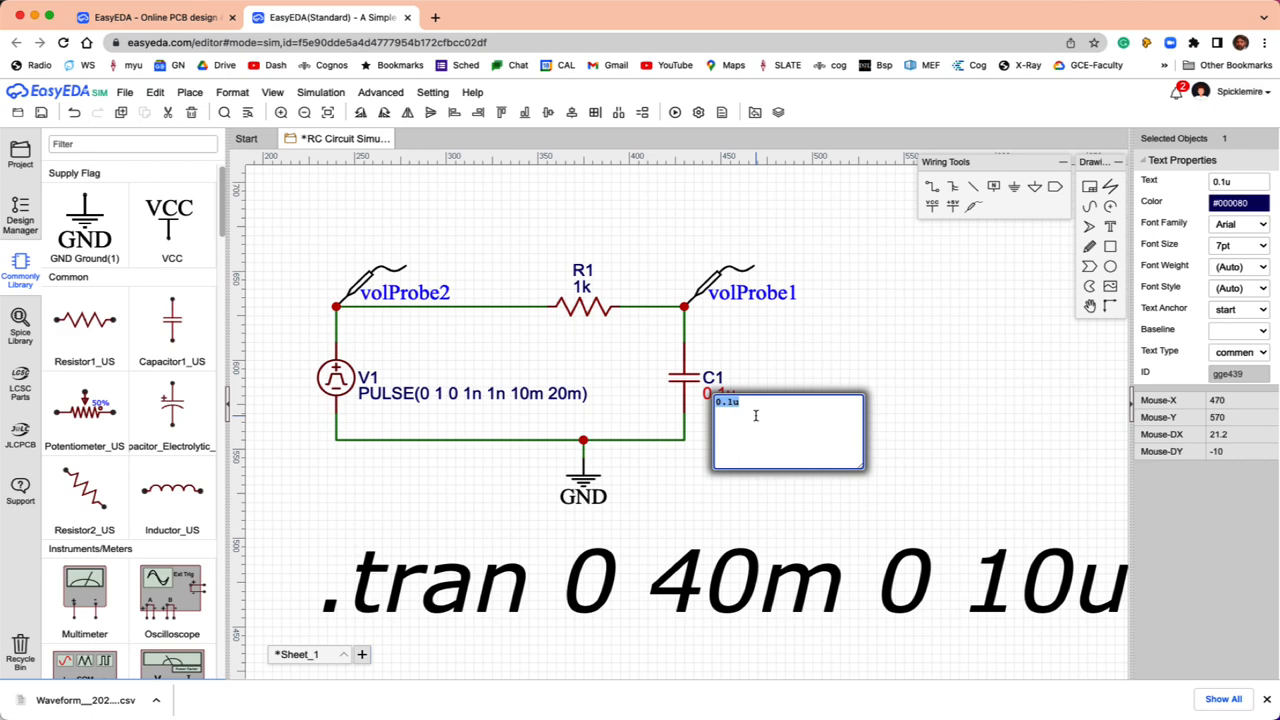
{"action": "type", "text": "100u"}
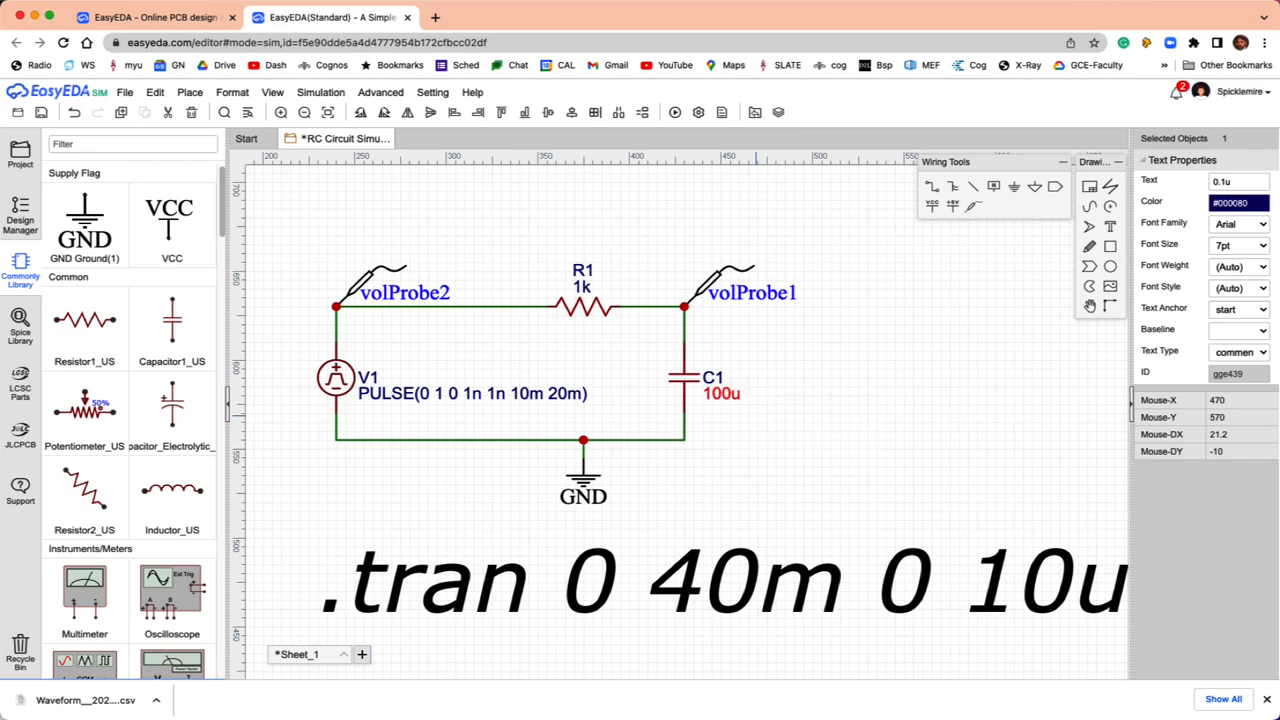
{"action": "mouse_move", "coordinate": [740, 400]}
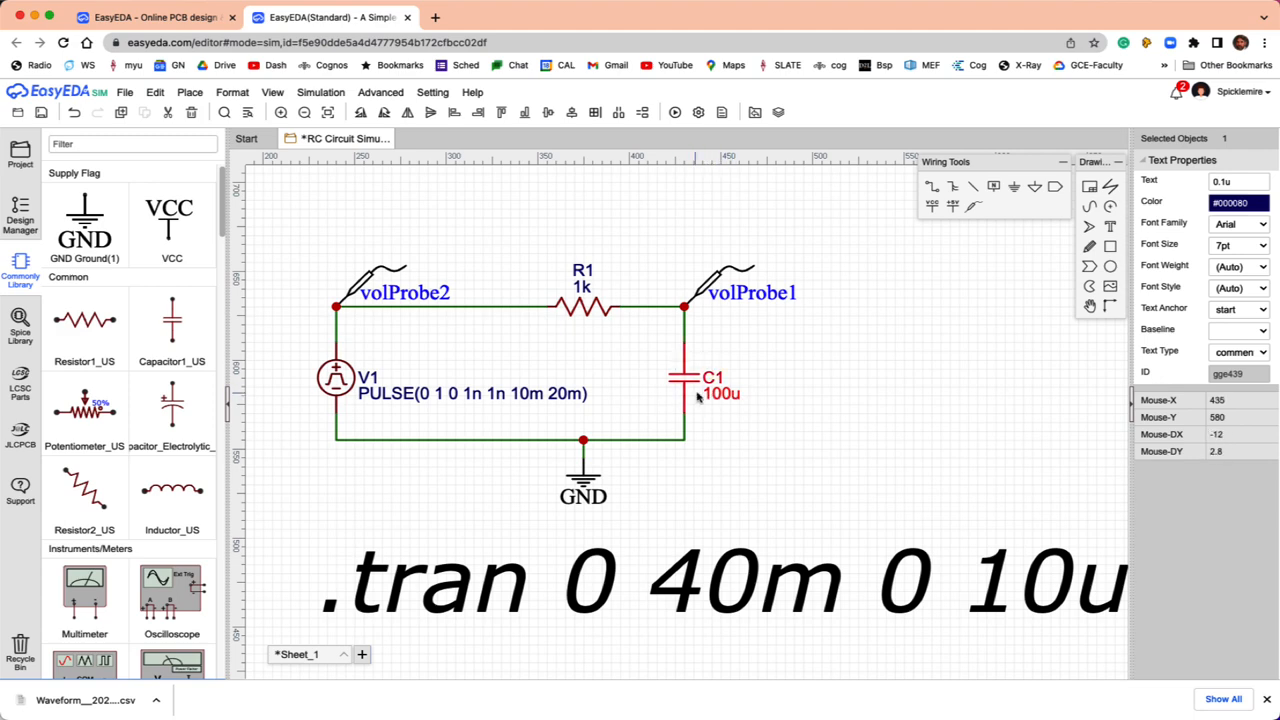
{"action": "mouse_move", "coordinate": [745, 398]}
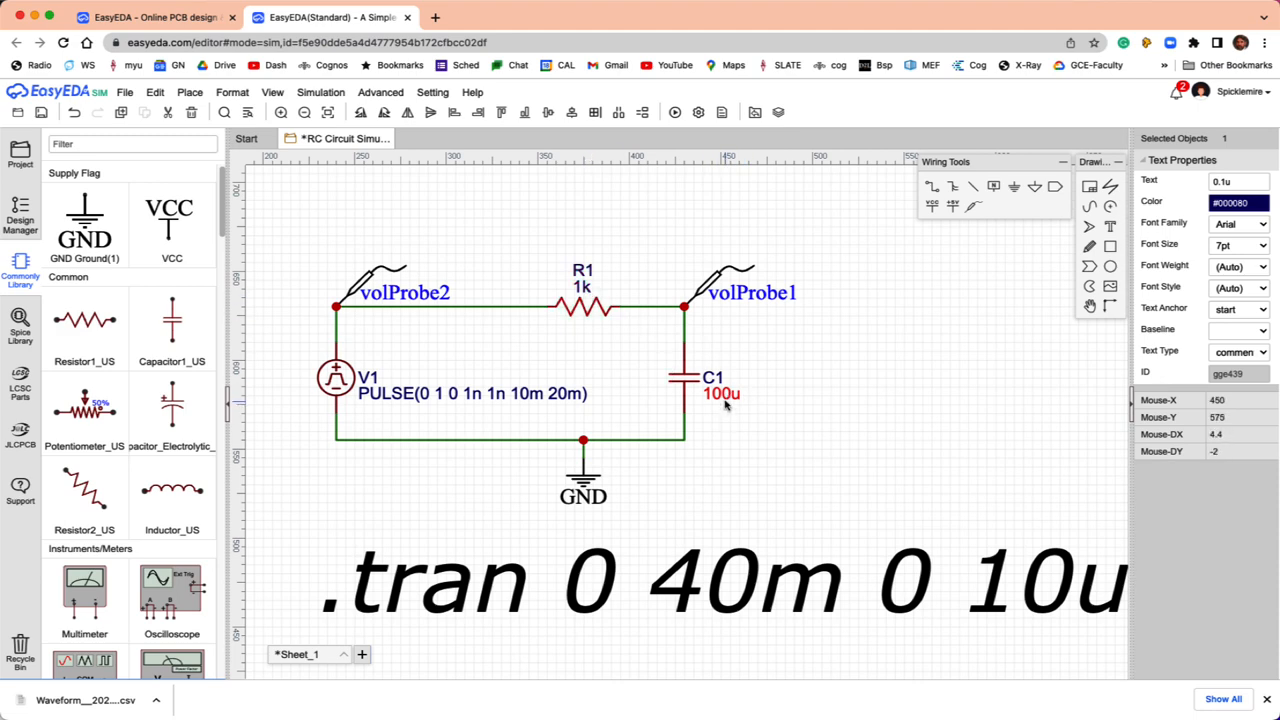
{"action": "mouse_move", "coordinate": [753, 336]}
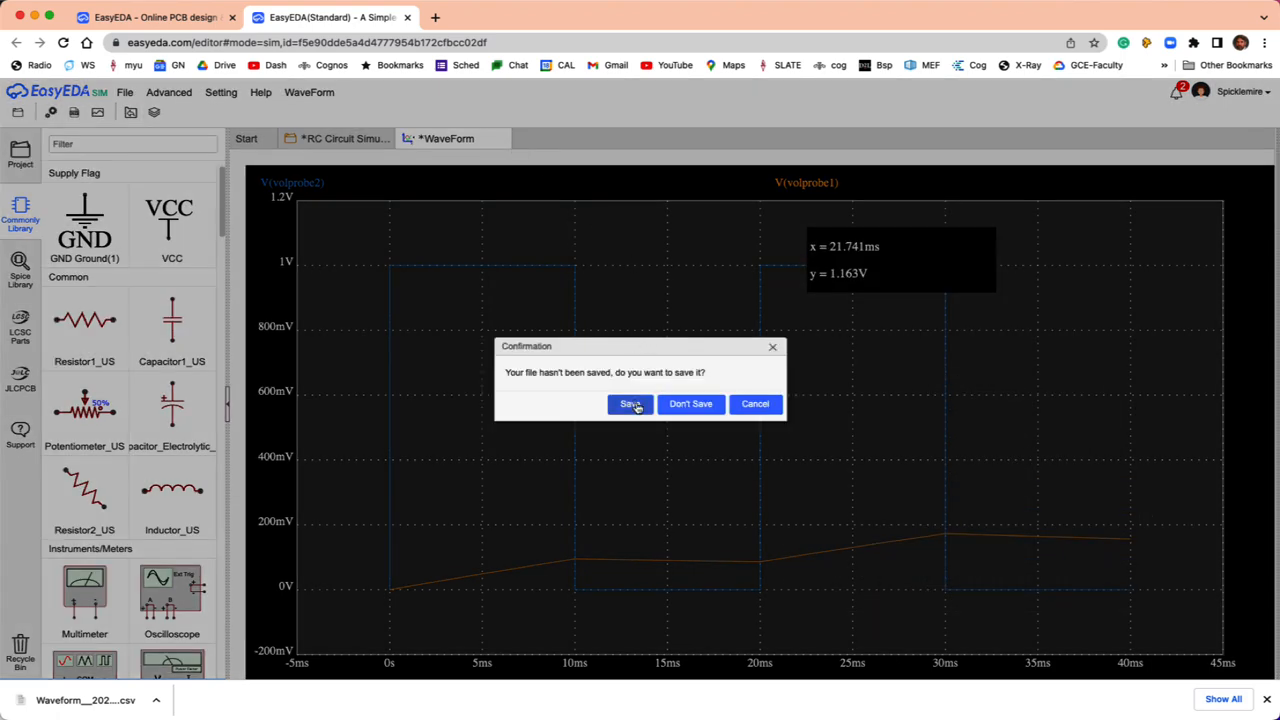
Discard the 100u waveform without saving to return to the schematic.
{"action": "left_click", "coordinate": [690, 403]}
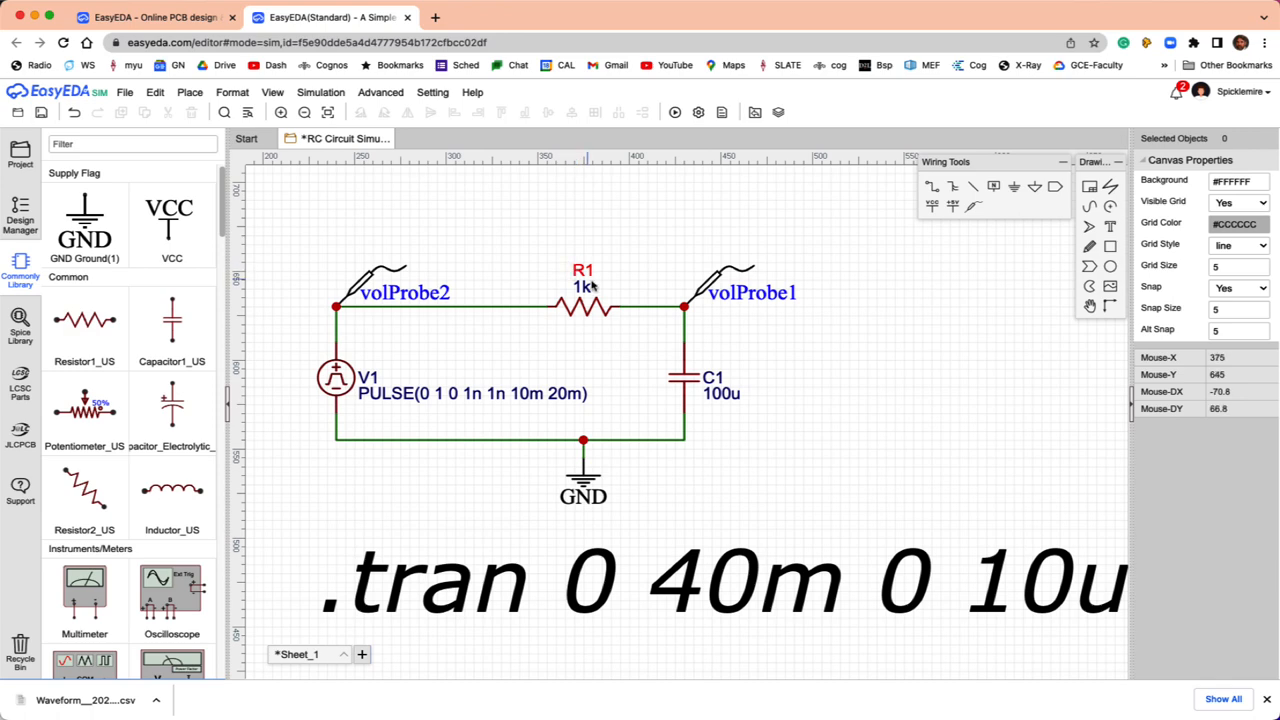
{"action": "mouse_move", "coordinate": [835, 289]}
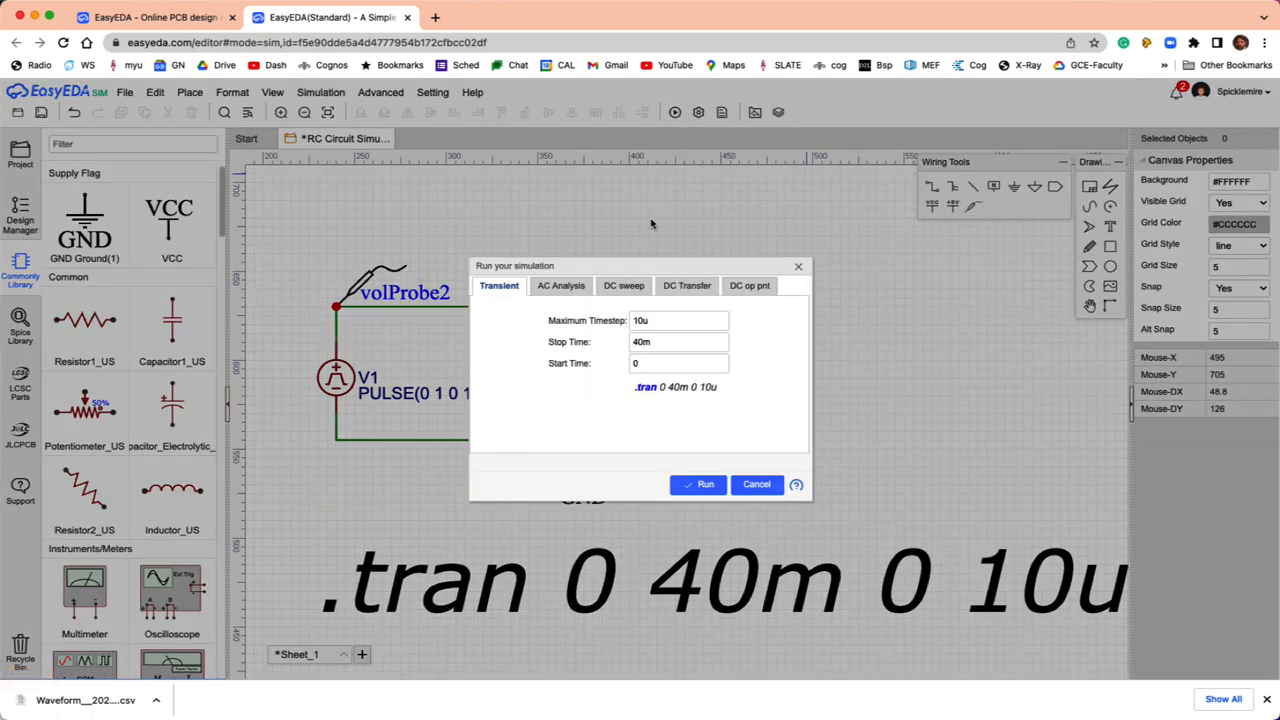
Set the transient start time to 1000m and dismiss the start-before-stop warning.
{"action": "left_click", "coordinate": [680, 363]}
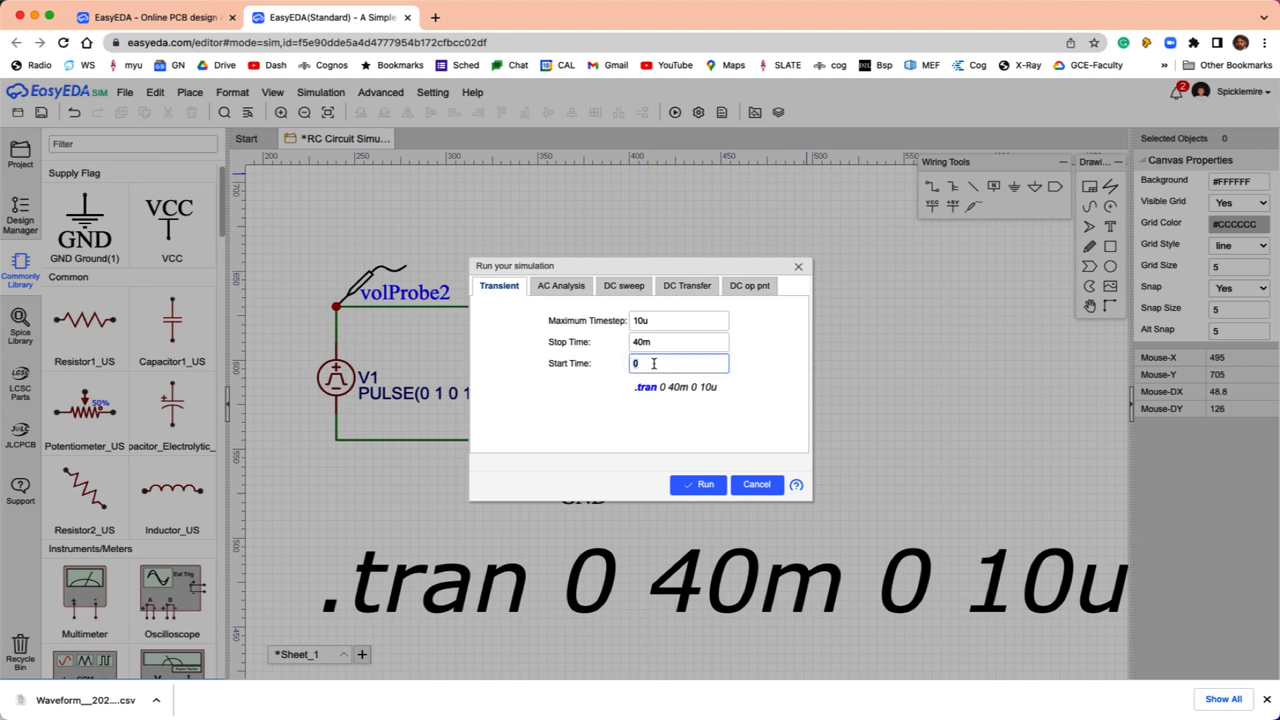
{"action": "type", "text": "1000m"}
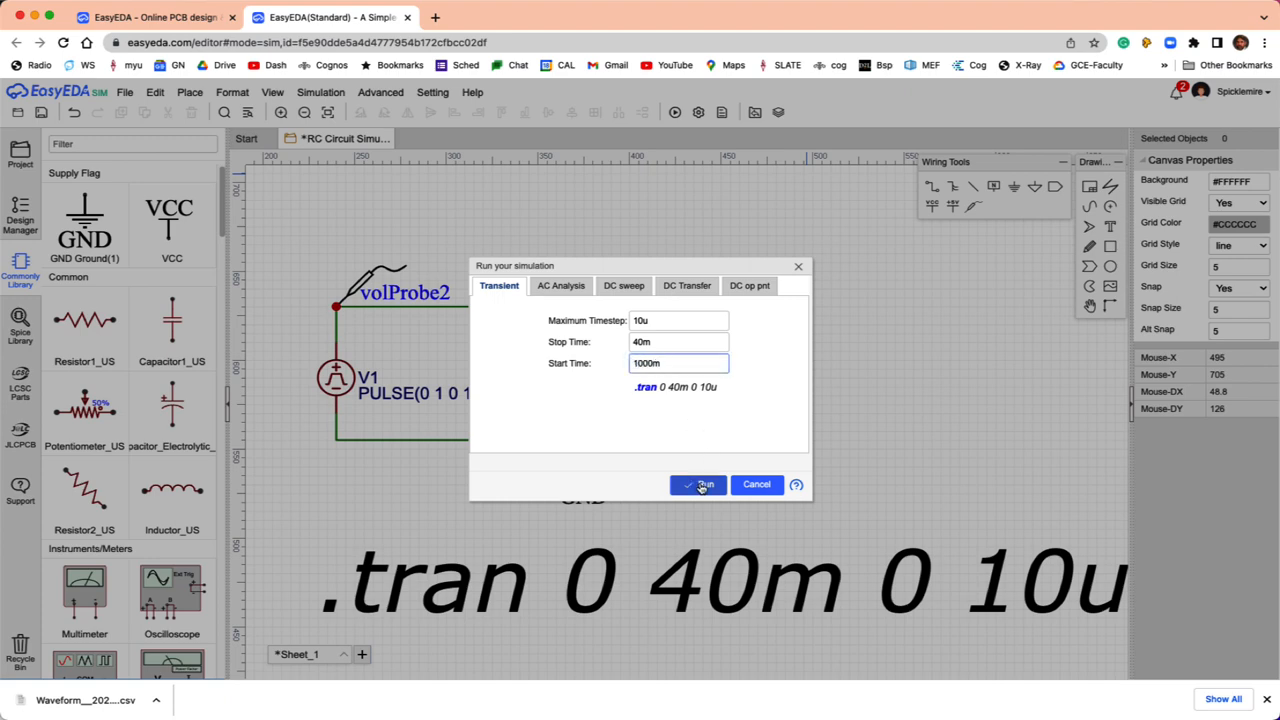
{"action": "left_click", "coordinate": [698, 485]}
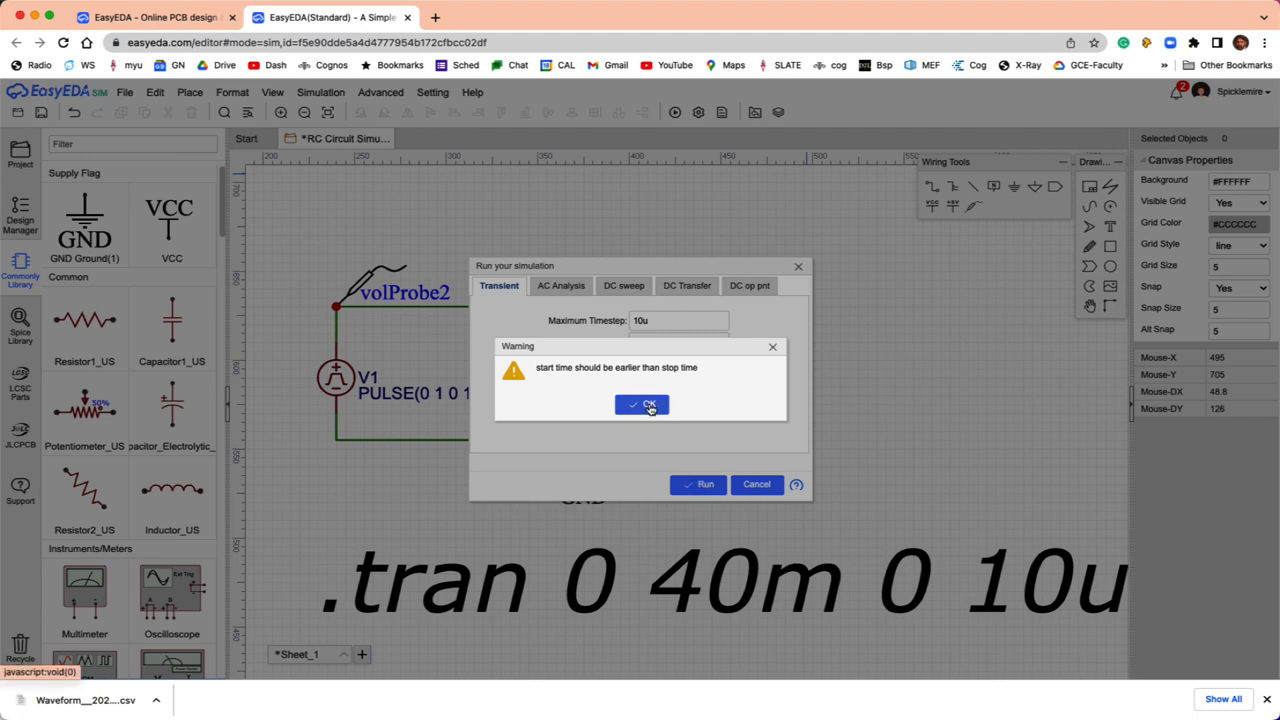
{"action": "left_click", "coordinate": [641, 404]}
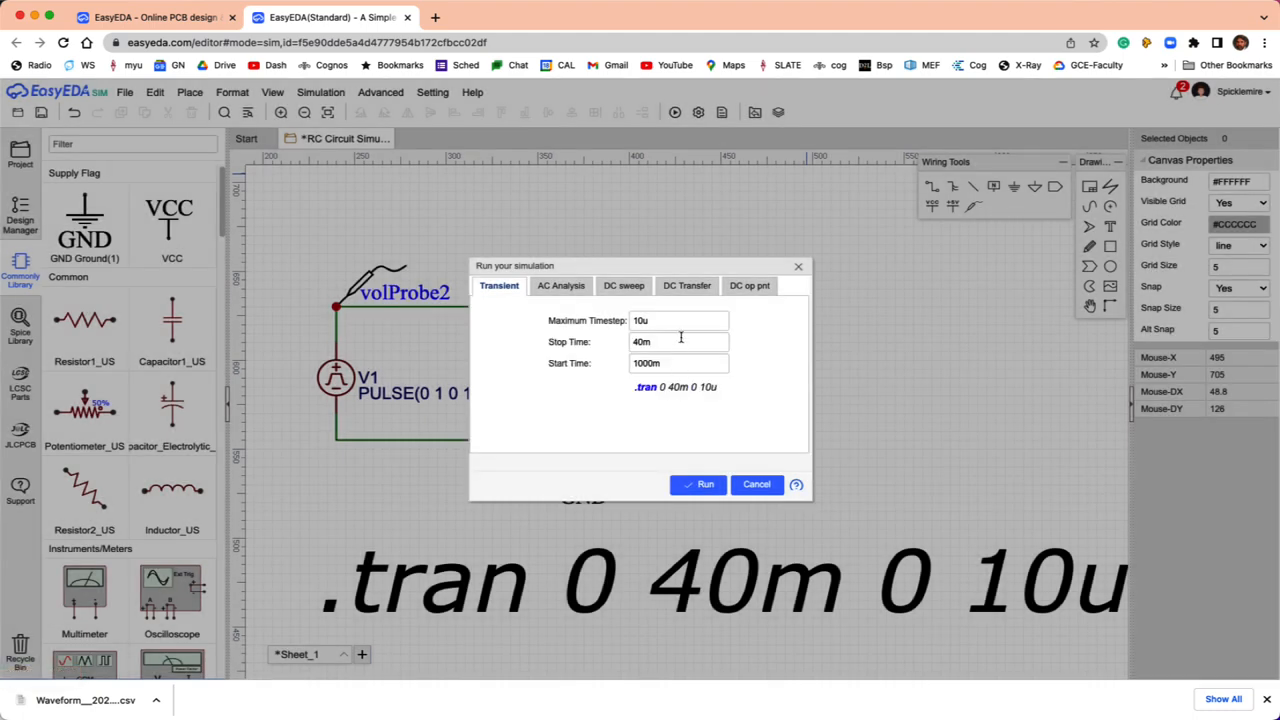
Set the stop time to 1040m with 10u timestep and run the simulation.
{"action": "left_click", "coordinate": [679, 320]}
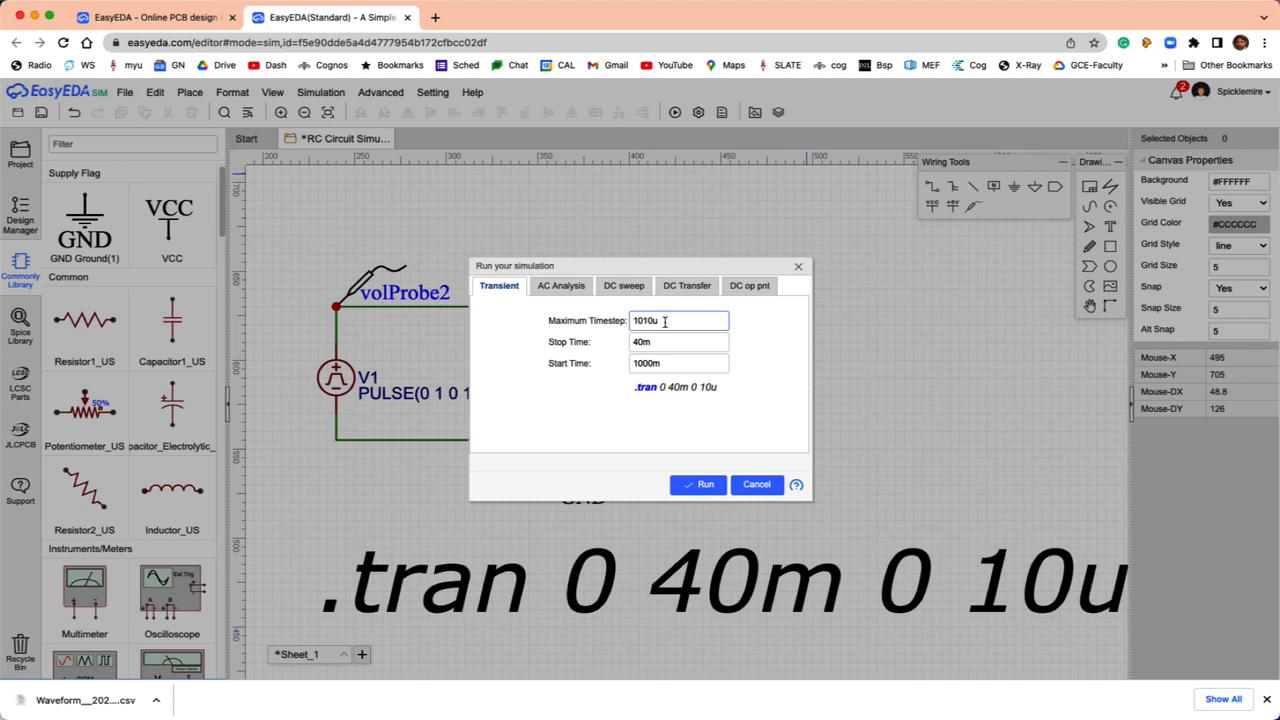
{"action": "type", "text": "10u"}
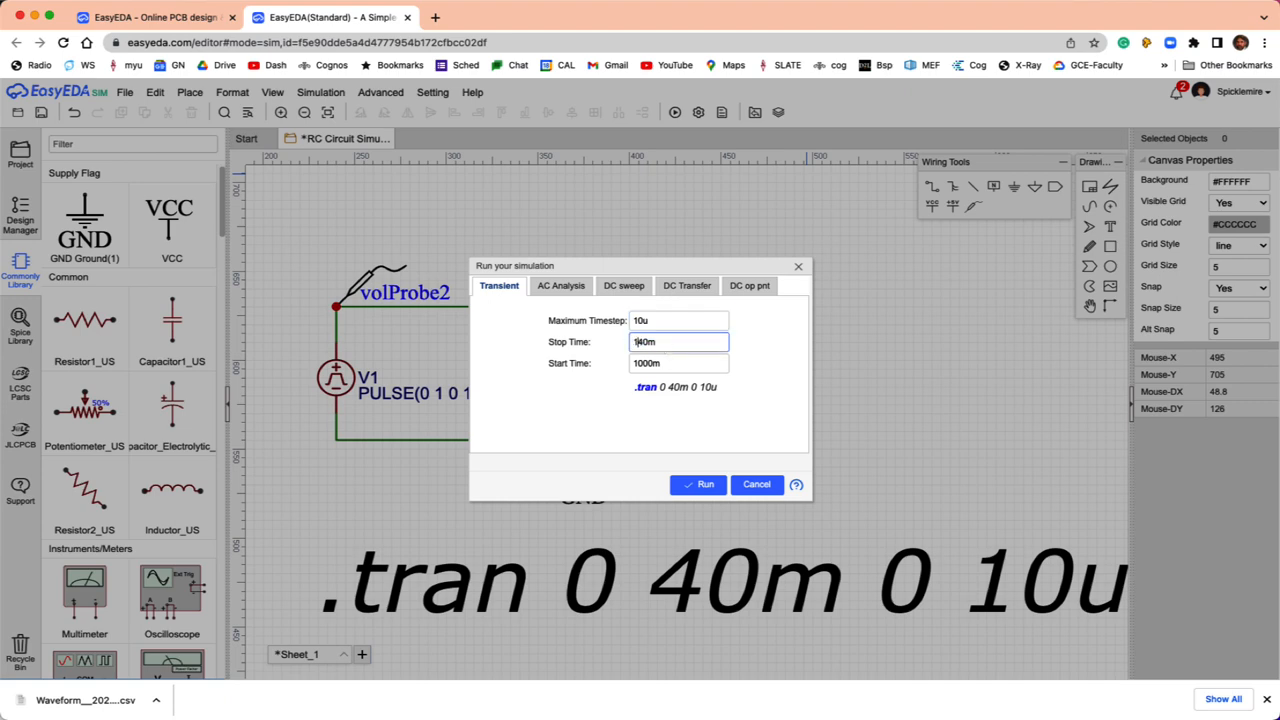
{"action": "type", "text": "0"}
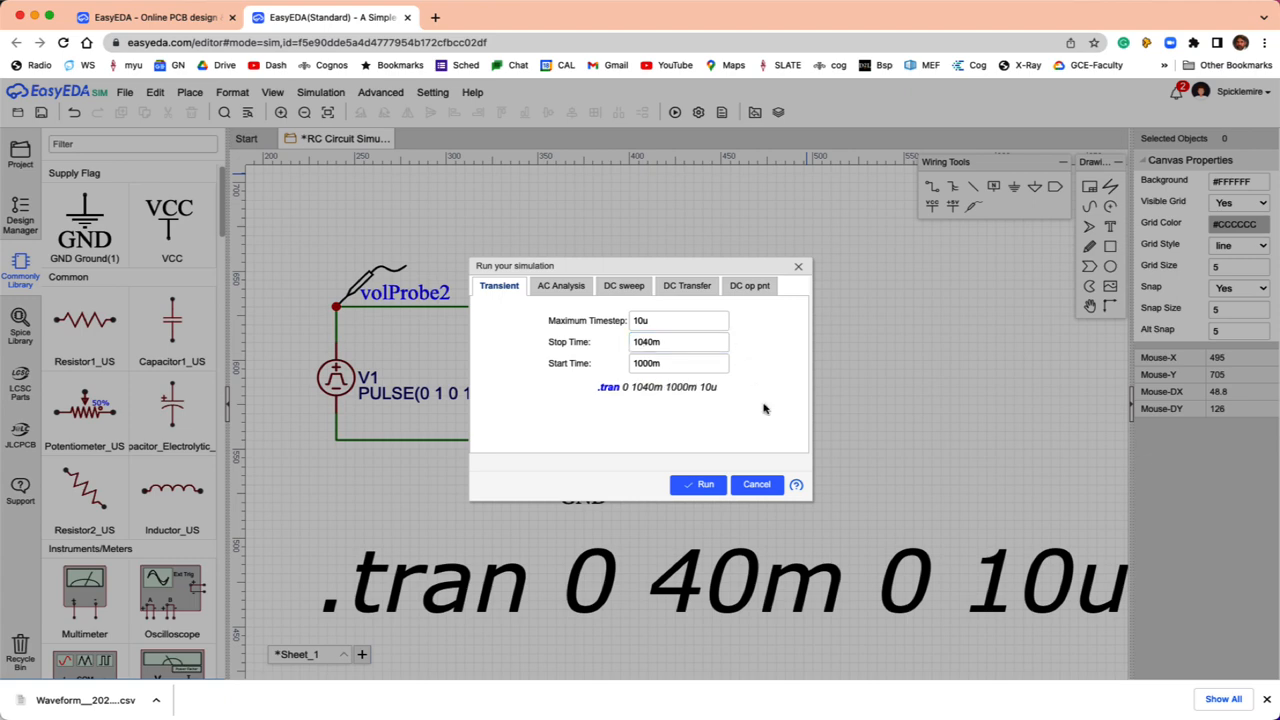
{"action": "left_click", "coordinate": [700, 484]}
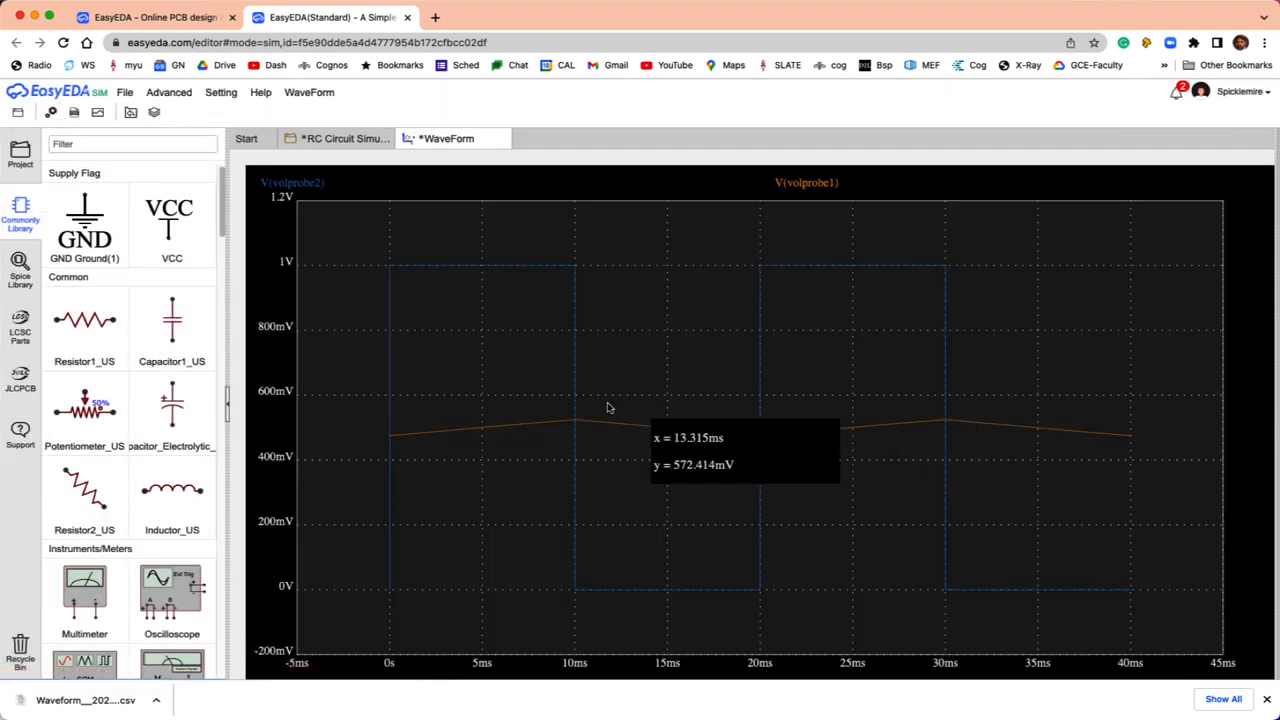
{"action": "mouse_move", "coordinate": [558, 442]}
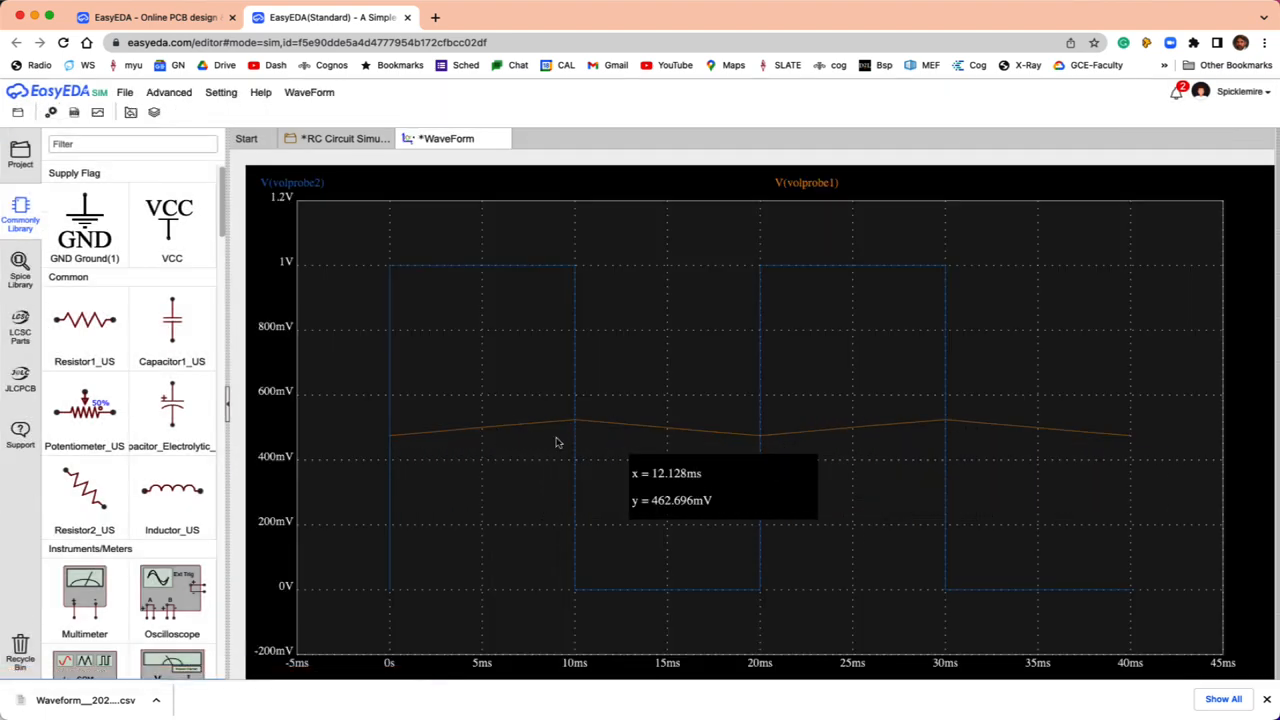
{"action": "mouse_move", "coordinate": [612, 445]}
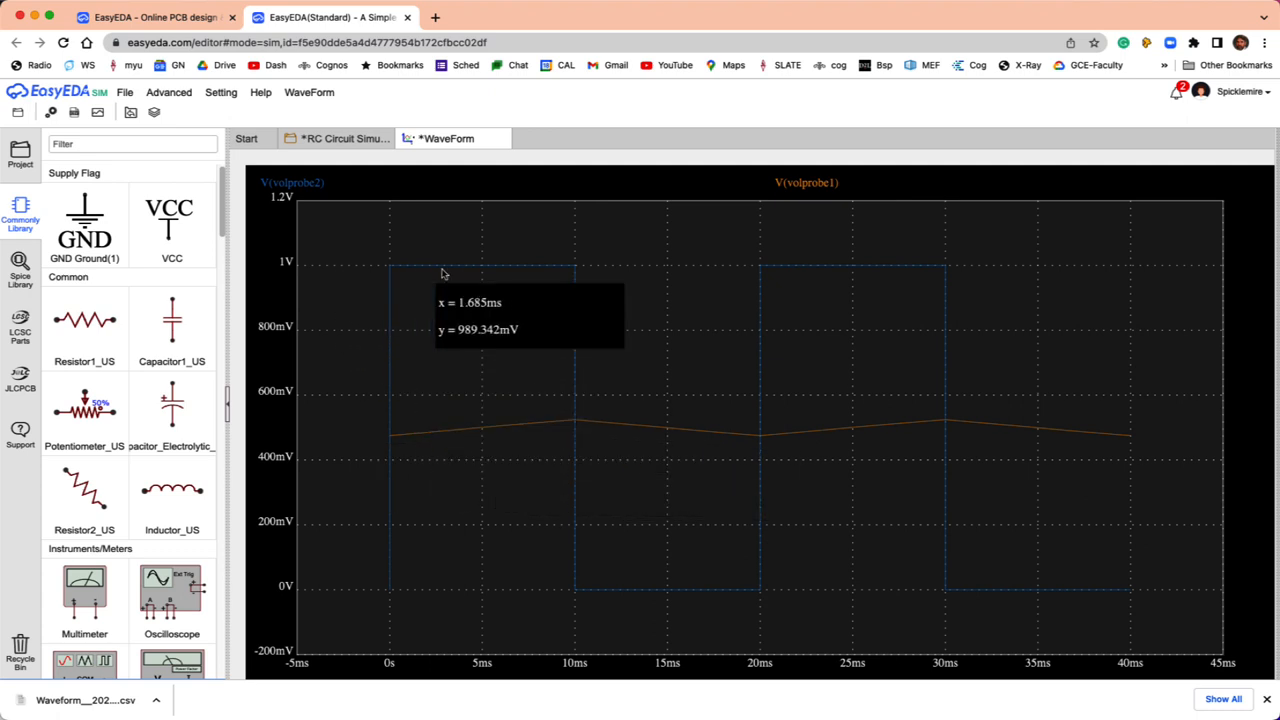
{"action": "mouse_move", "coordinate": [678, 506]}
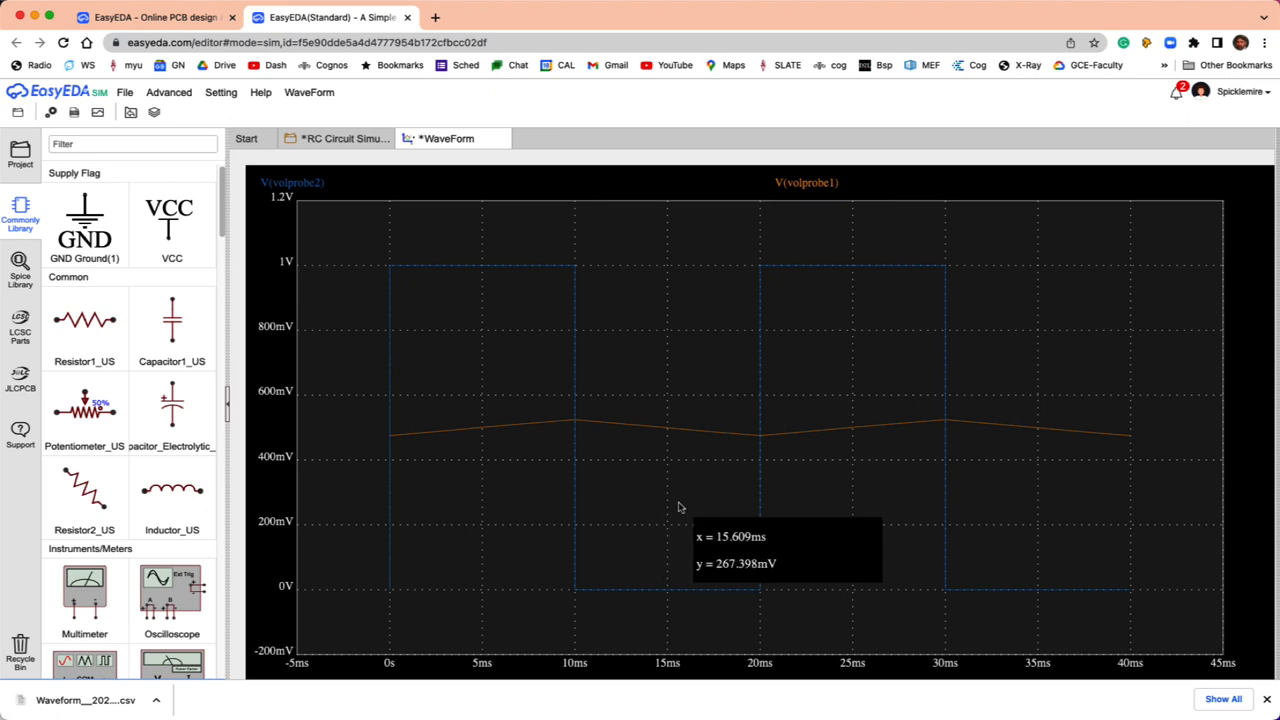
{"action": "mouse_move", "coordinate": [503, 432]}
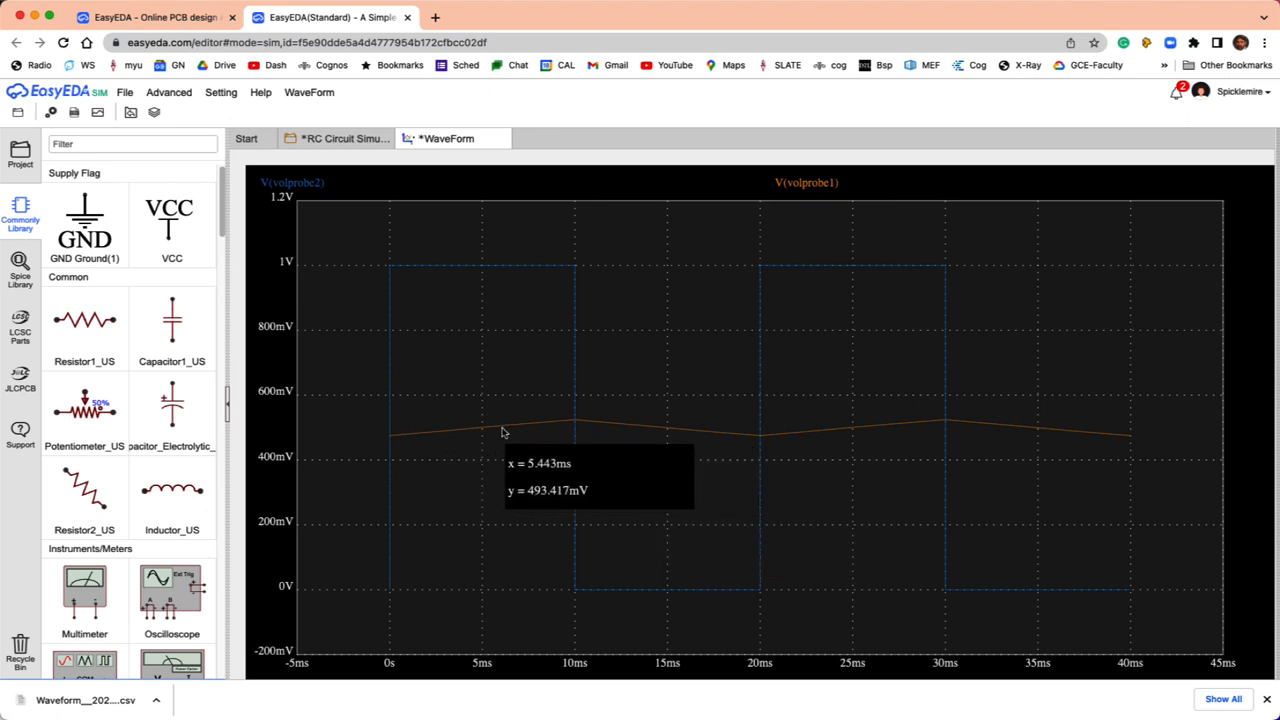
{"action": "mouse_move", "coordinate": [454, 457]}
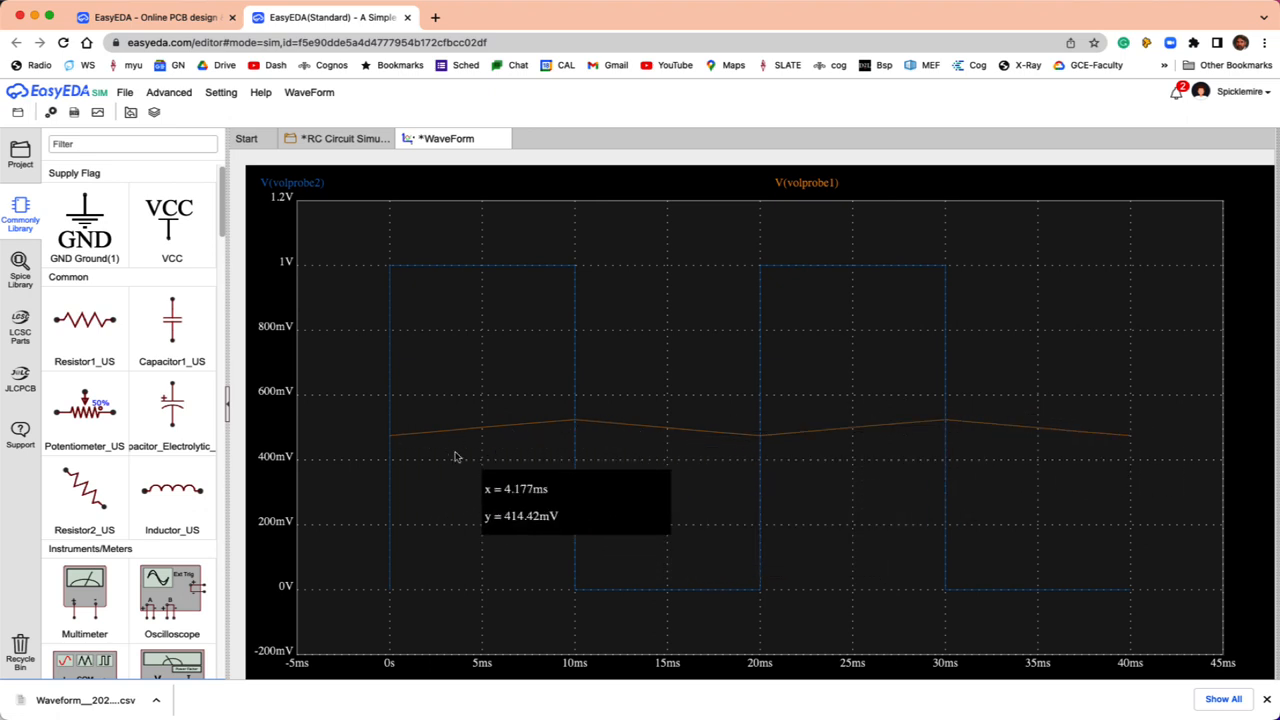
{"action": "mouse_move", "coordinate": [518, 255]}
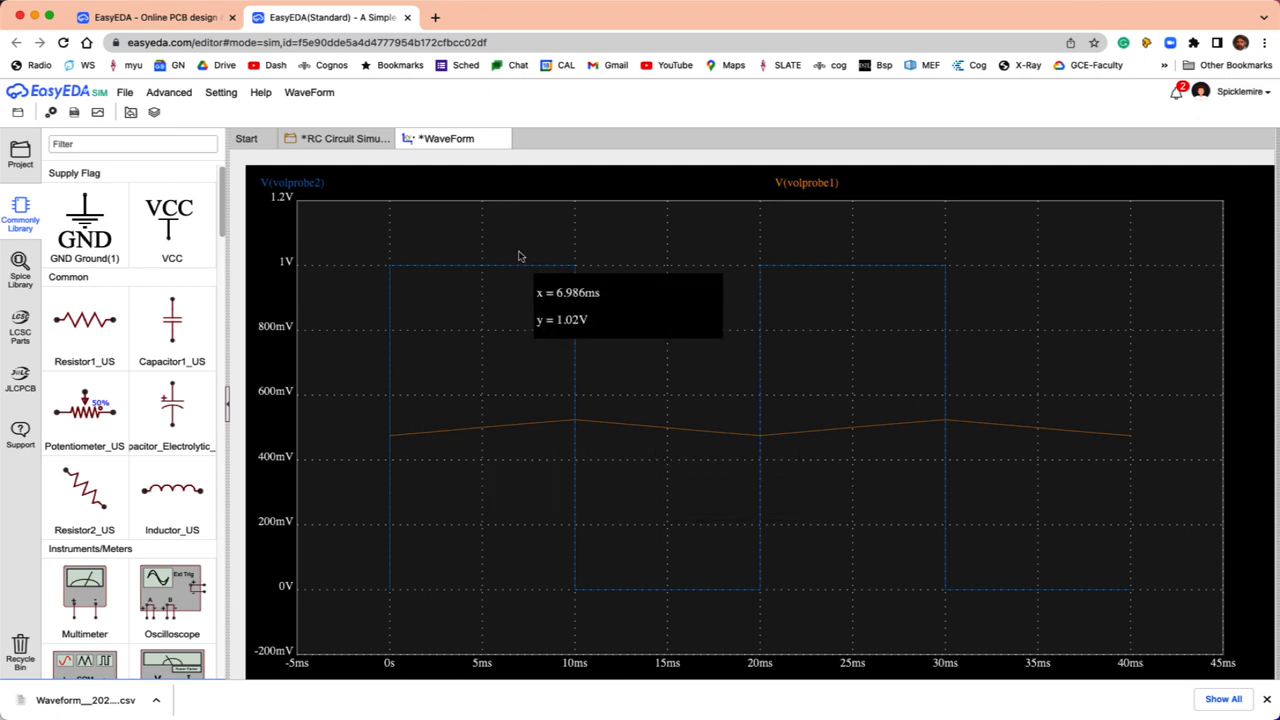
Attempt to close the 1000–1040 ms waveform, choose Save, then cancel the Save as WaveForm dialog.
{"action": "left_click", "coordinate": [505, 138]}
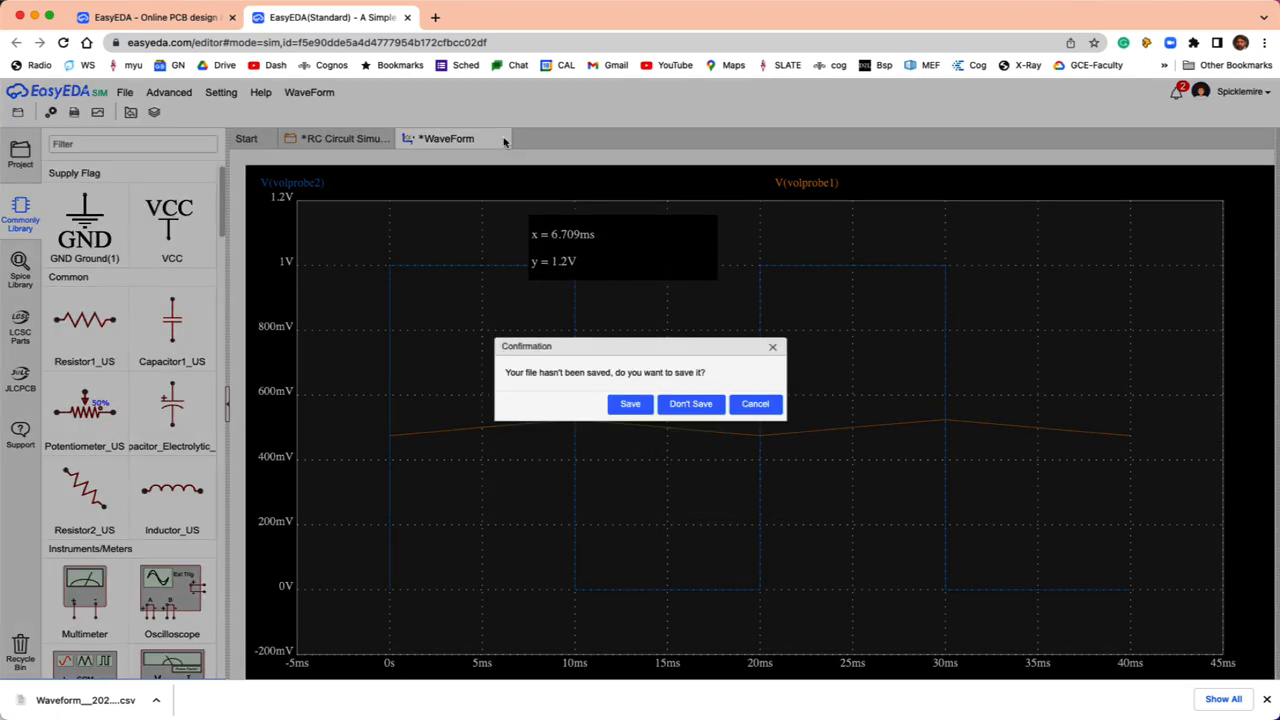
{"action": "left_click", "coordinate": [630, 403]}
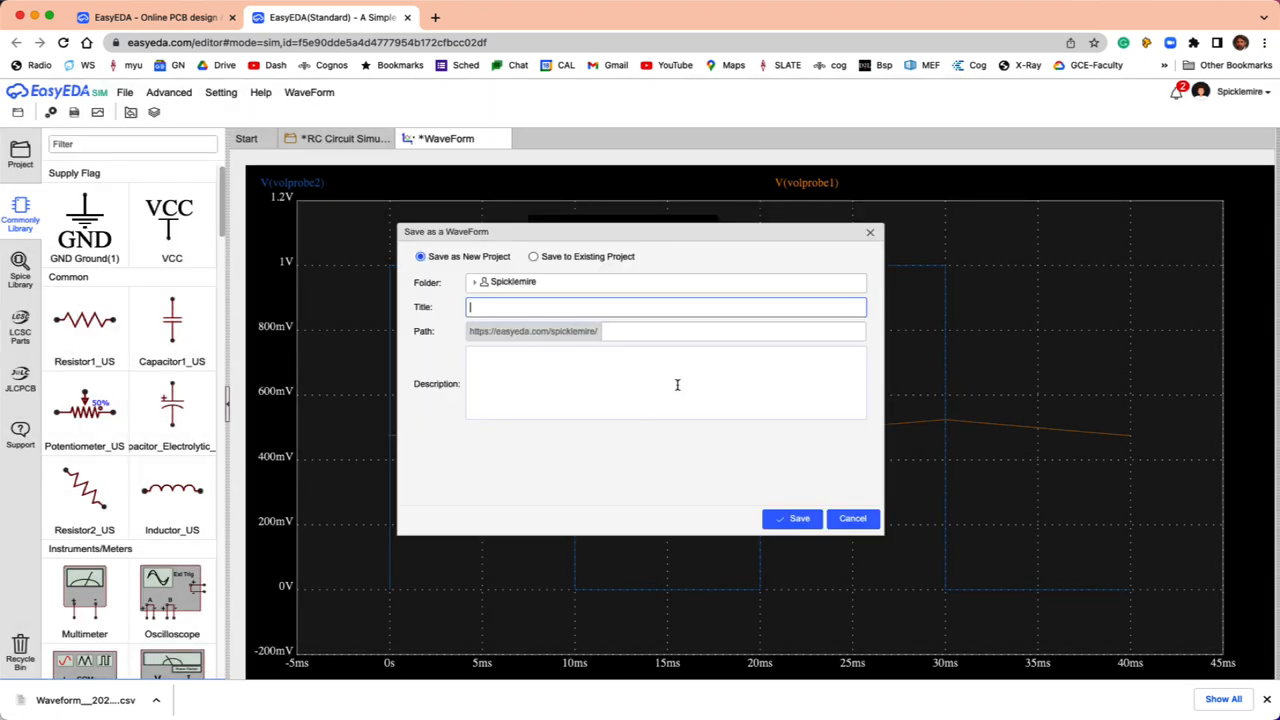
{"action": "left_click", "coordinate": [852, 518]}
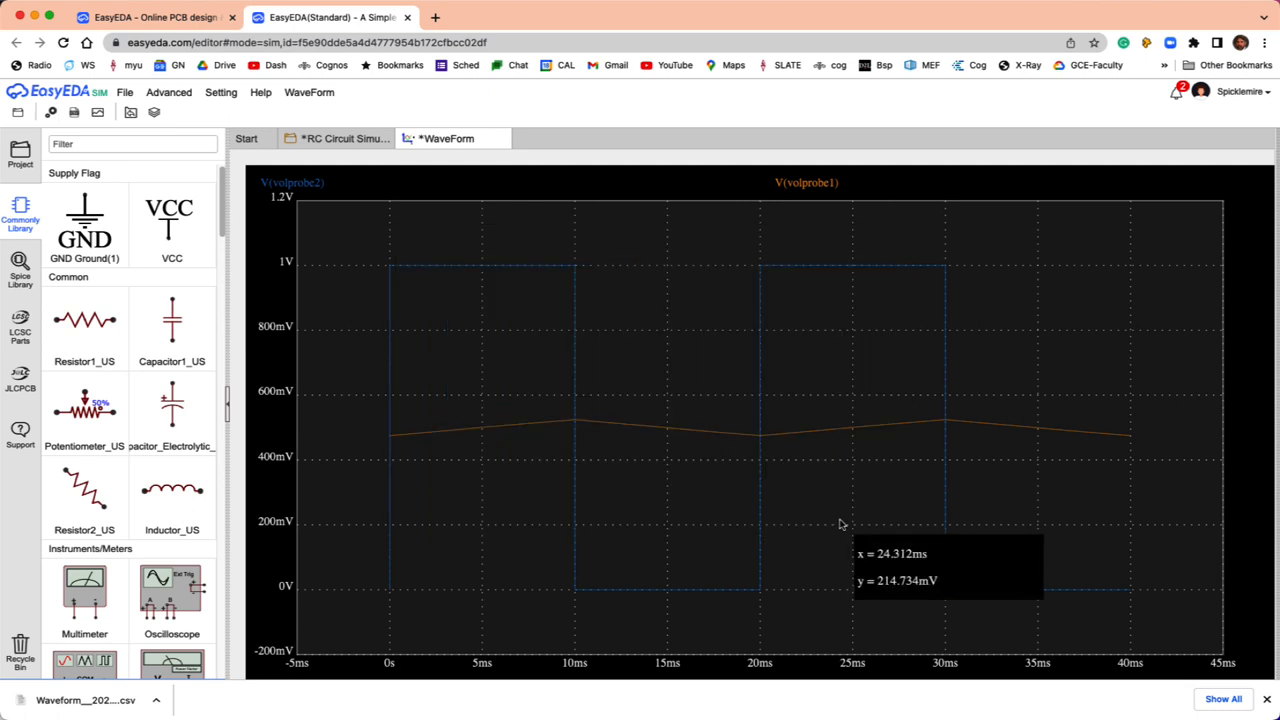
{"action": "mouse_move", "coordinate": [812, 520]}
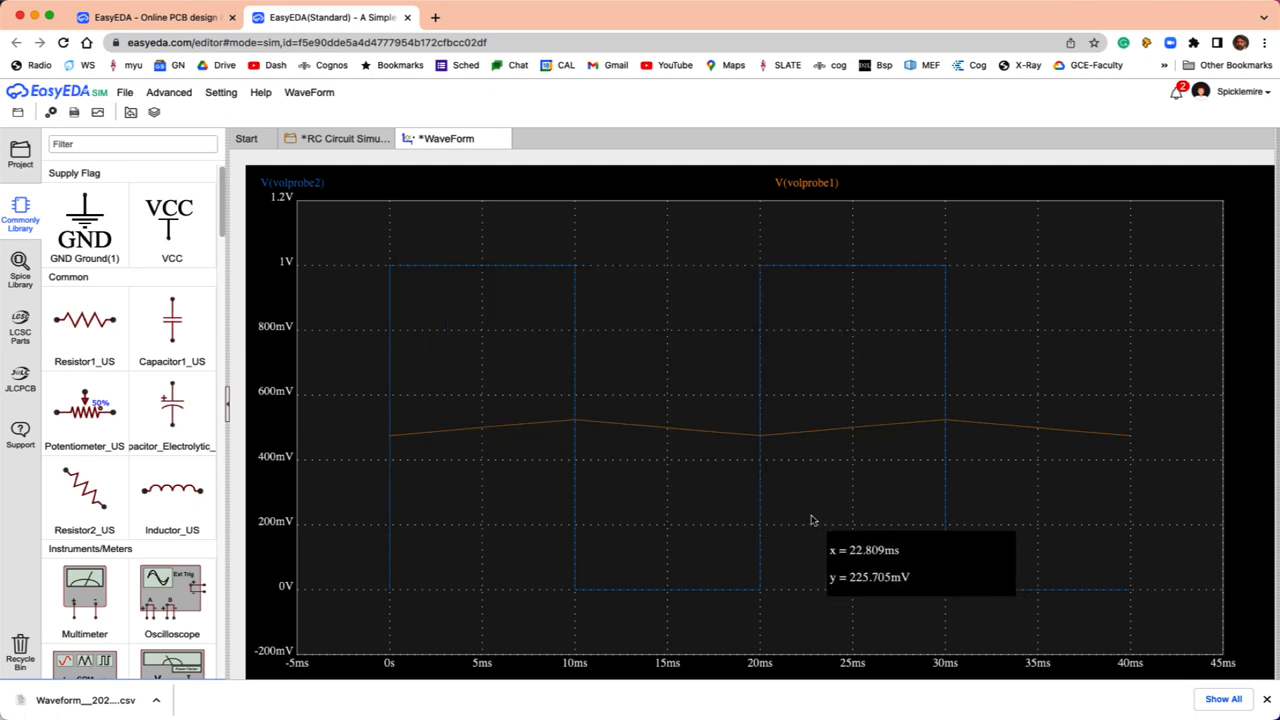
{"action": "mouse_move", "coordinate": [423, 310]}
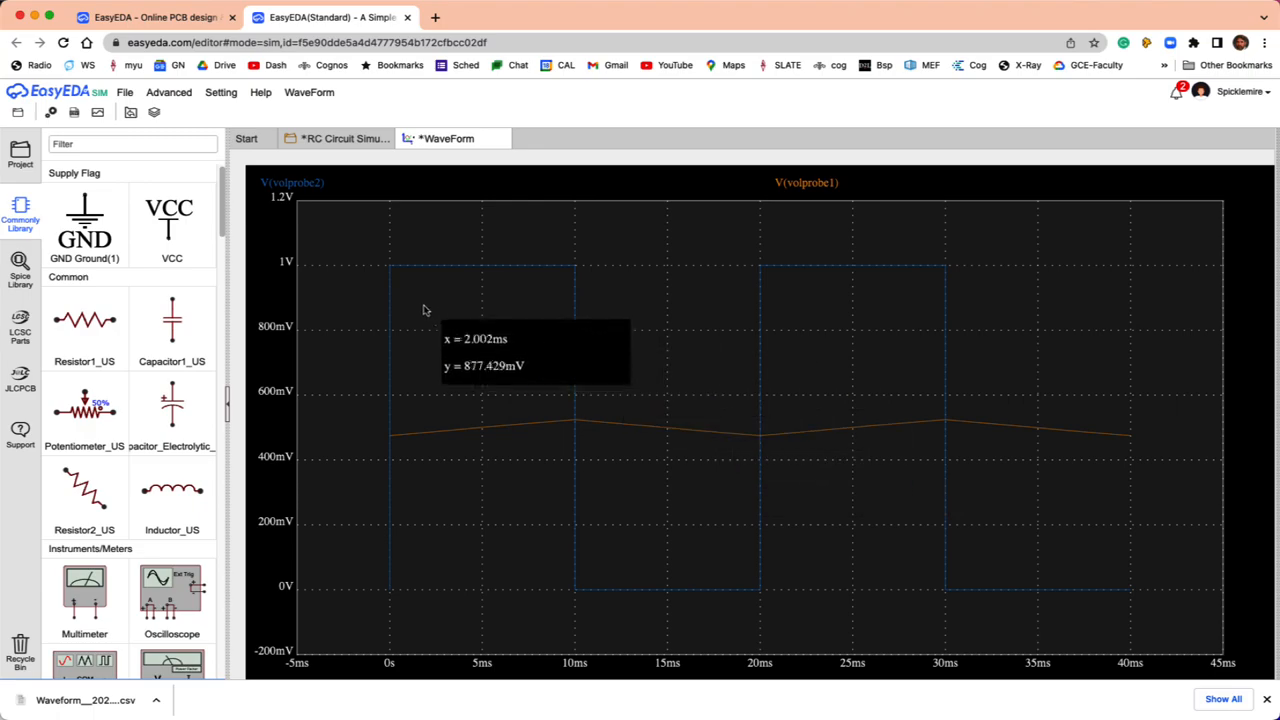